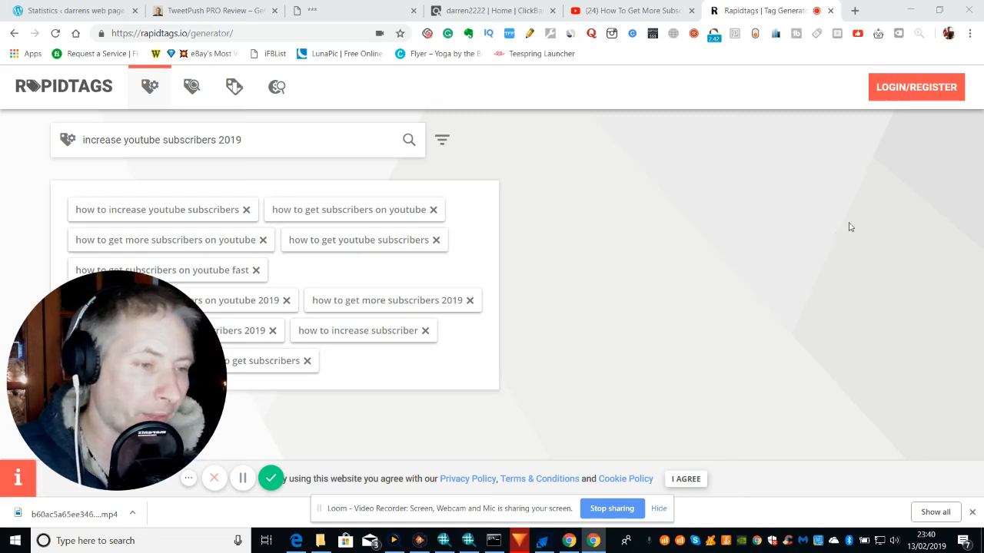
mouse_move(725, 216)
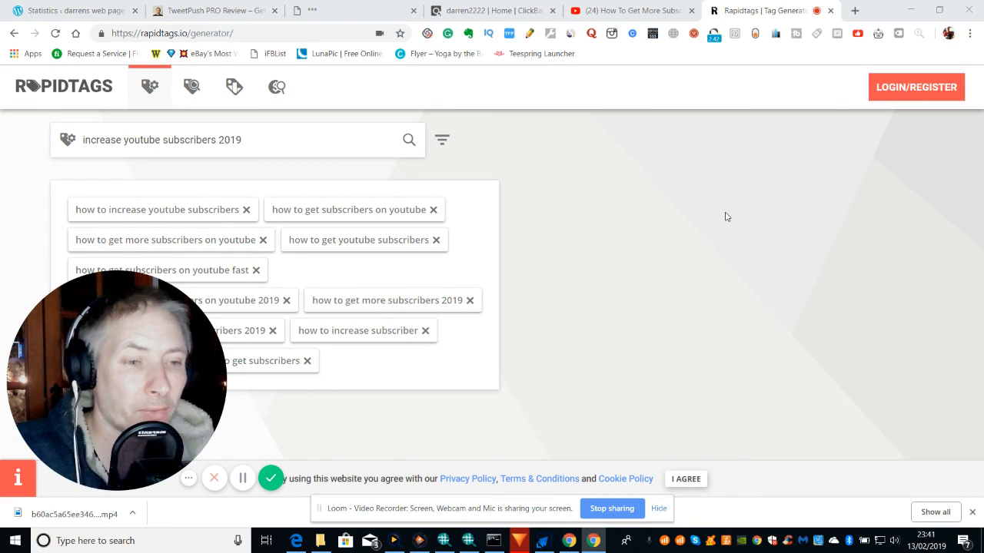
mouse_move(713, 221)
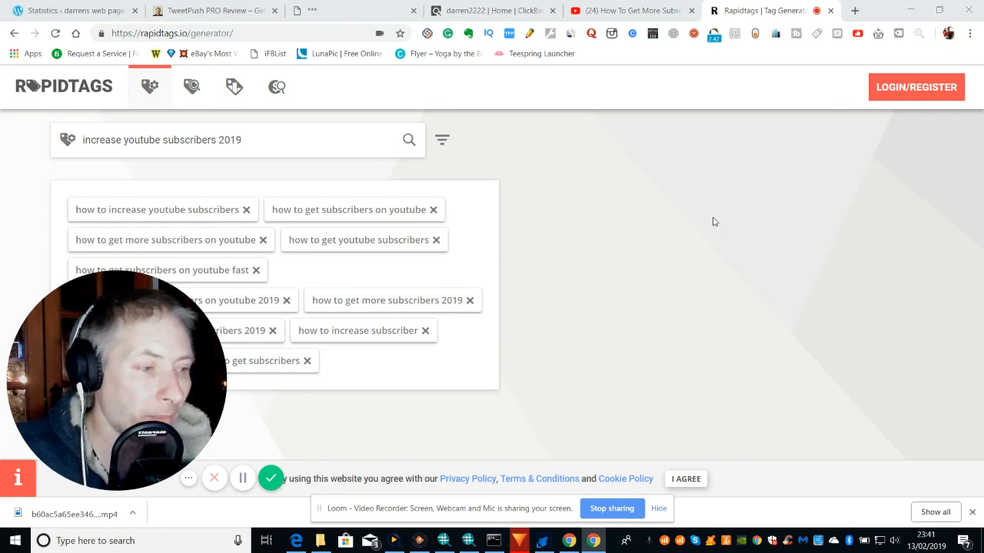
mouse_move(658, 242)
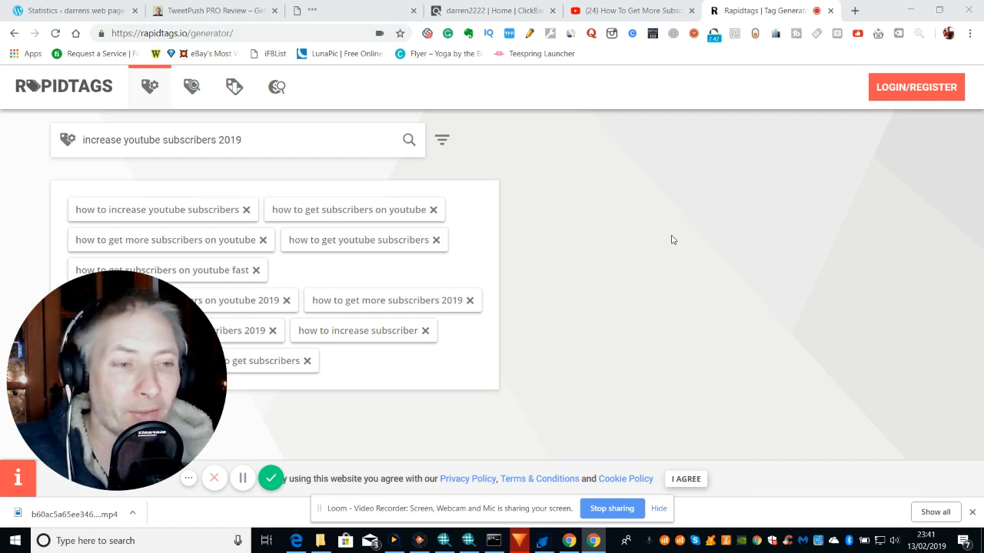
mouse_move(654, 230)
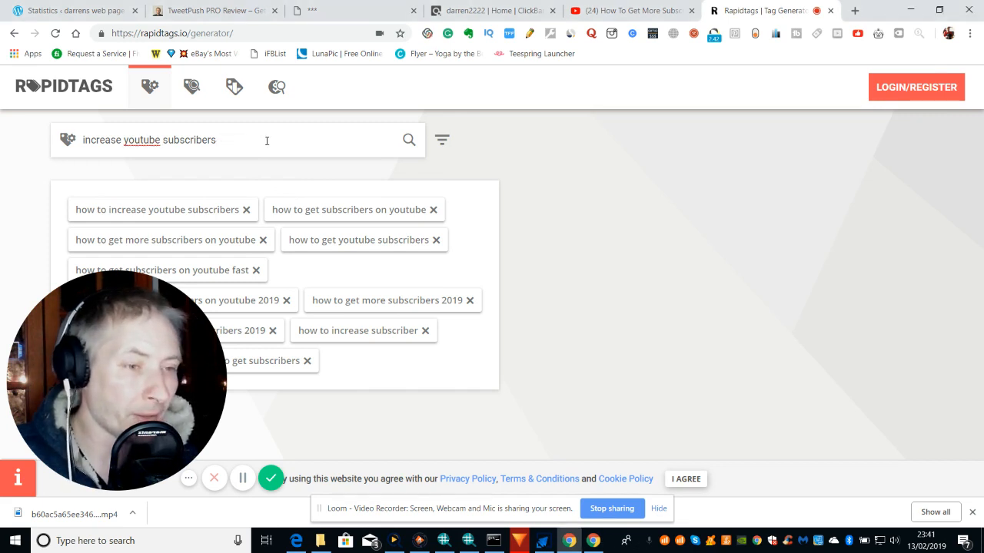
Replace the query with 'make money online 2019' and generate its tags
key(Backspace)
text(m)
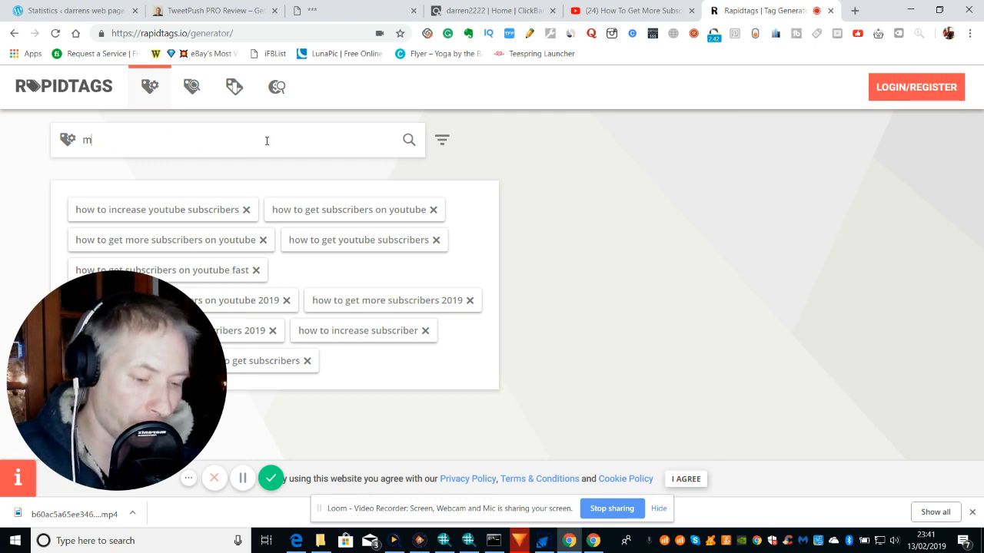
text(ake min)
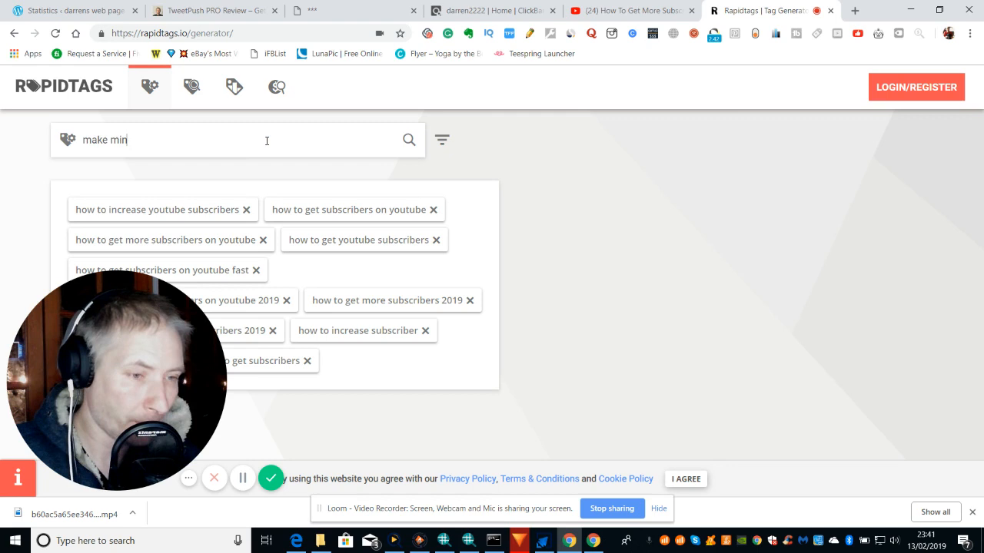
key(Backspace)
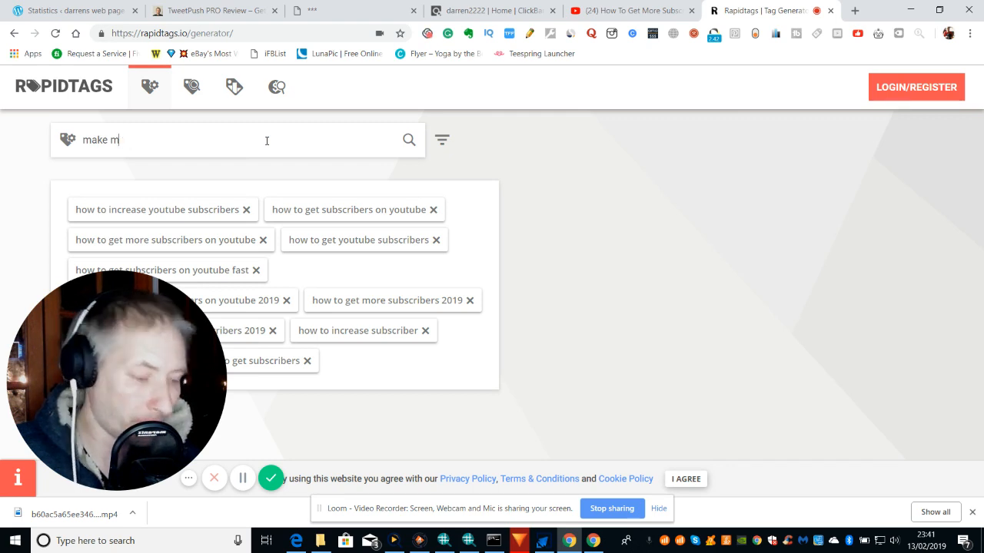
text(oney)
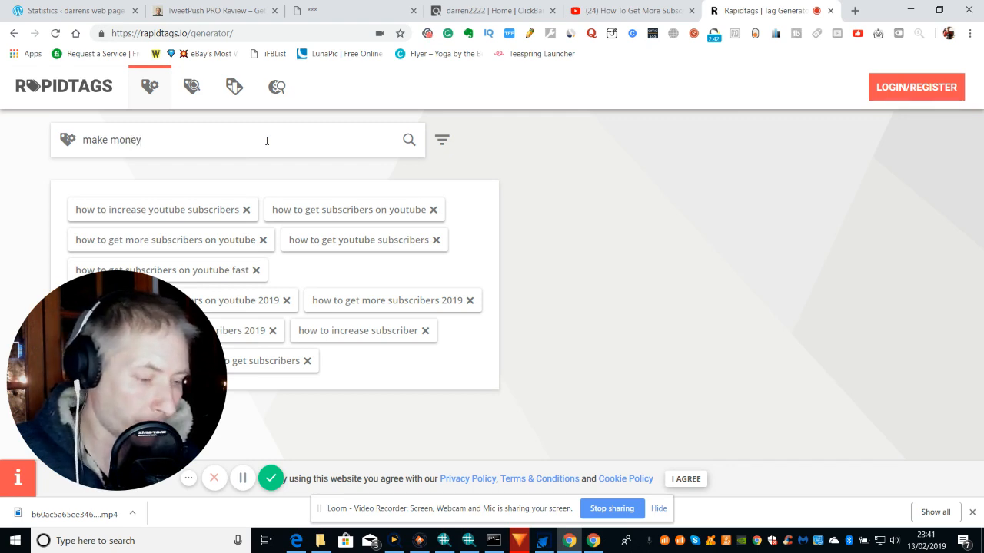
text(online)
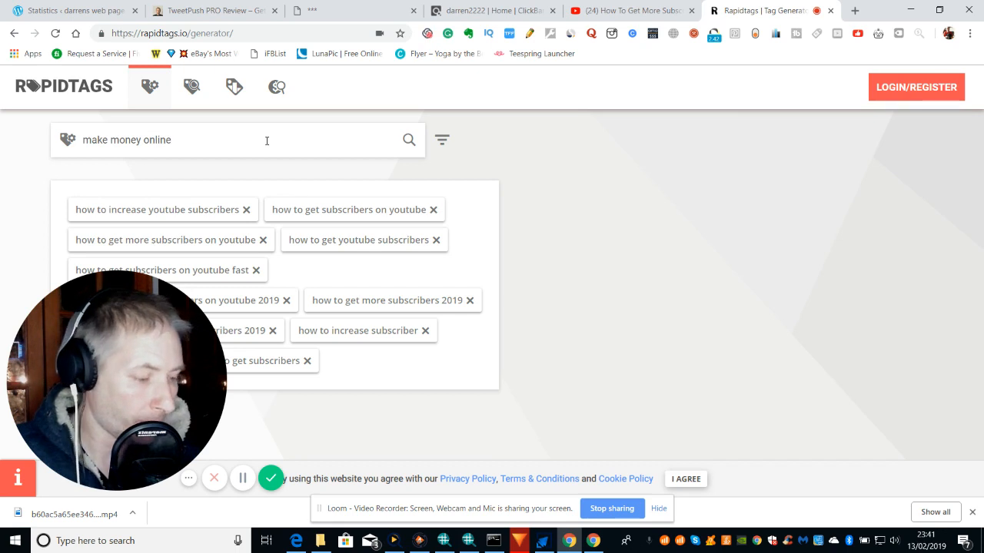
text(2019)
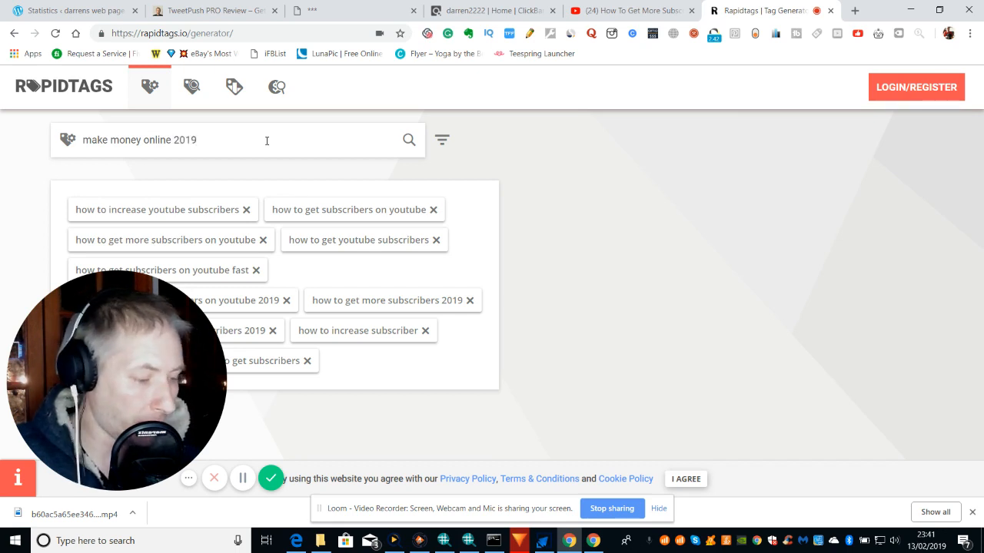
click(409, 140)
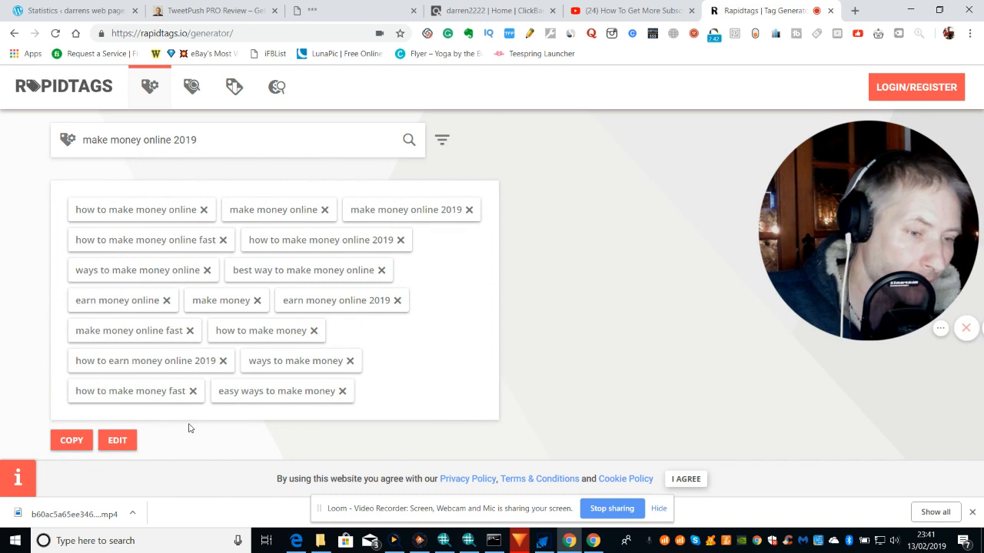
mouse_move(421, 363)
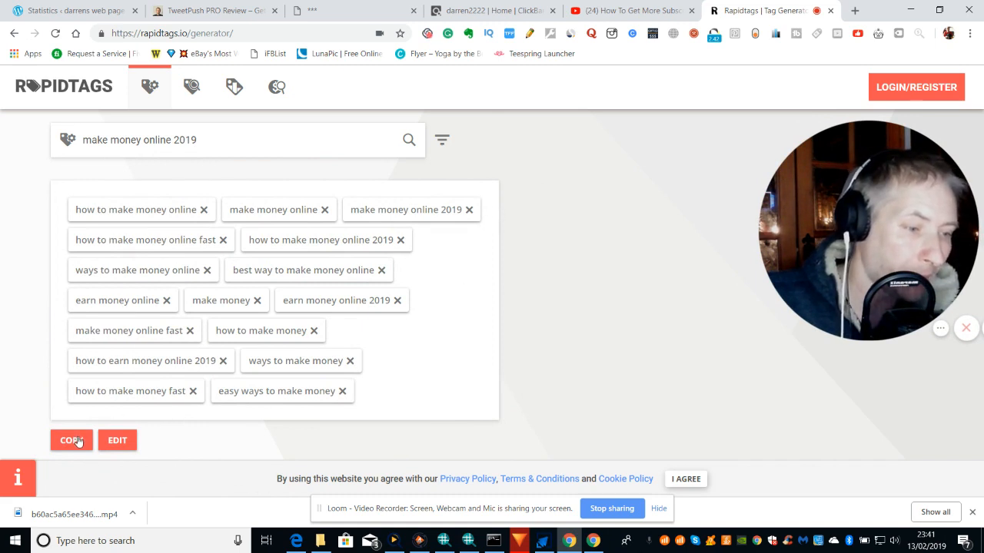
mouse_move(604, 258)
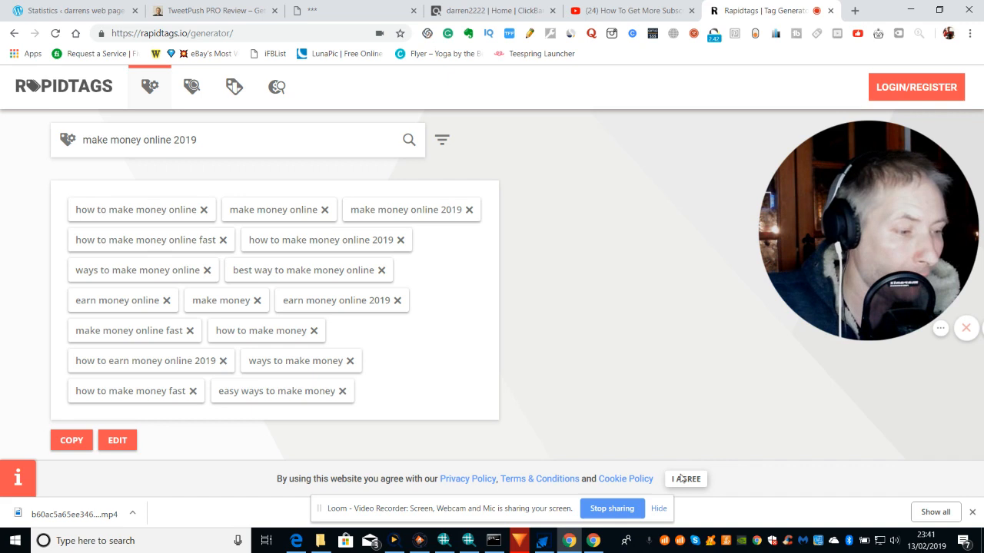
Accept the cookie notice with I AGREE and select the page address
click(686, 479)
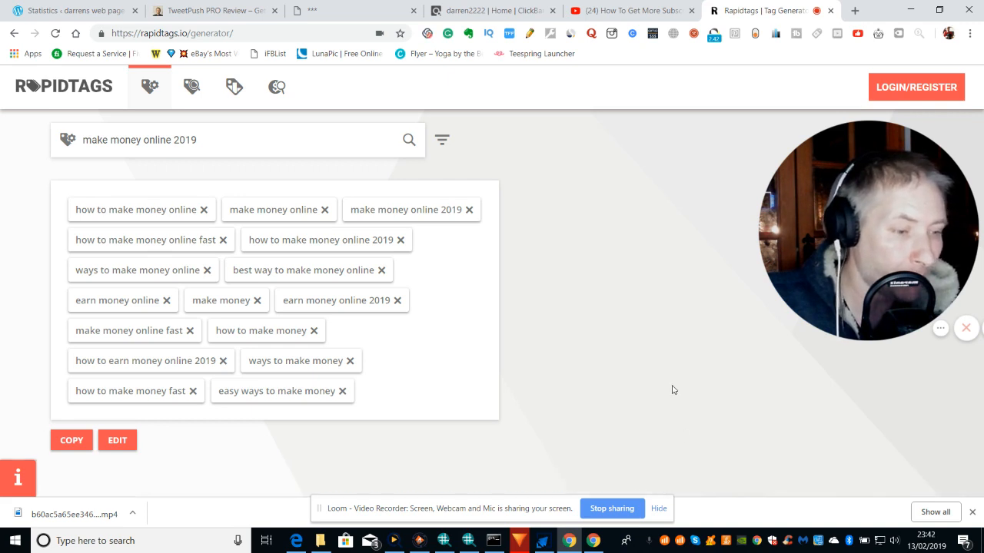
mouse_move(664, 249)
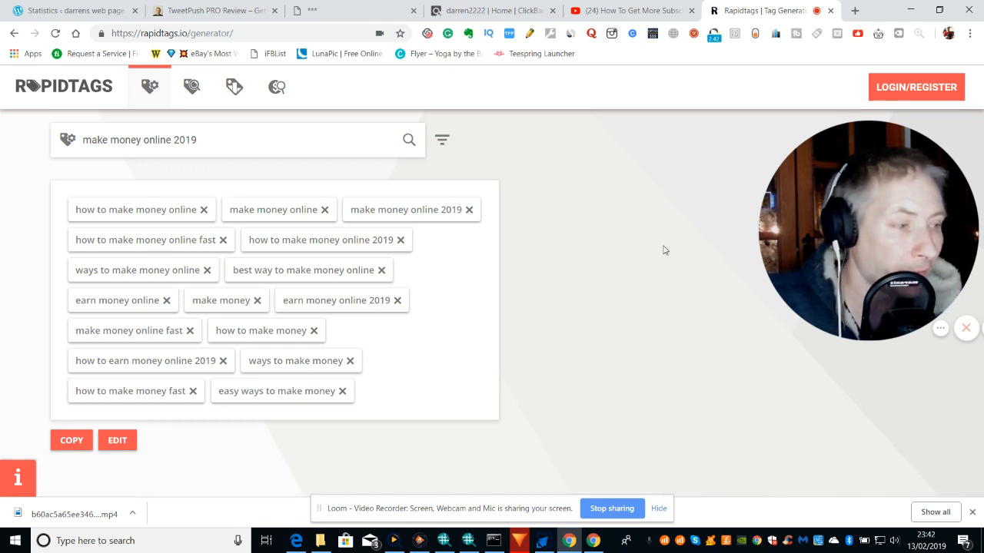
mouse_move(677, 285)
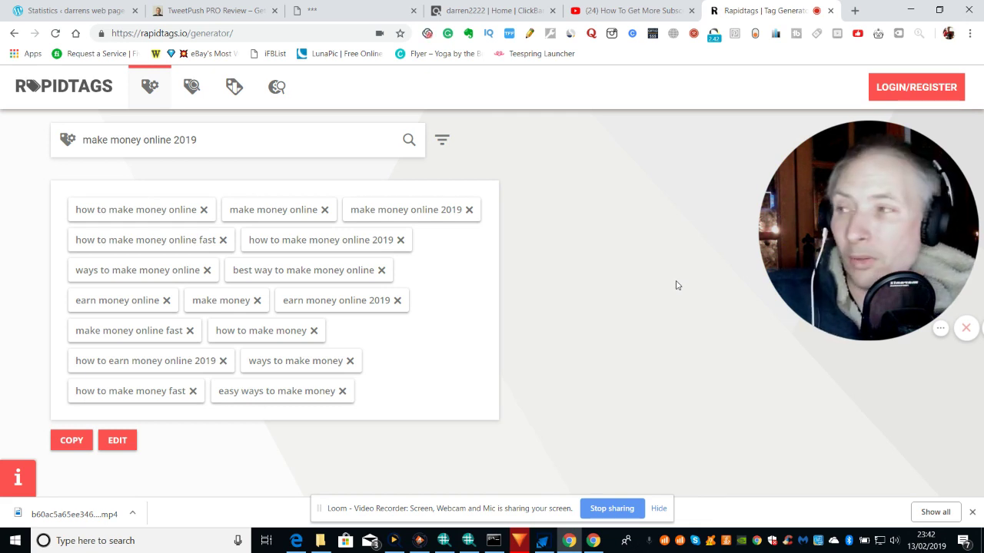
mouse_move(623, 252)
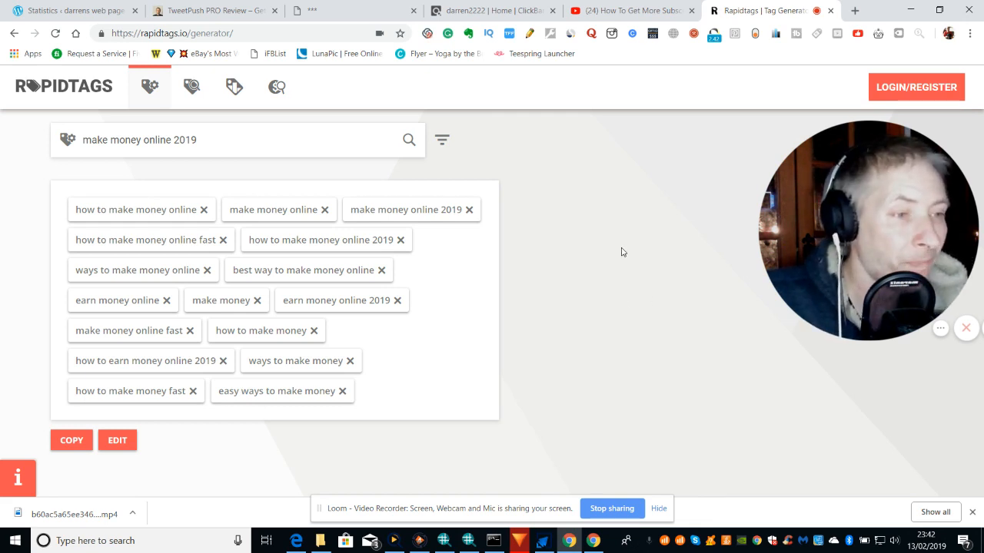
mouse_move(619, 244)
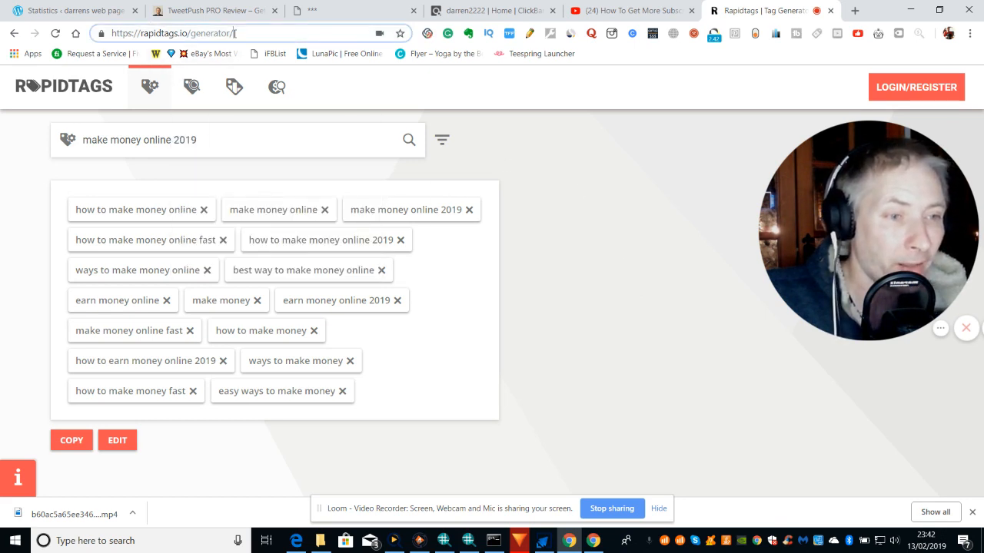
click(177, 34)
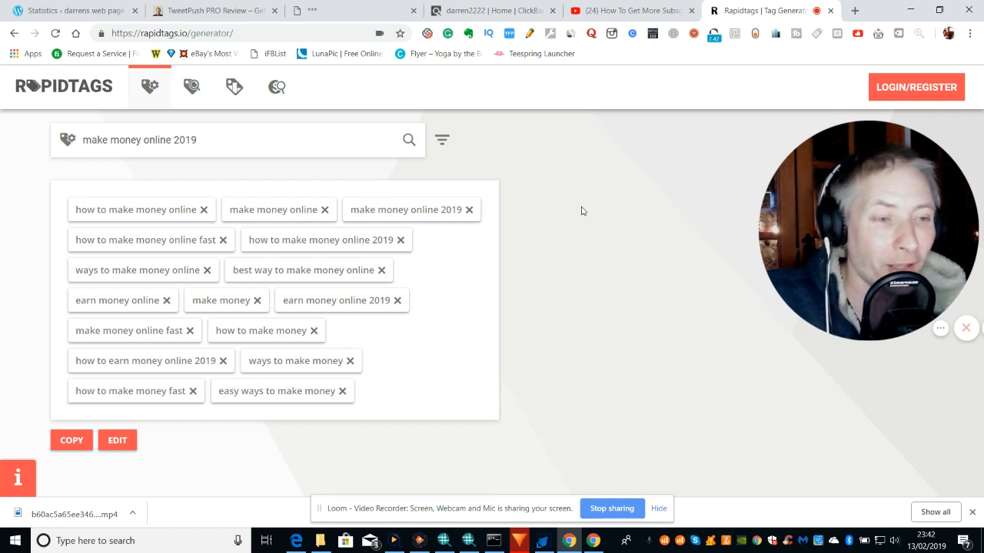
mouse_move(590, 202)
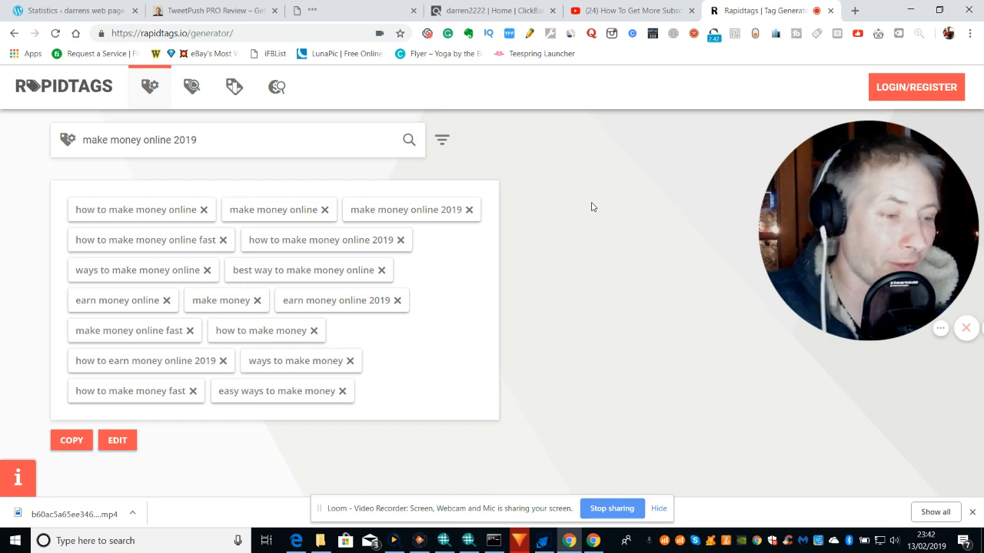
mouse_move(578, 340)
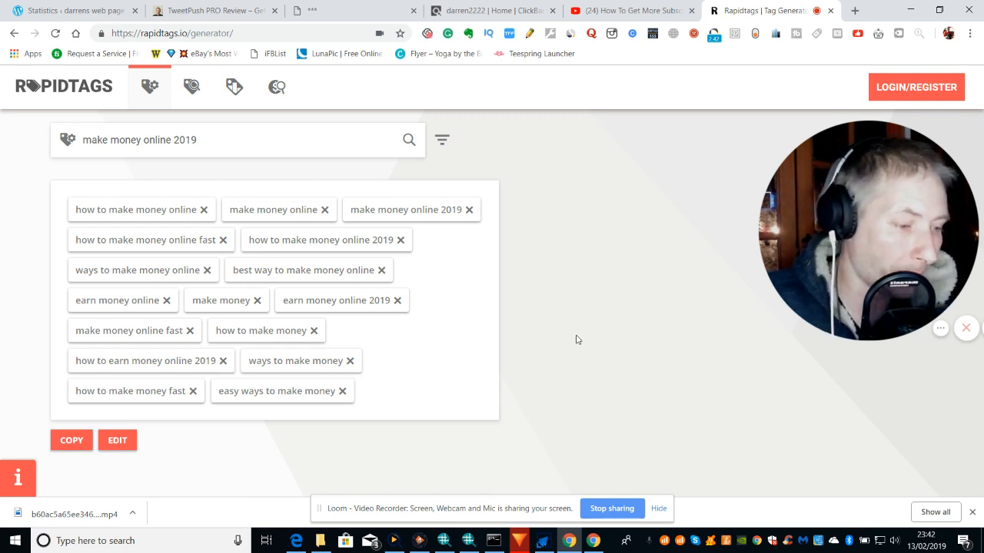
mouse_move(587, 371)
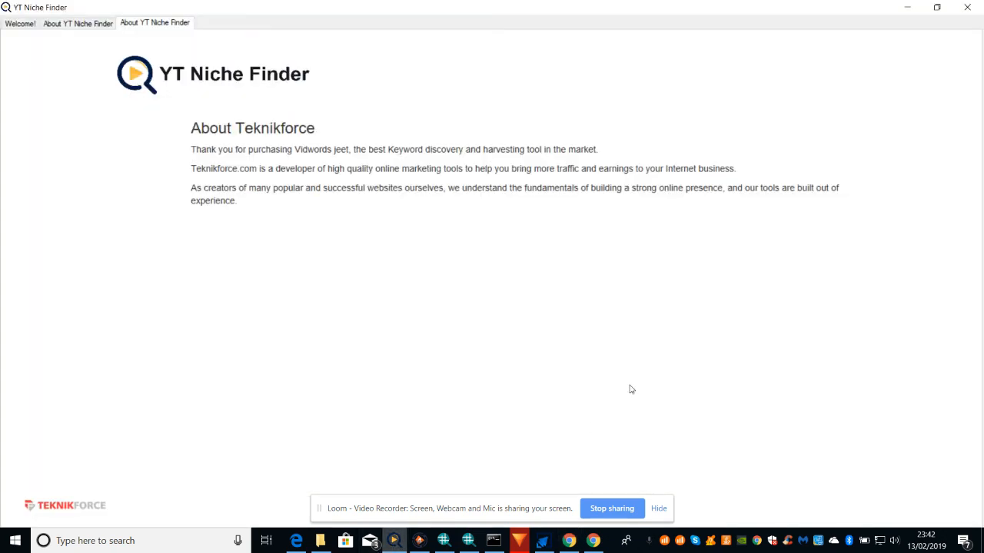
mouse_move(384, 301)
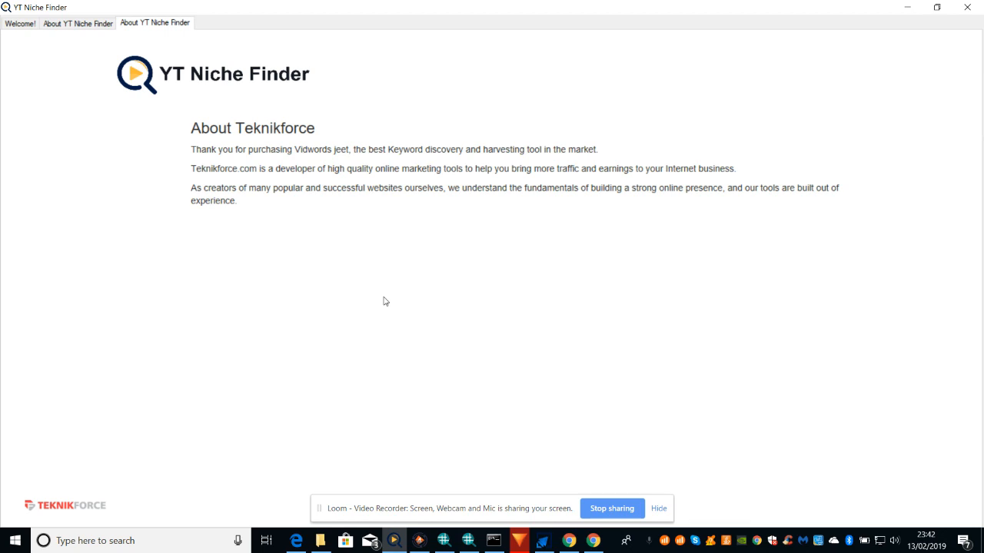
mouse_move(511, 475)
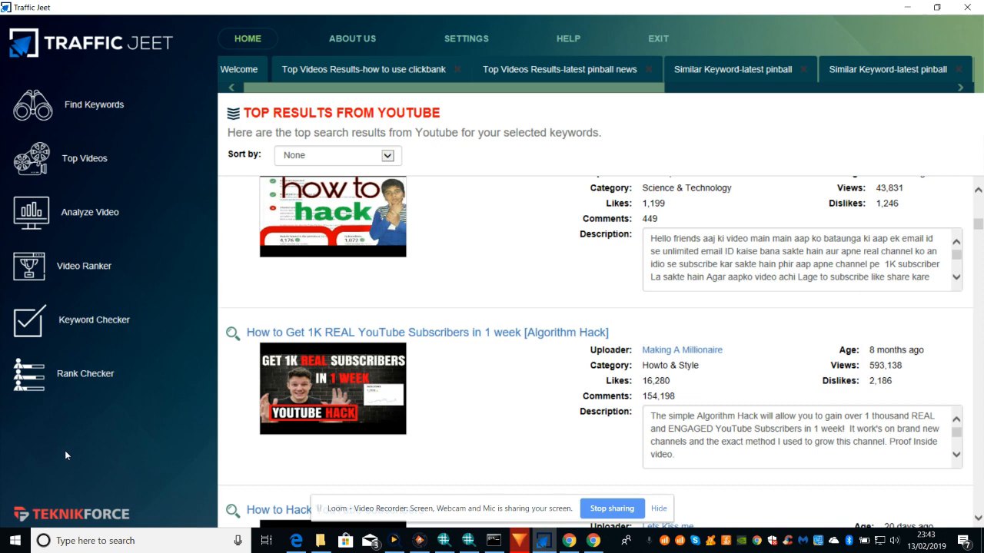
mouse_move(106, 448)
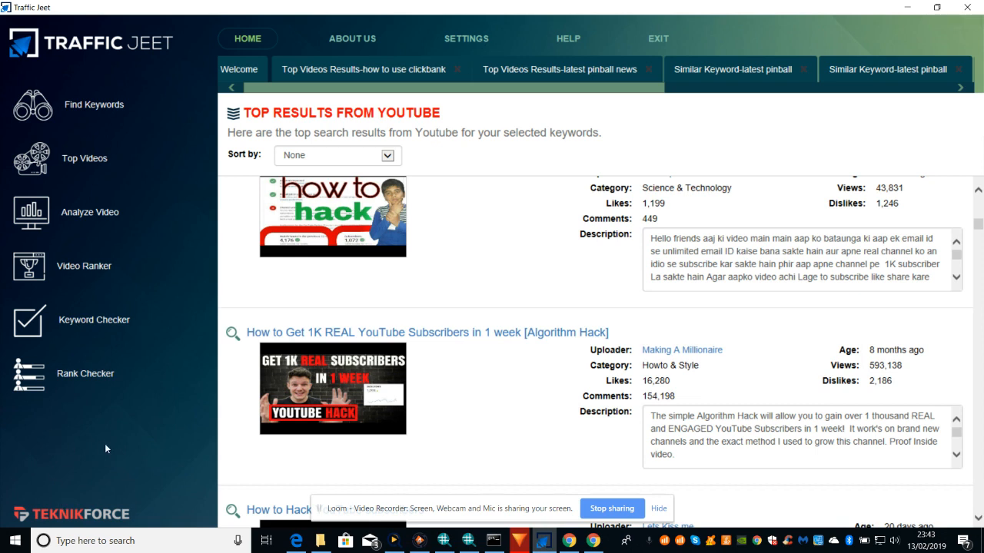
mouse_move(75, 459)
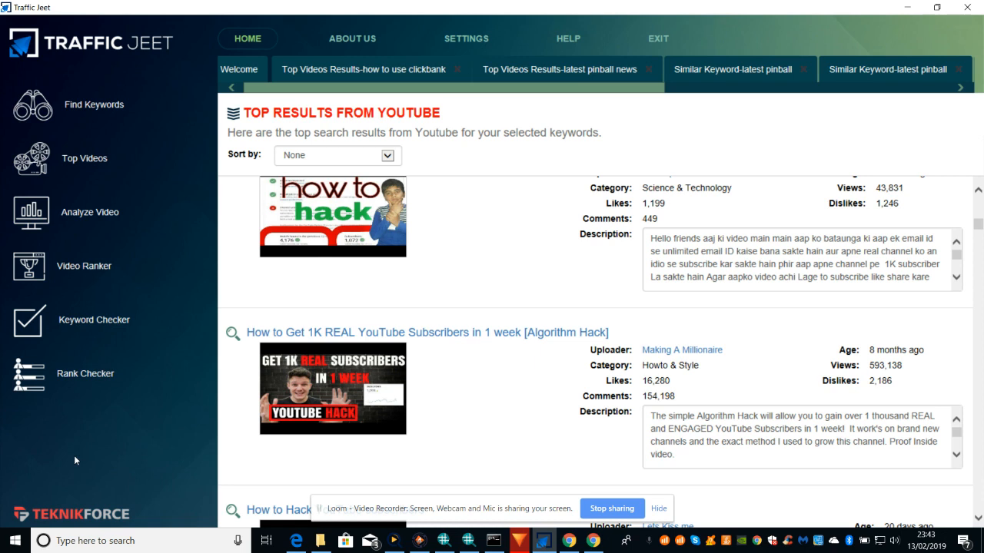
mouse_move(350, 240)
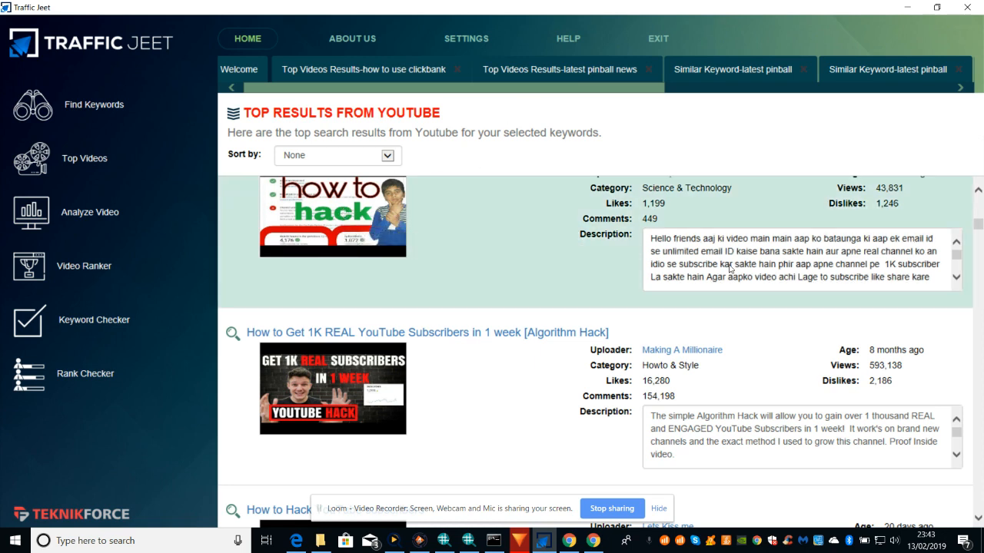
mouse_move(944, 255)
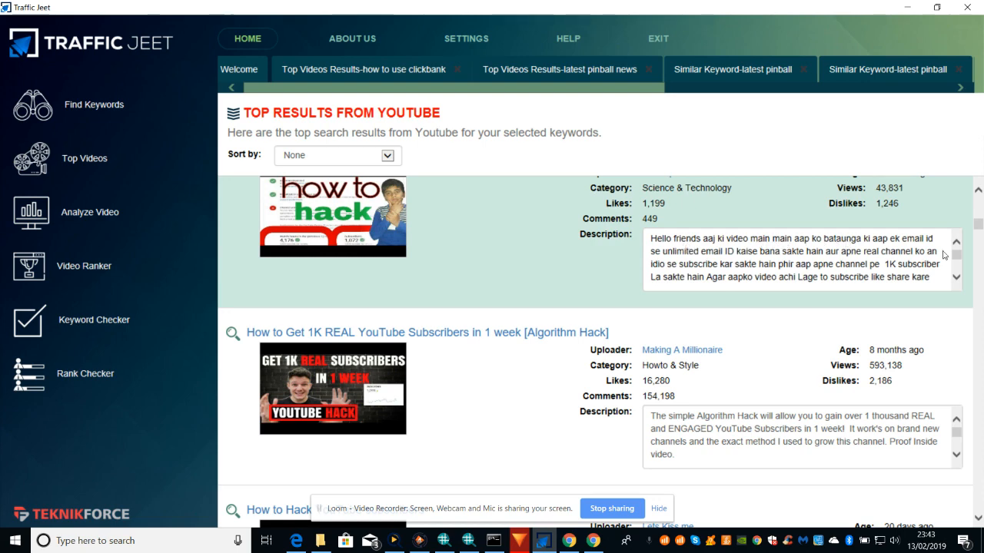
scroll(up, 3)
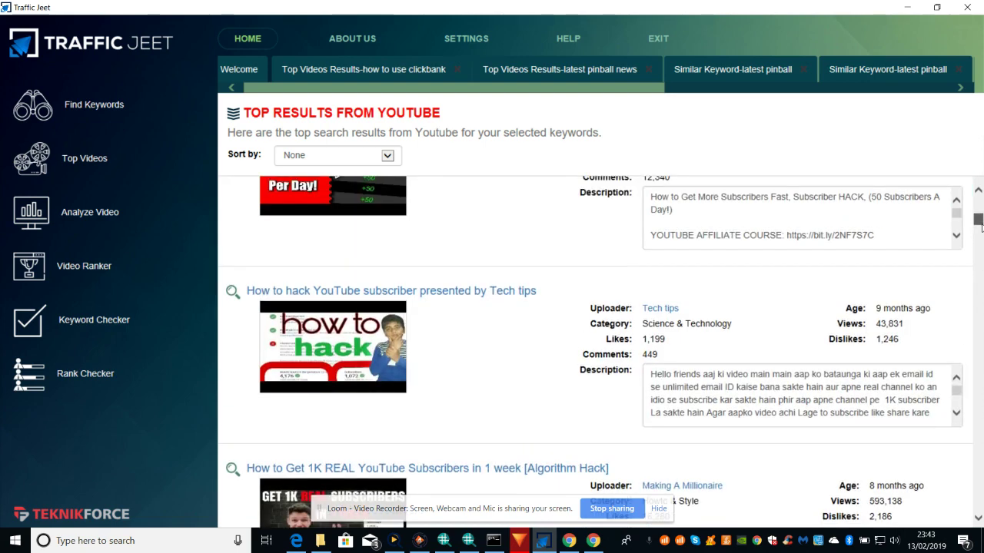
scroll(down, 3)
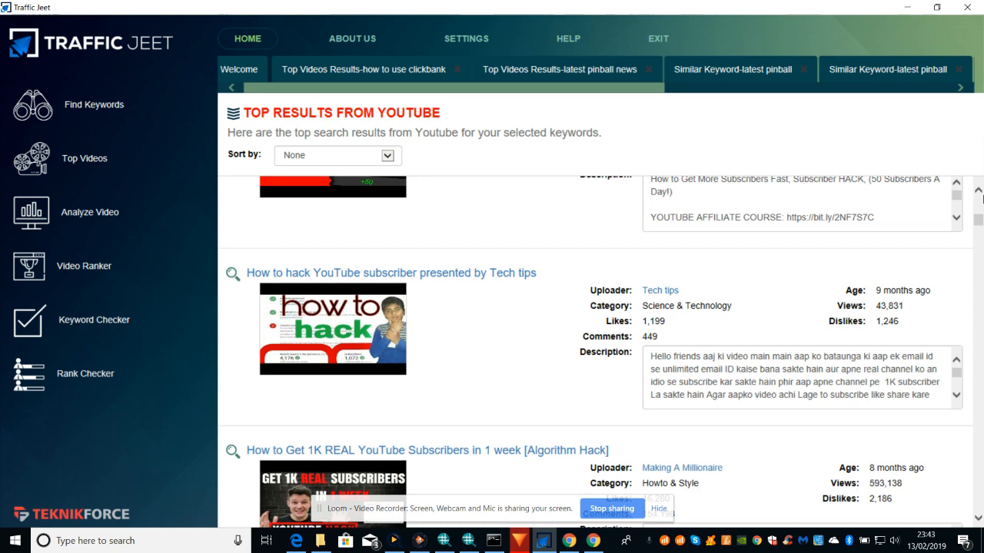
scroll(up, 3)
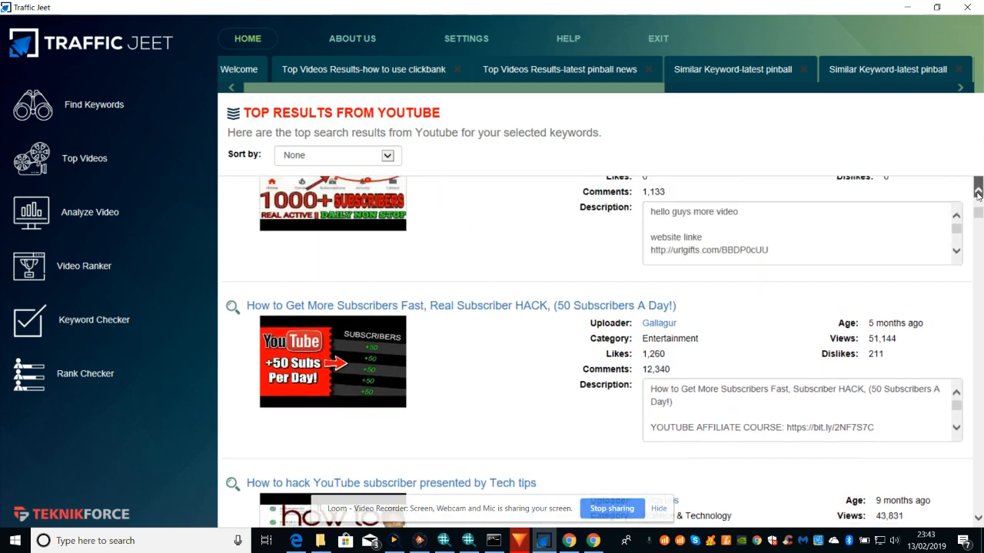
scroll(up, 3)
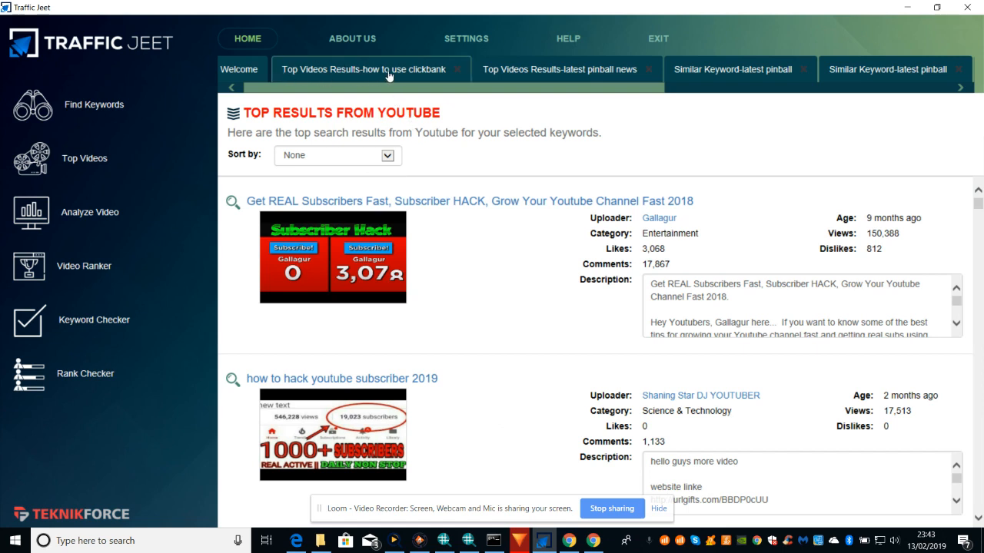
mouse_move(566, 80)
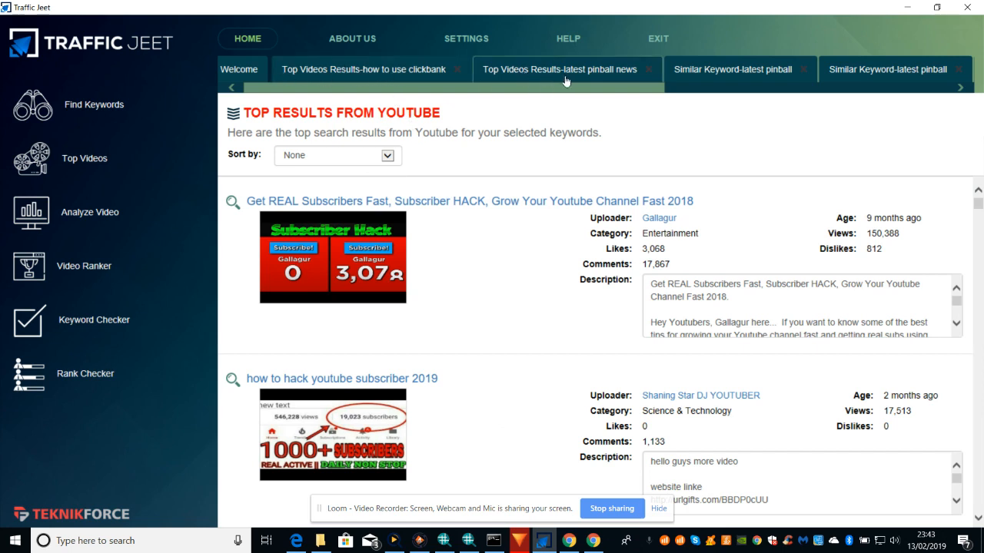
mouse_move(731, 83)
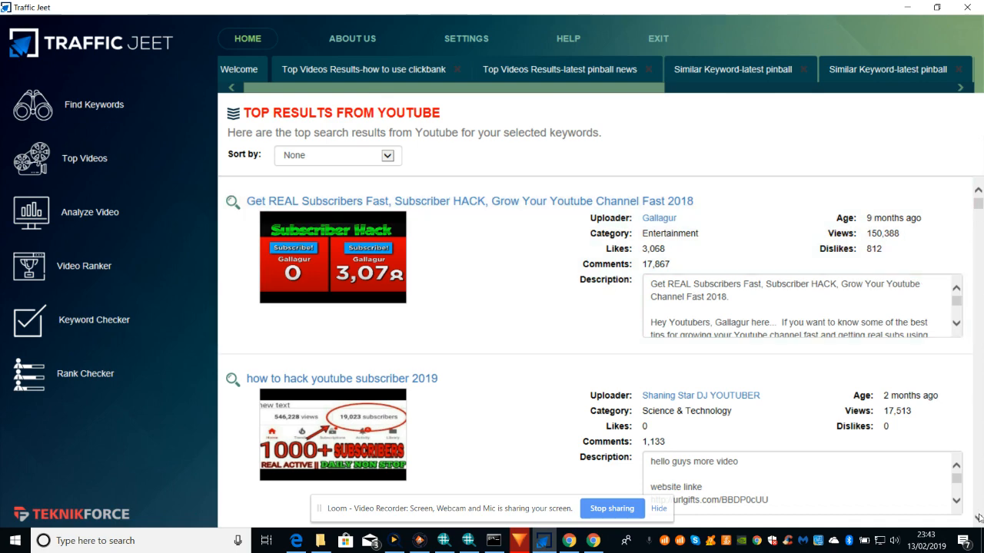
scroll(down, 3)
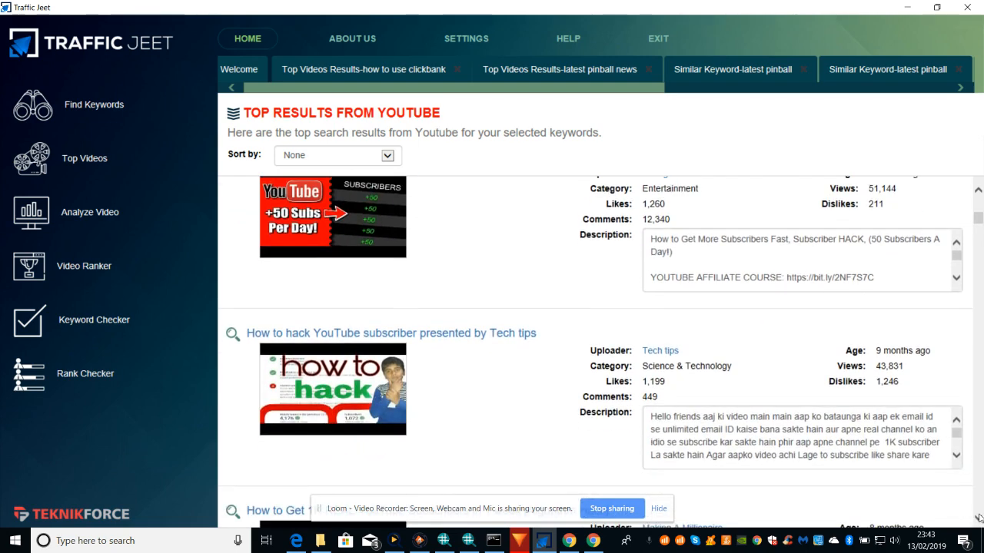
scroll(up, 3)
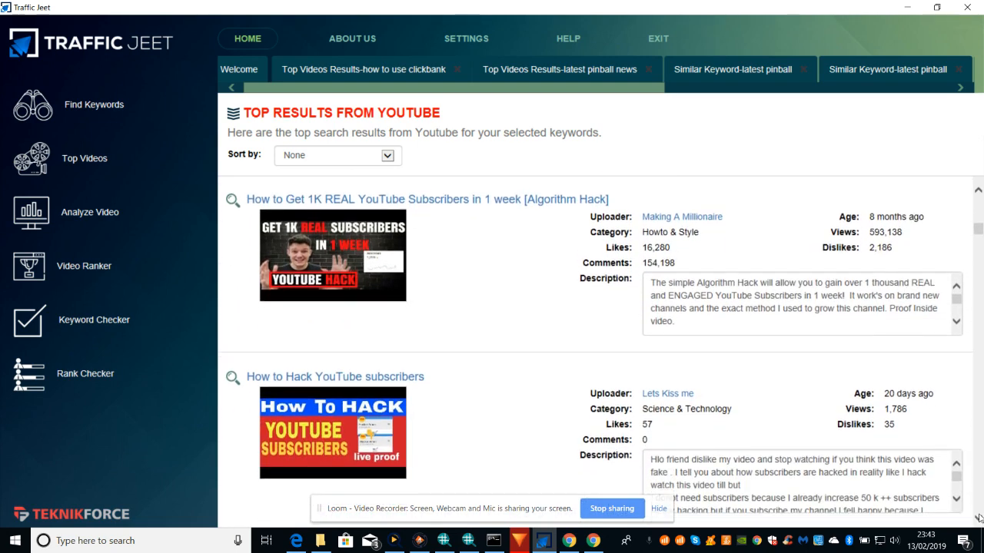
scroll(down, 3)
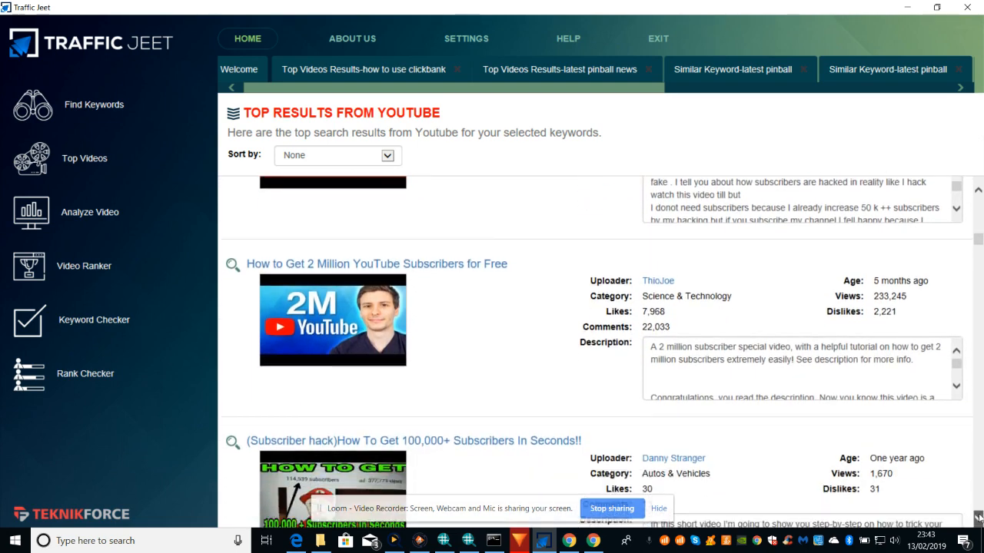
scroll(down, 3)
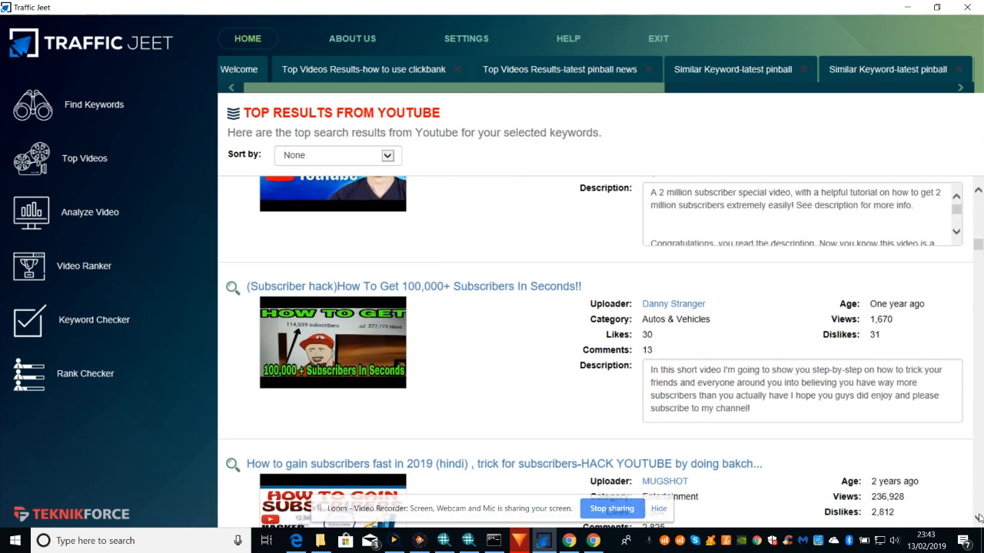
scroll(down, 3)
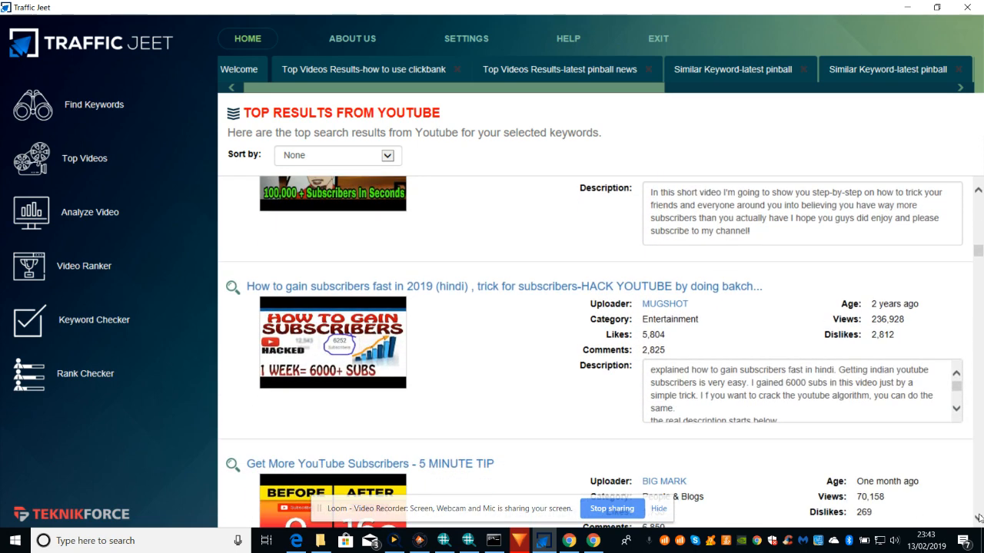
scroll(down, 3)
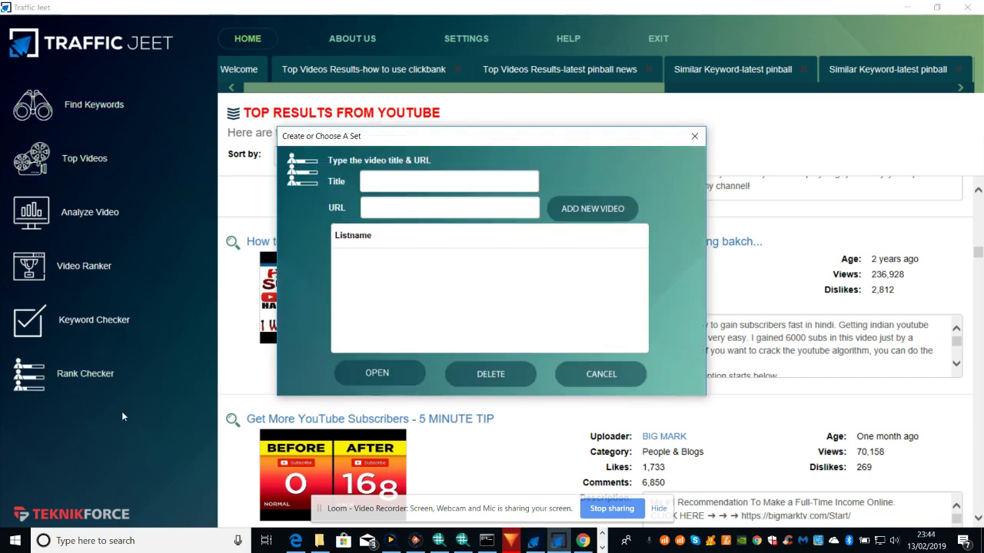
mouse_move(695, 135)
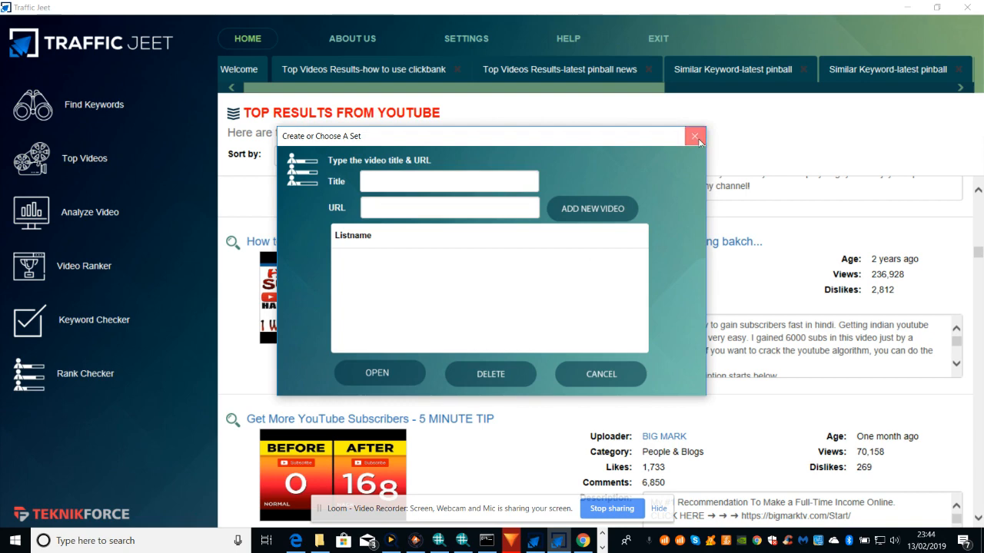
Close the add-video-to-set dialog so the set chooser can come up
click(695, 135)
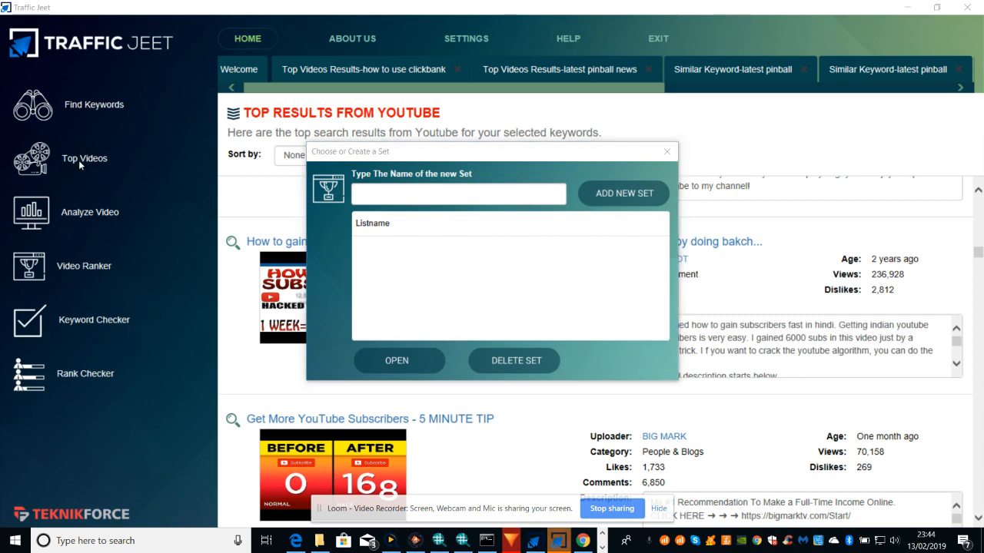
mouse_move(667, 153)
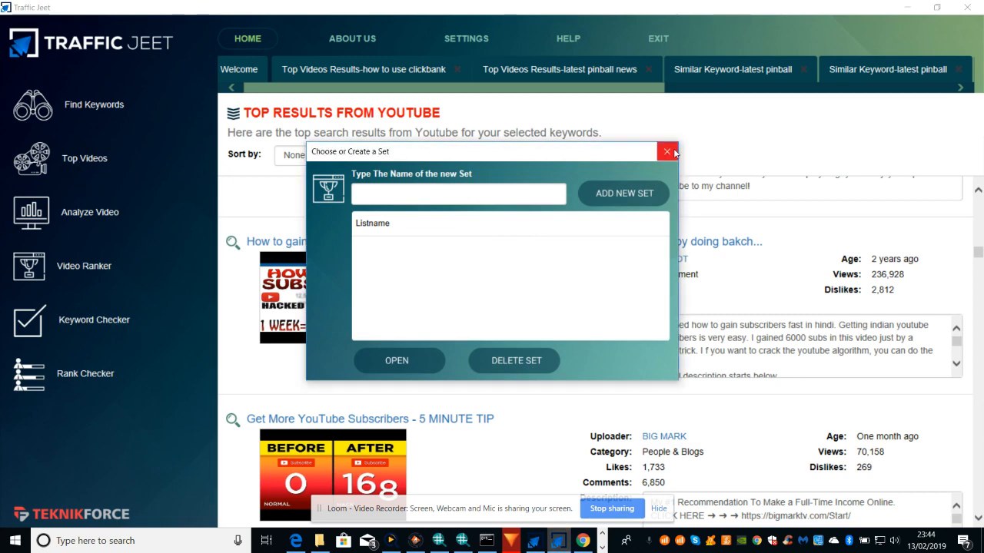
Close the set chooser, preview the Top Videos and Find Keywords prompts, then dismiss the prompt
click(667, 152)
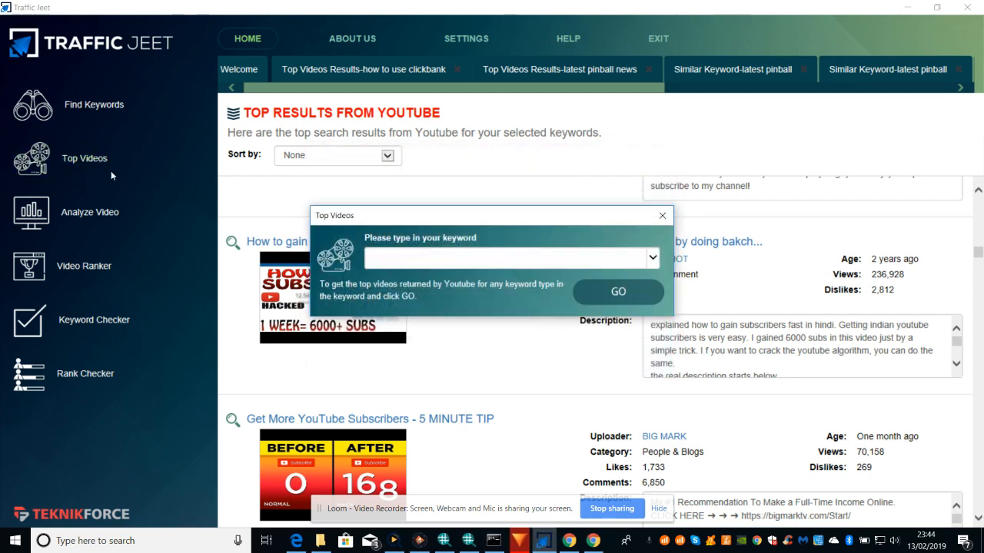
click(507, 258)
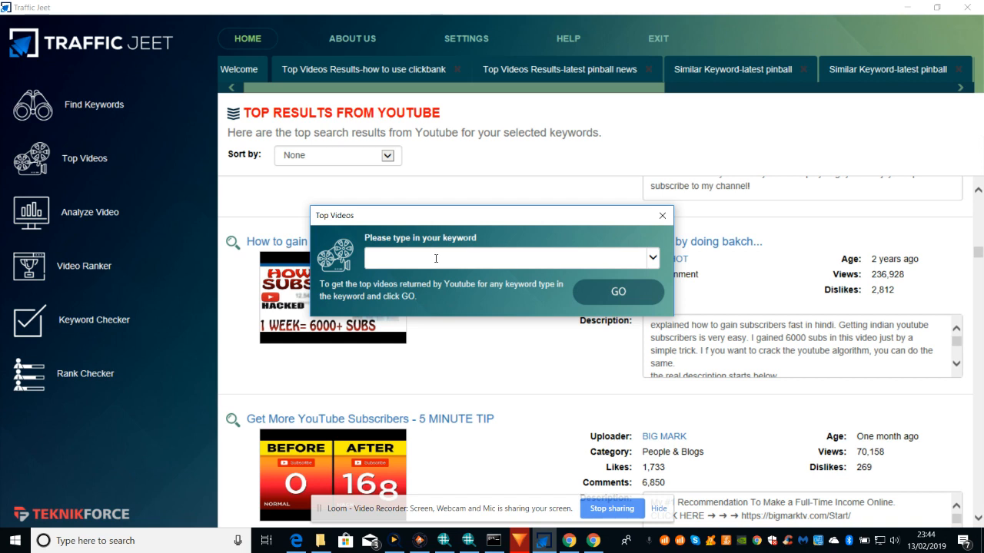
mouse_move(142, 123)
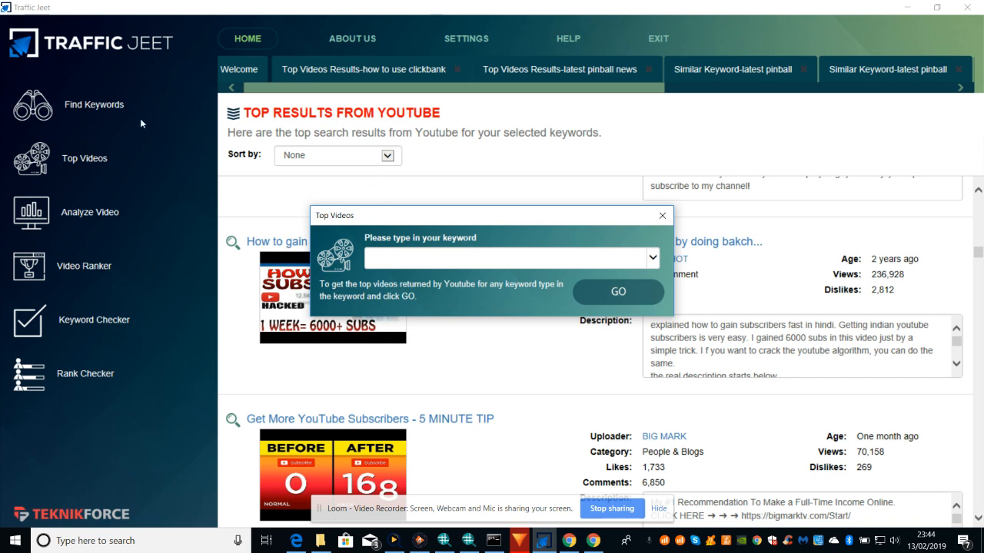
click(661, 215)
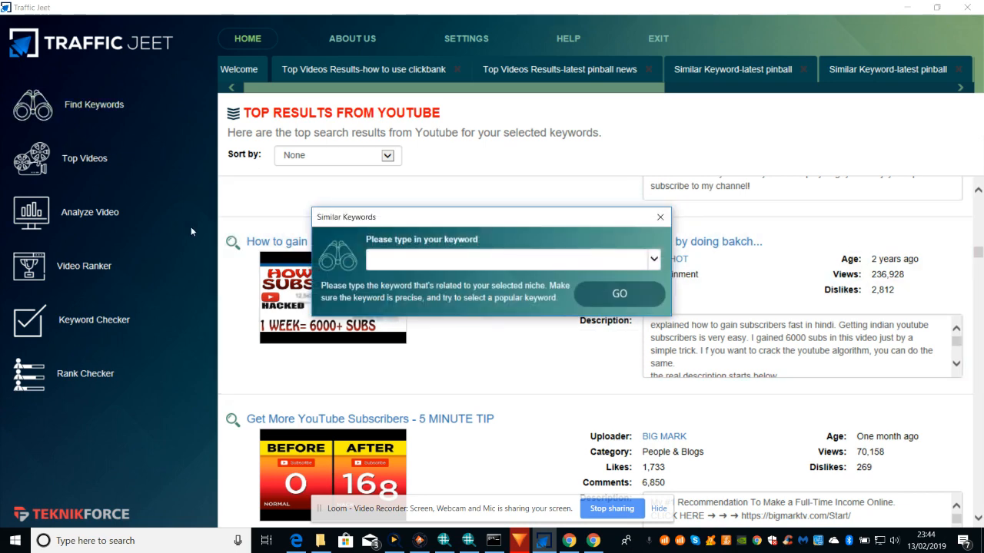
mouse_move(690, 251)
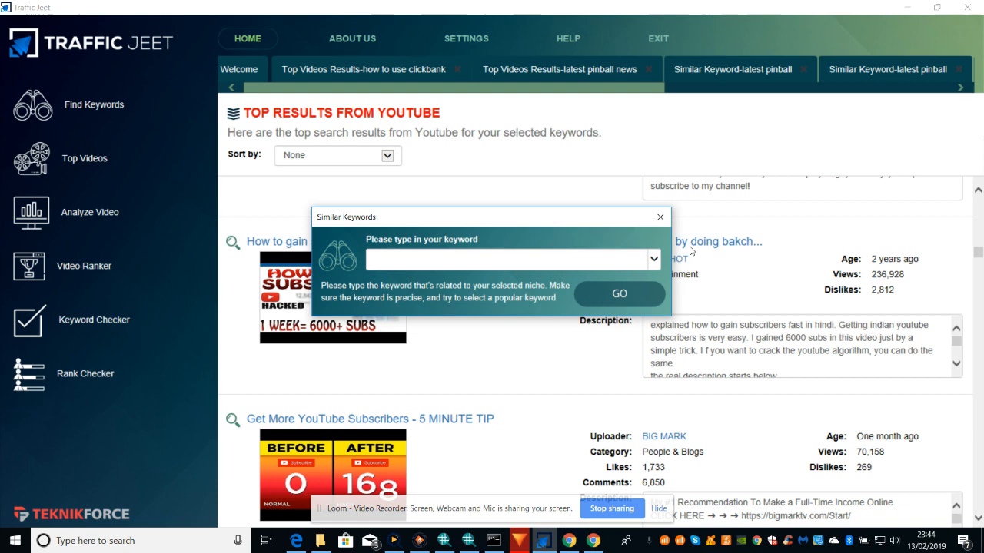
click(658, 216)
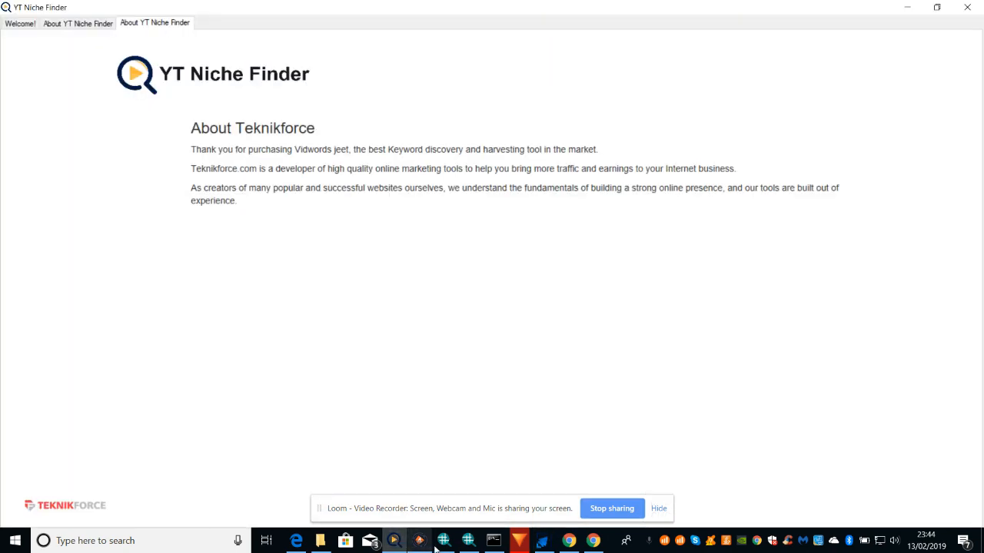
Switch to YT Video Tags Finder and bring up paste options on the Enter Video Url field
click(442, 541)
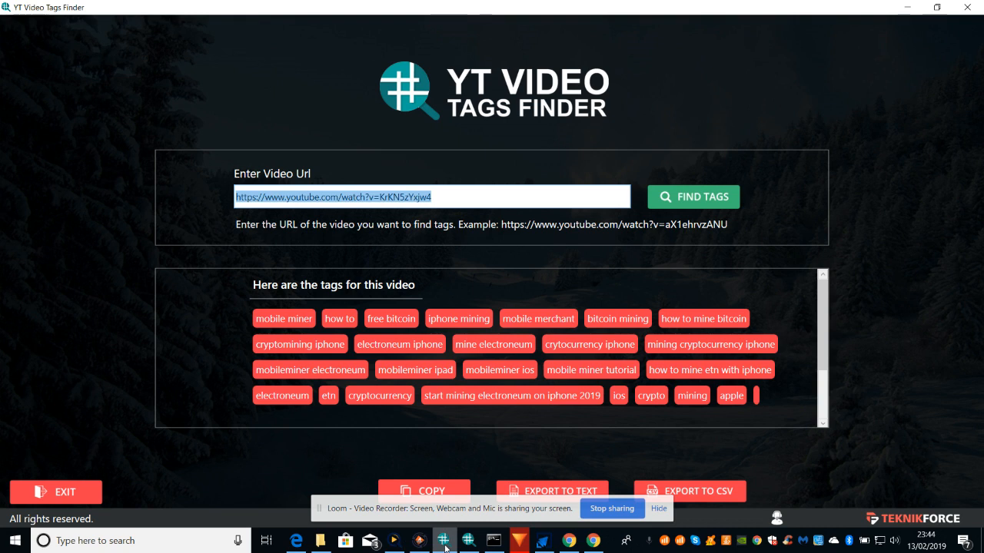
mouse_move(244, 234)
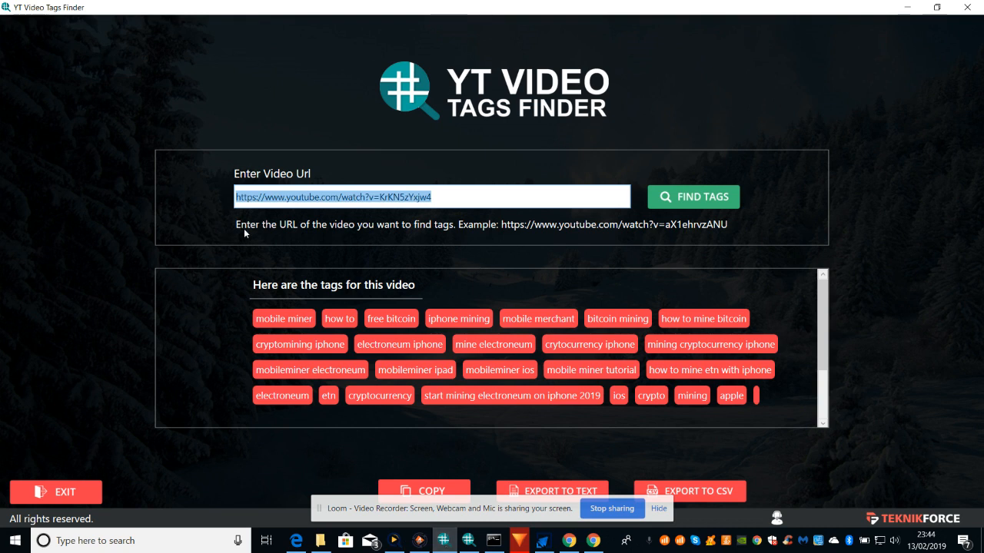
mouse_move(421, 237)
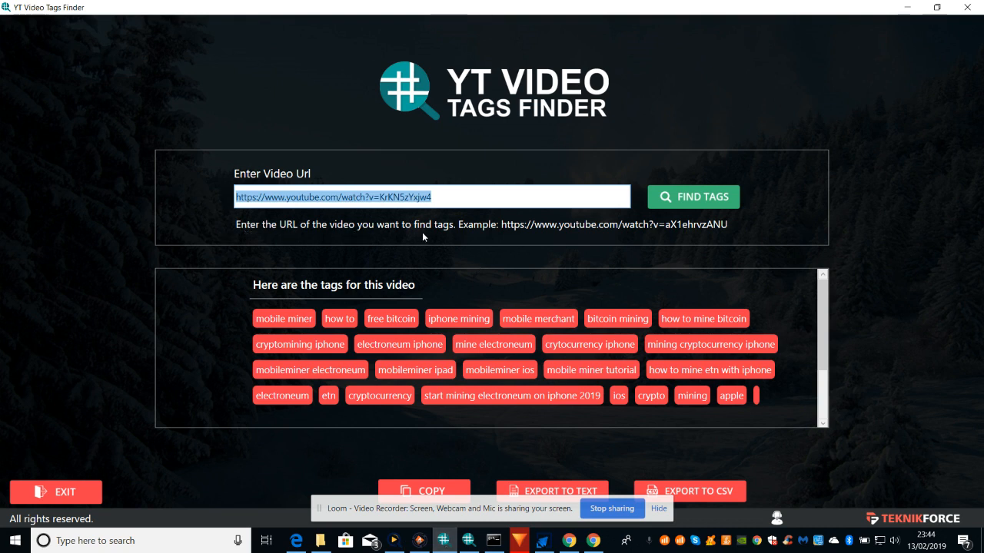
mouse_move(554, 233)
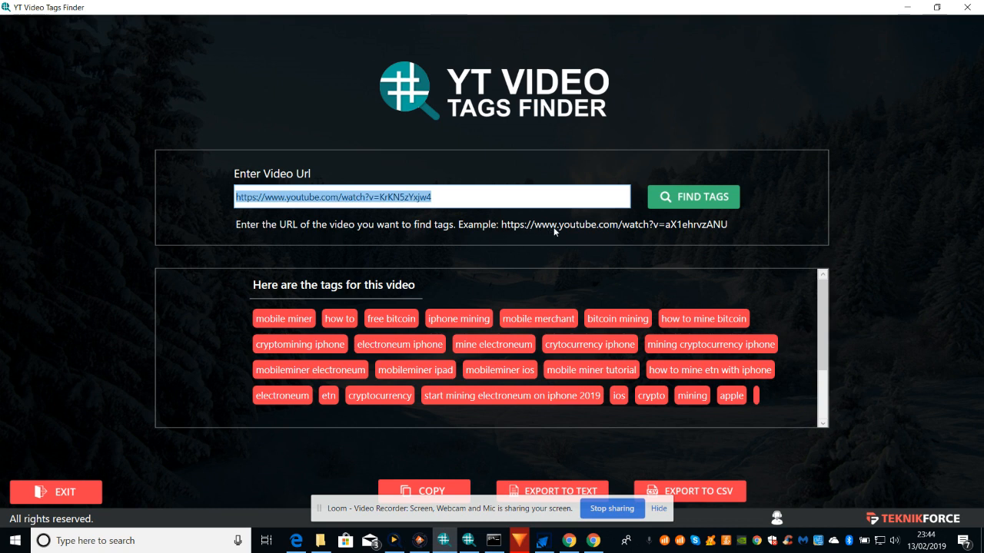
mouse_move(666, 229)
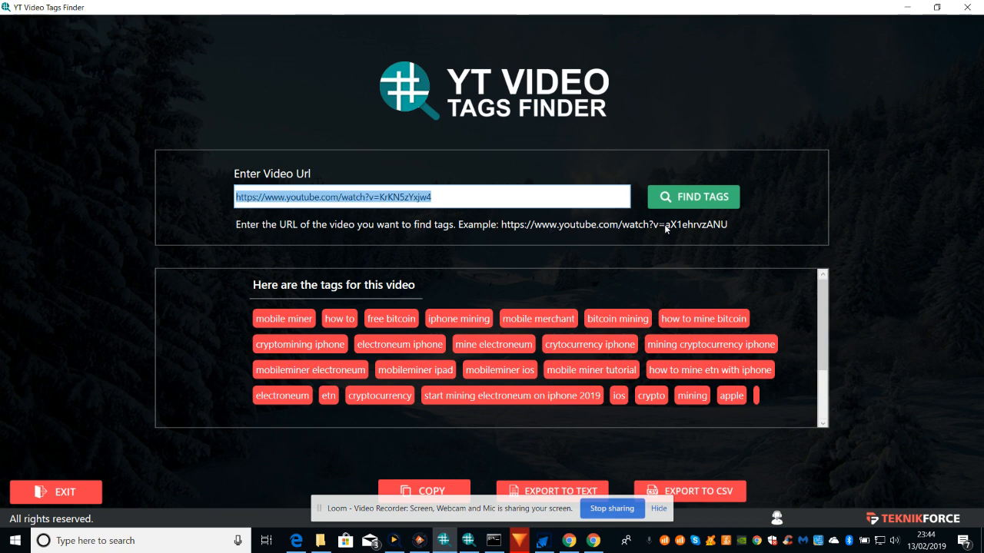
mouse_move(707, 231)
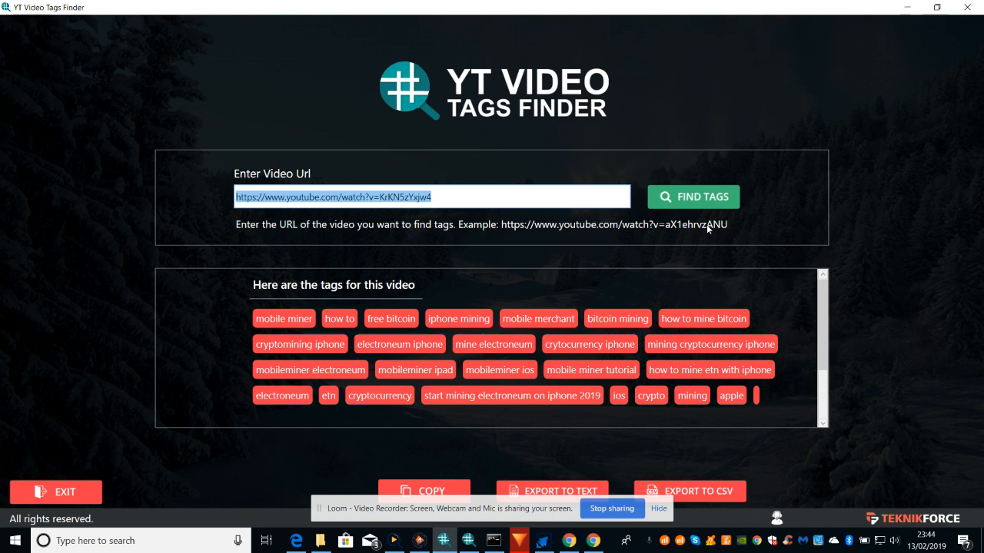
mouse_move(454, 234)
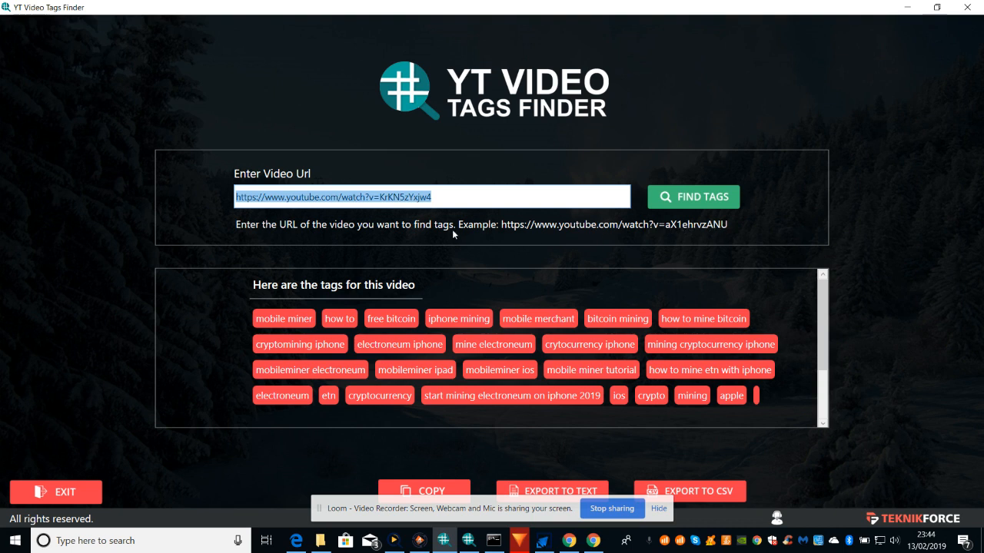
mouse_move(592, 228)
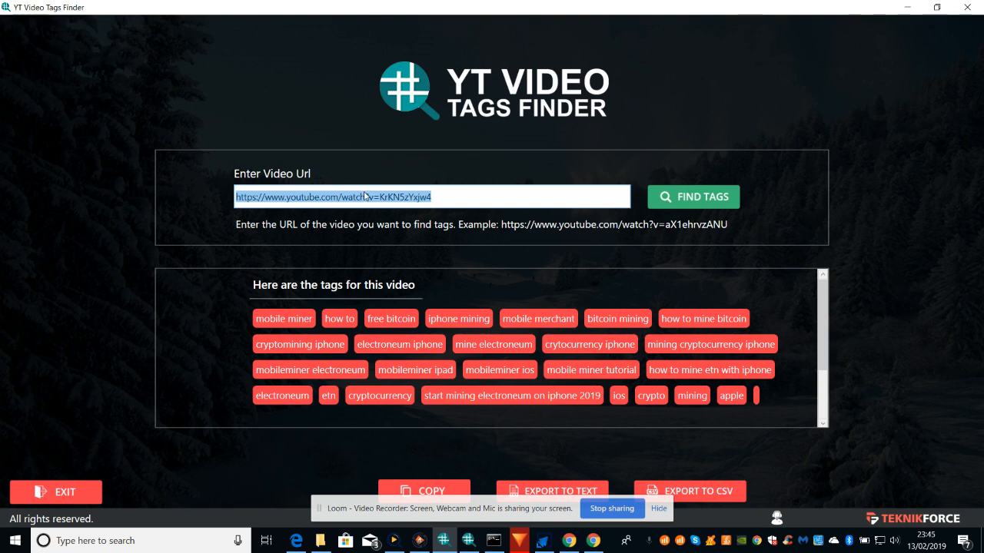
right_click(366, 196)
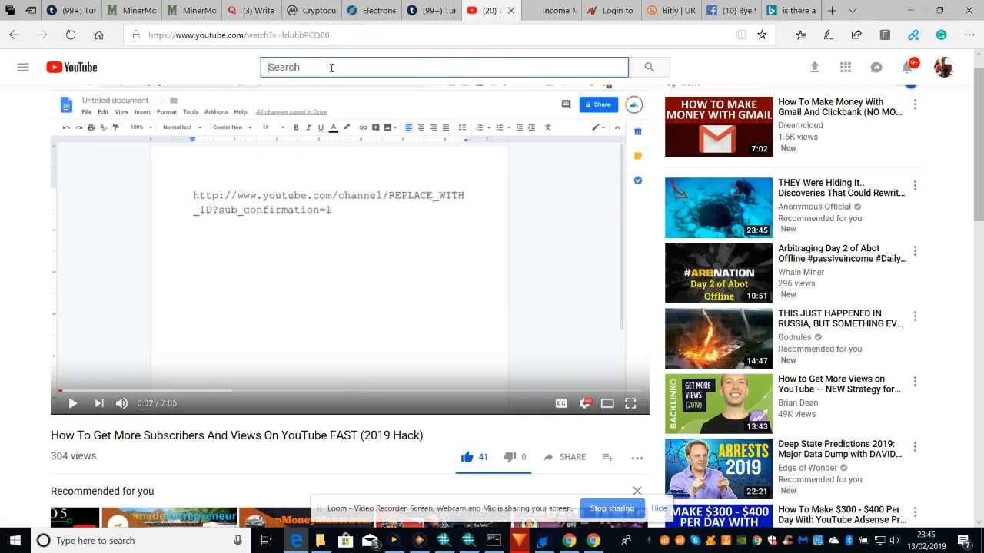
Search YouTube for 'make money online', open a result and copy its address
text(make money online)
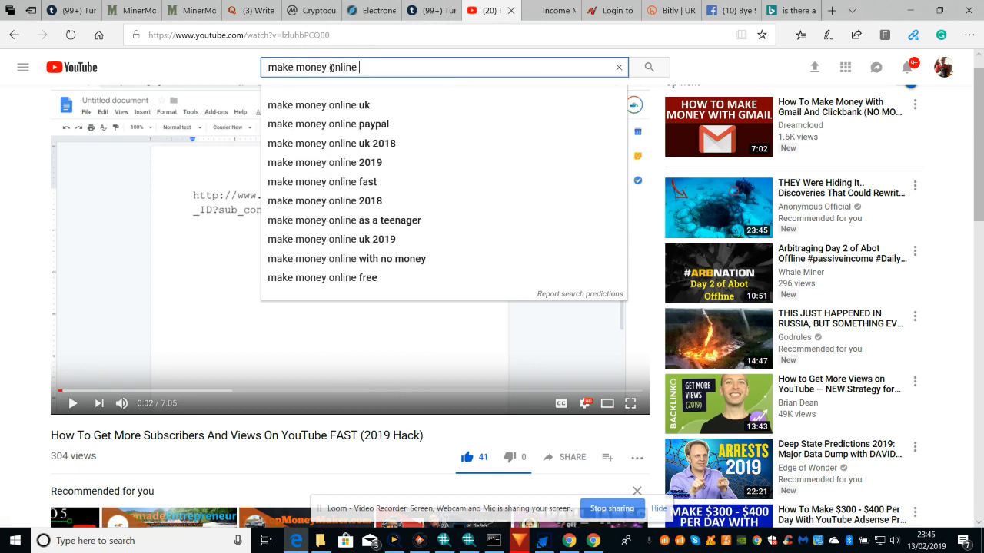
mouse_move(377, 105)
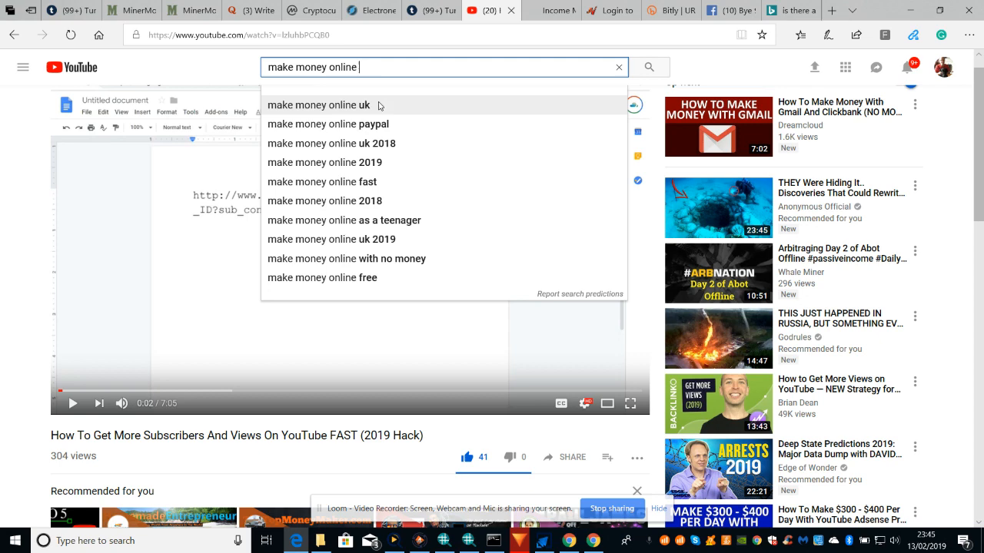
click(318, 104)
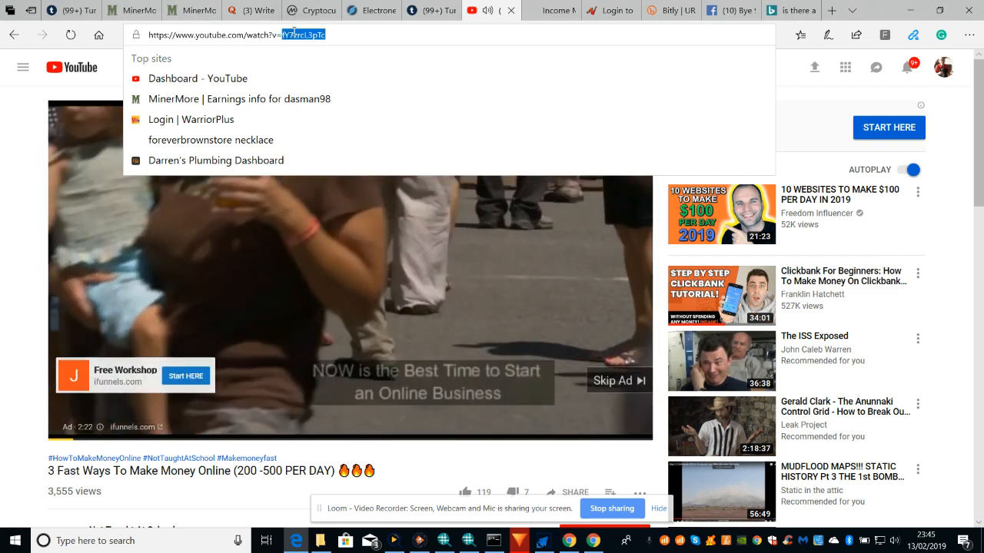
right_click(295, 34)
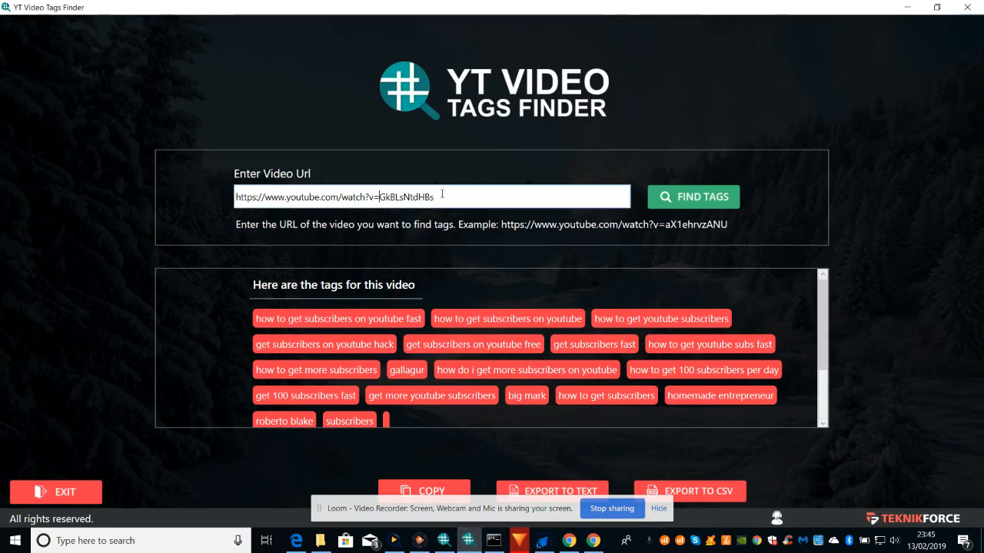
Swap the old video id for the pasted make-money-online link and fetch its tags
key(Backspace)
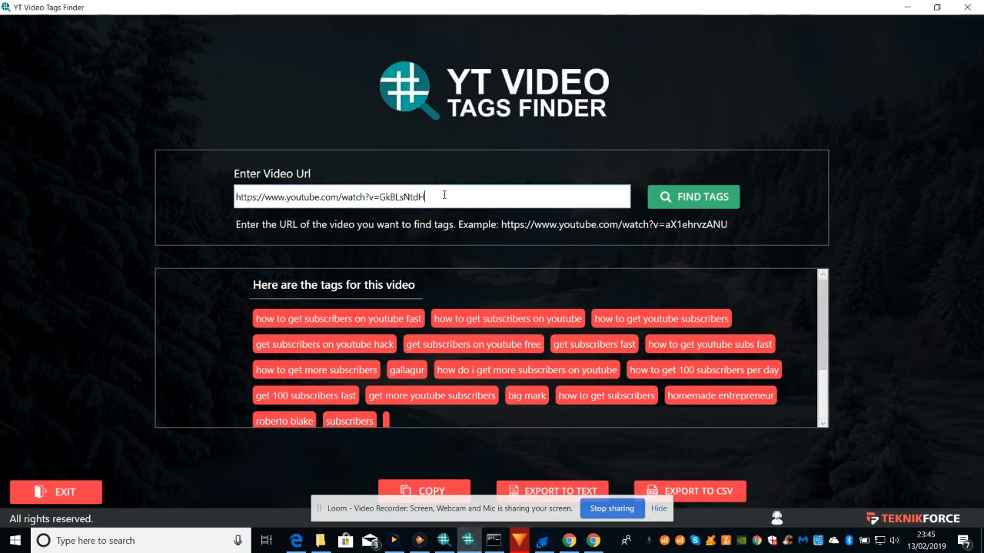
key(Backspace)
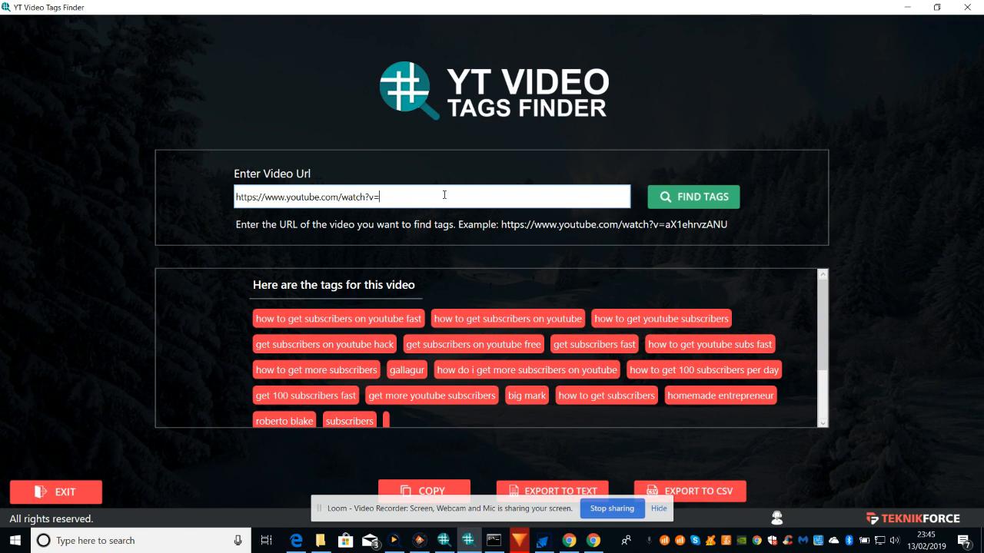
mouse_move(384, 196)
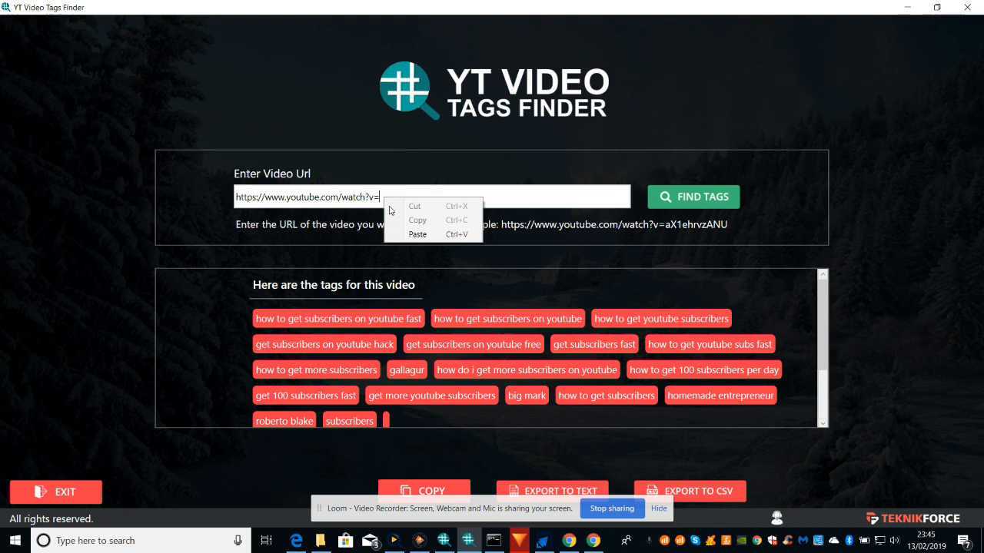
click(418, 233)
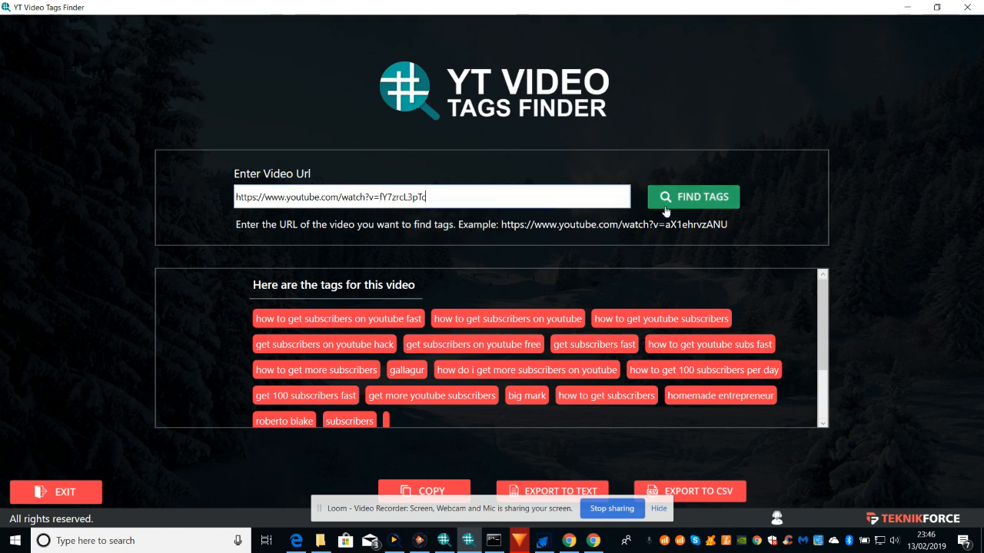
click(691, 197)
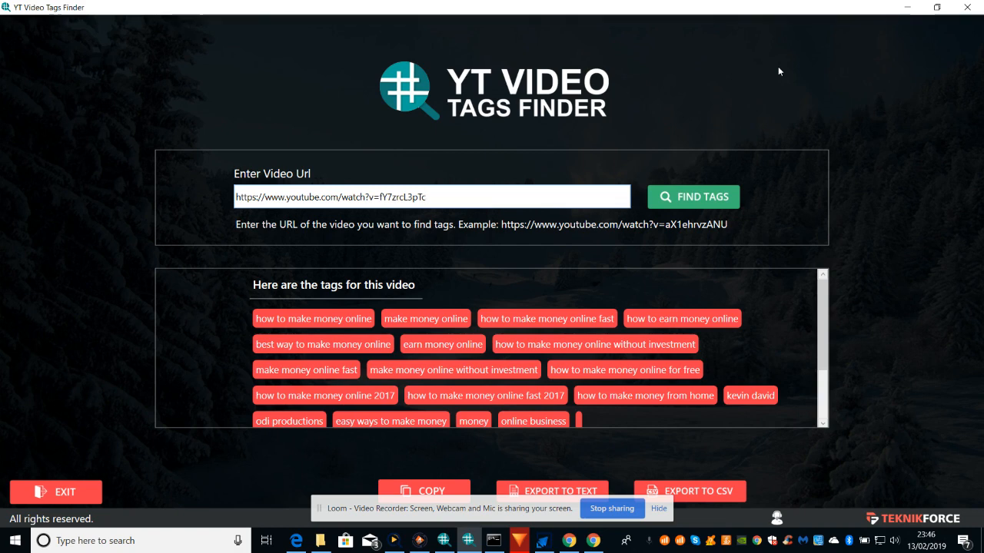
mouse_move(822, 324)
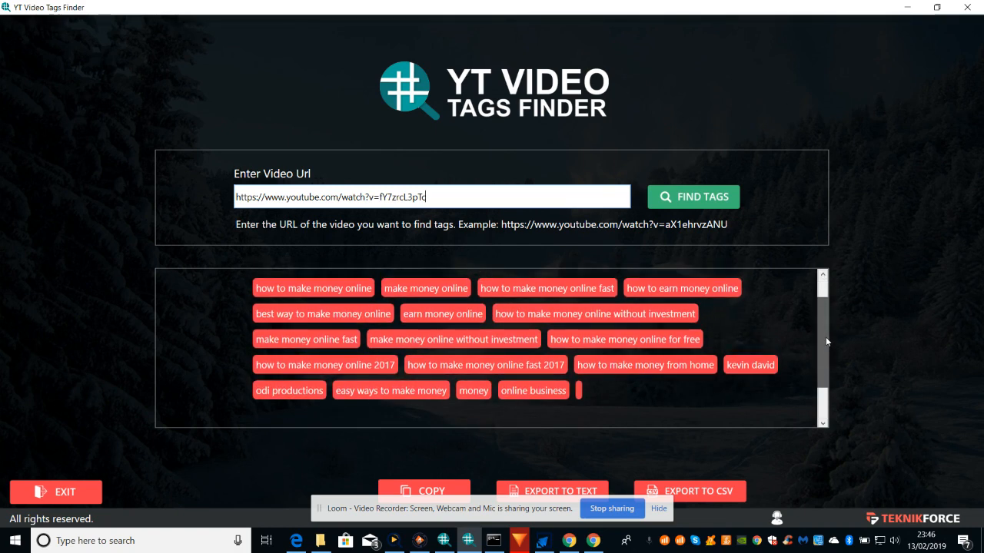
scroll(up, 3)
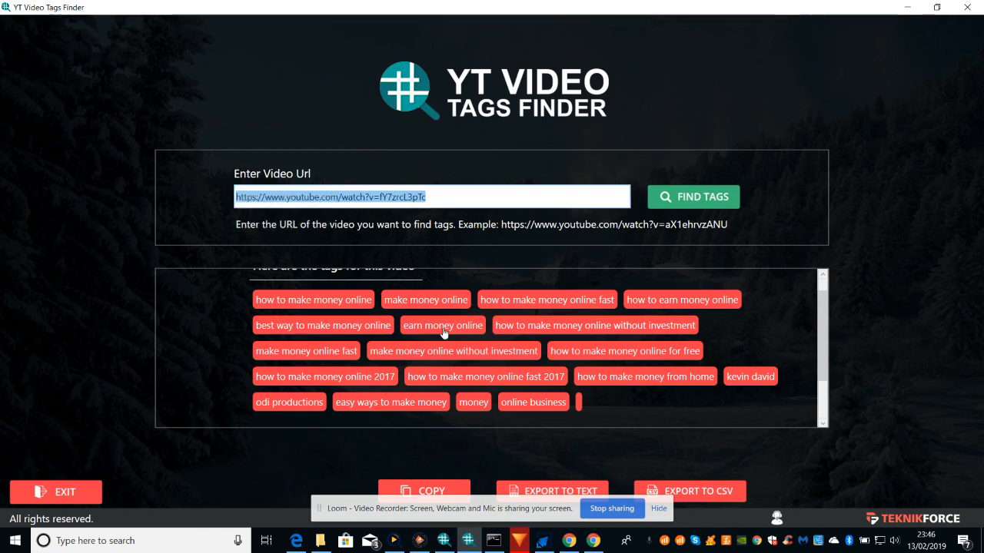
Switch to Traffic Jeet, open the Analyze Video prompt, then return to the tags finder
click(544, 541)
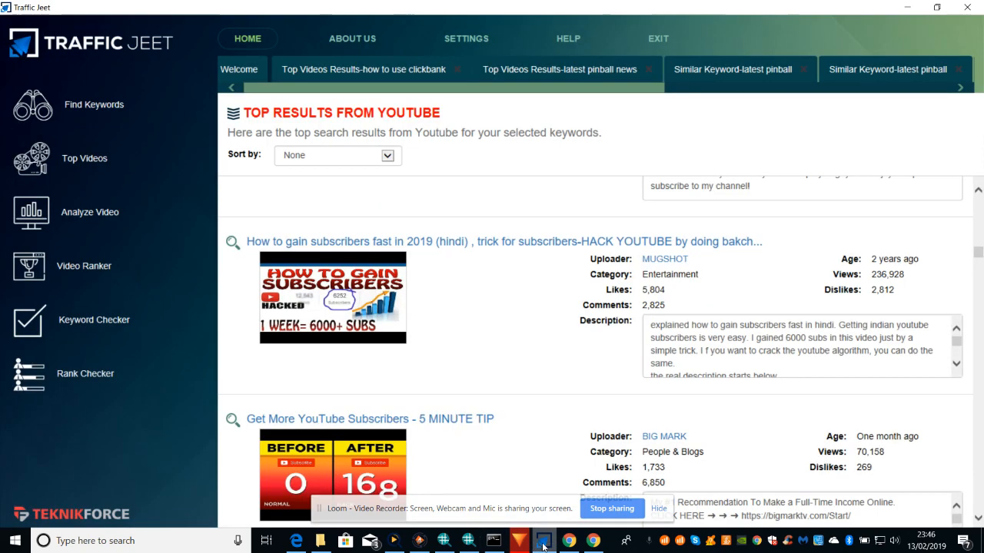
mouse_move(83, 198)
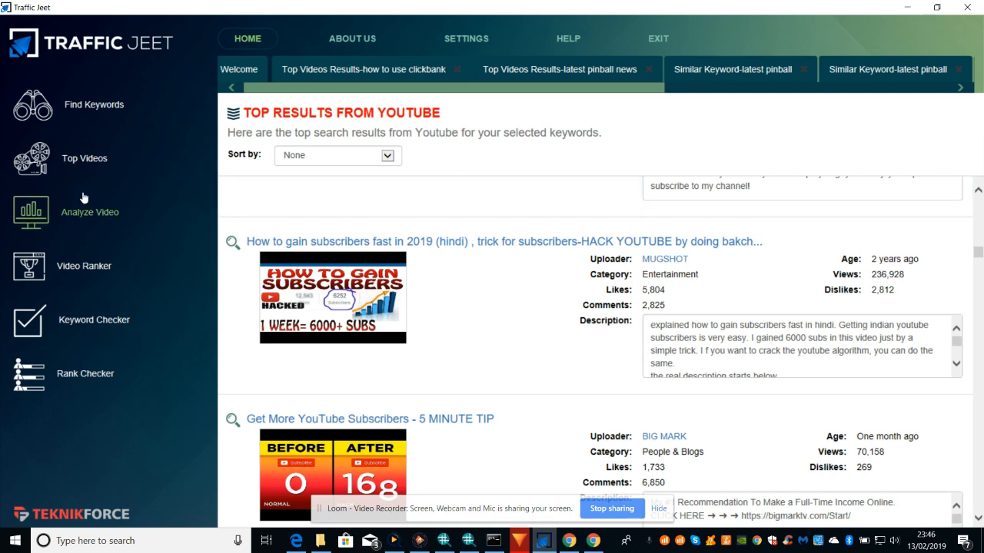
click(89, 212)
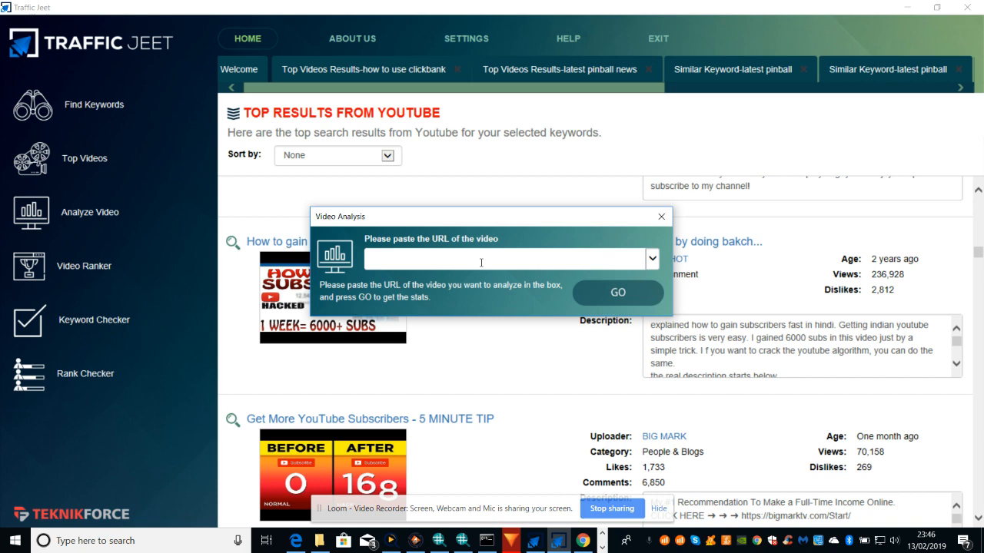
mouse_move(525, 267)
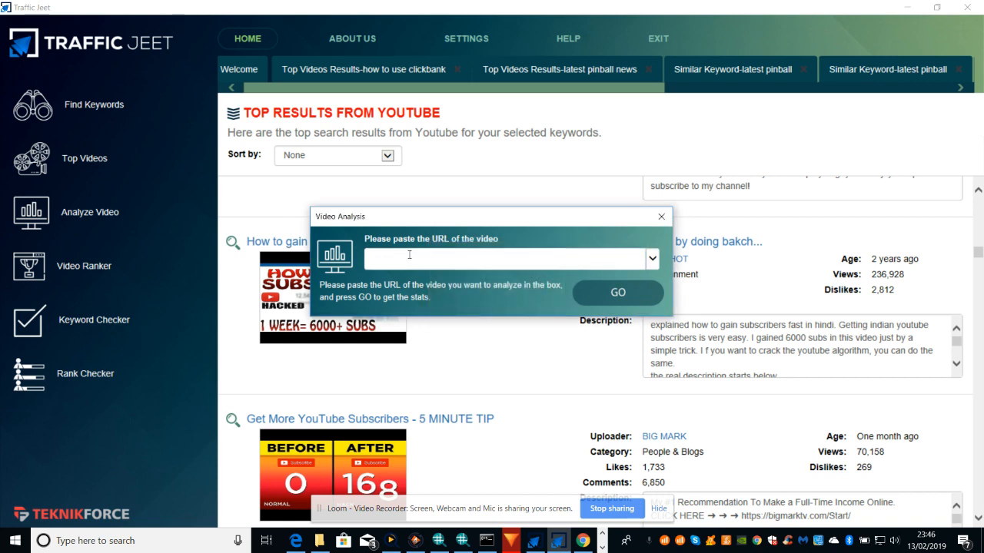
click(507, 258)
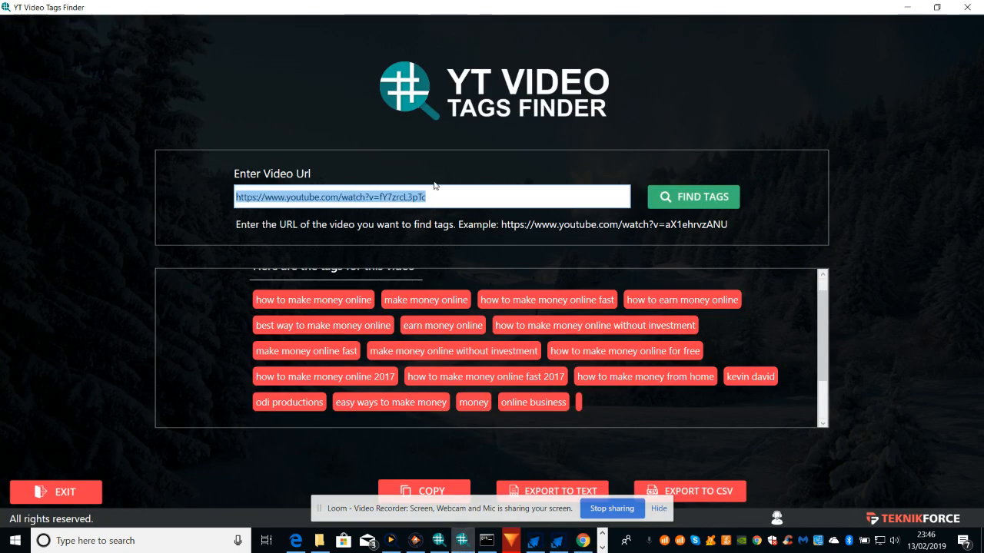
mouse_move(183, 218)
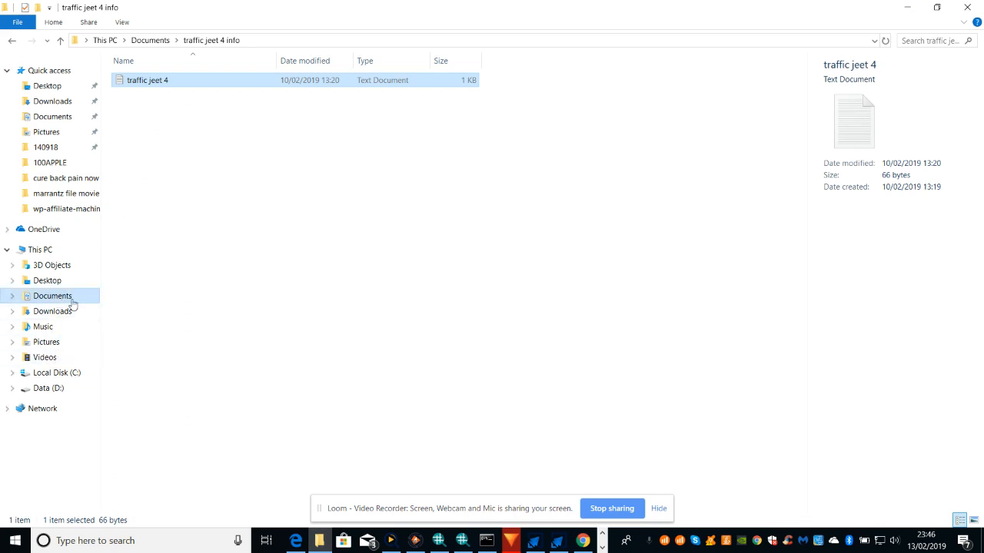
Create a new text document 'gdf', open it in Notepad and paste the video link
right_click(157, 198)
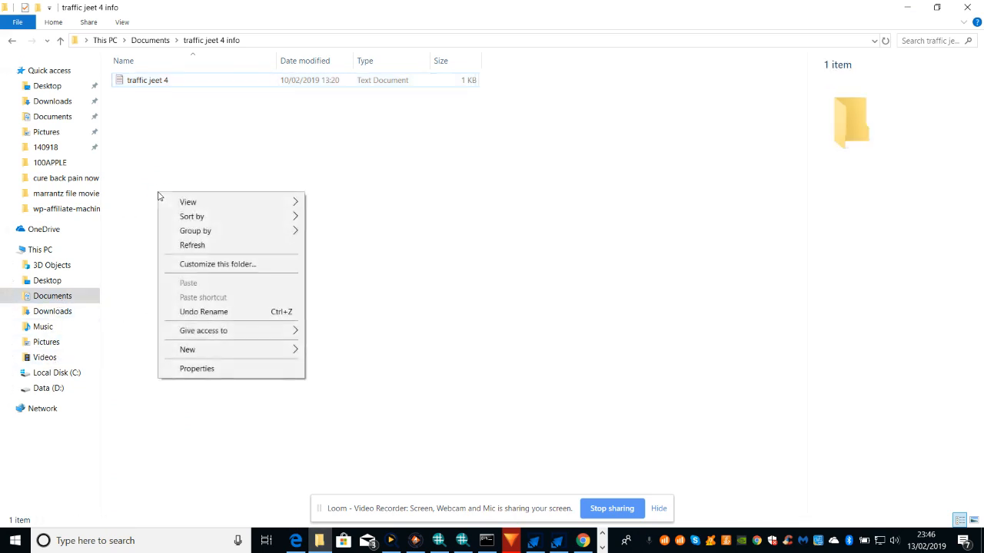
click(187, 350)
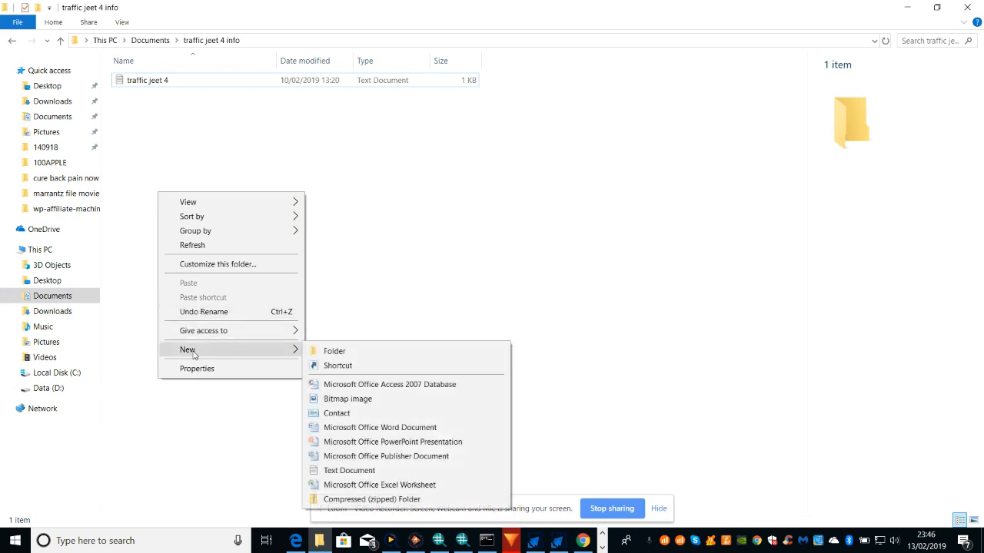
click(349, 470)
text(gdf)
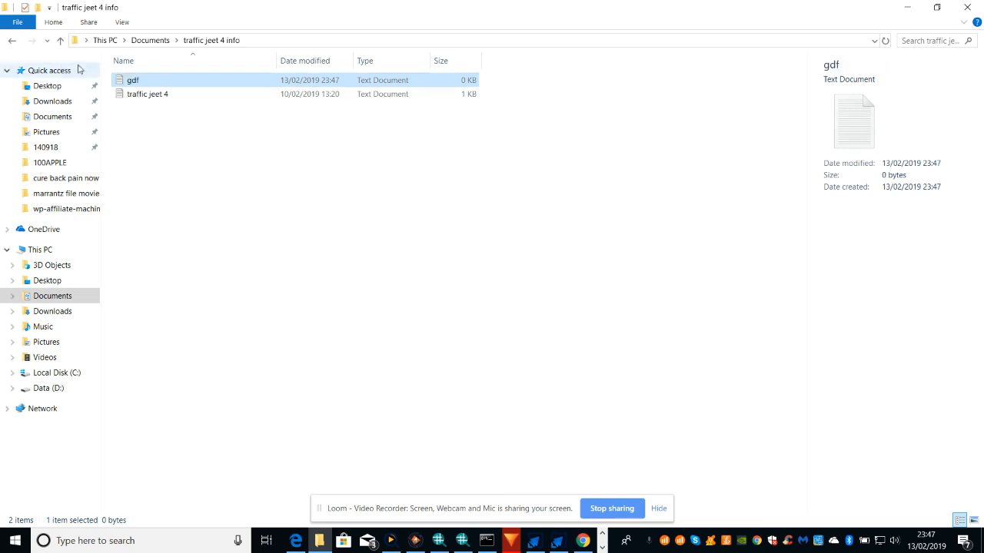
double_click(132, 80)
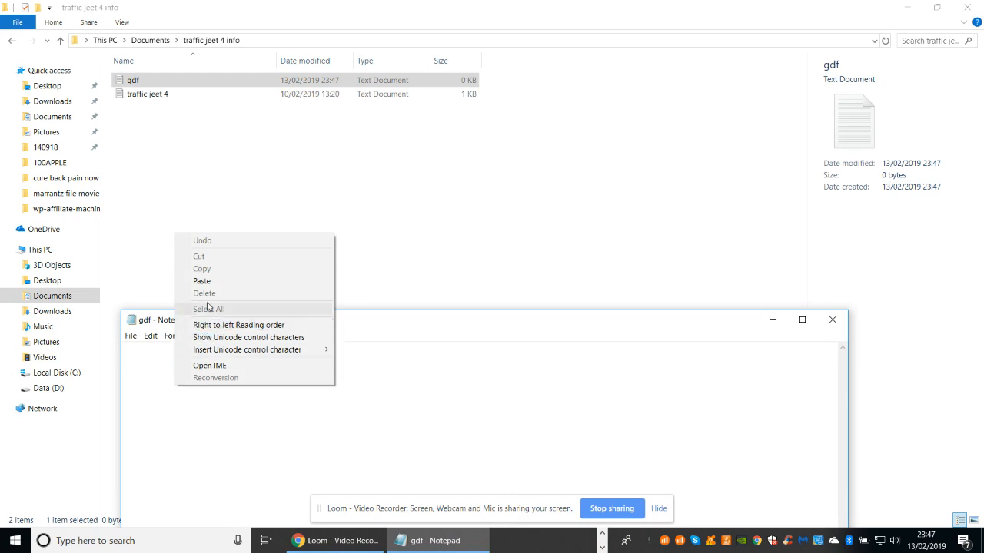
click(202, 280)
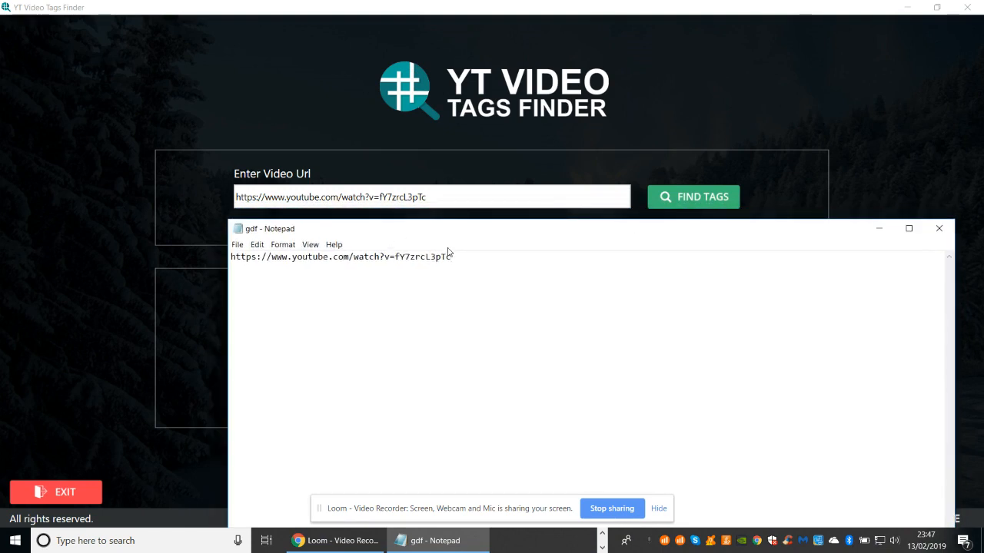
Select the whole video link line in the gdf note and copy it
triple_click(341, 257)
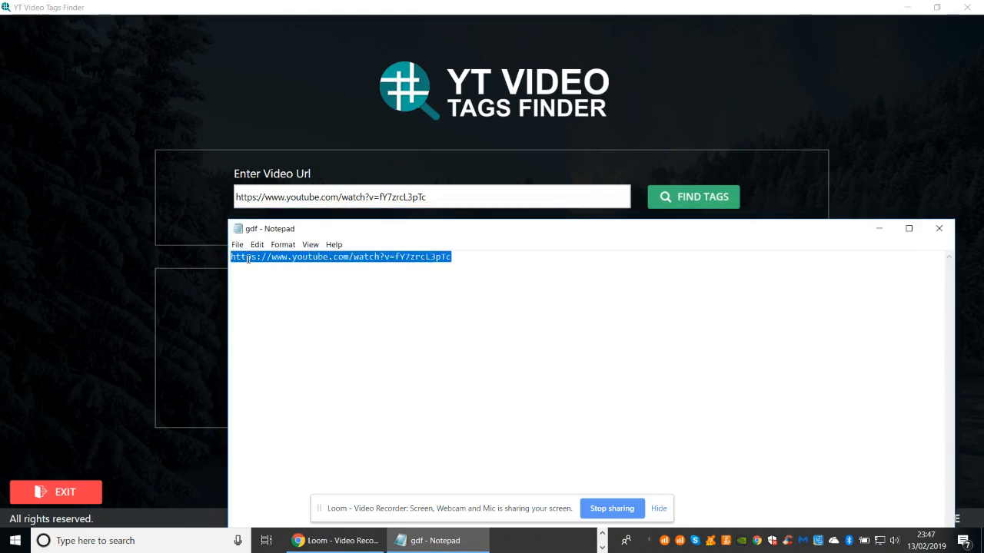
right_click(341, 257)
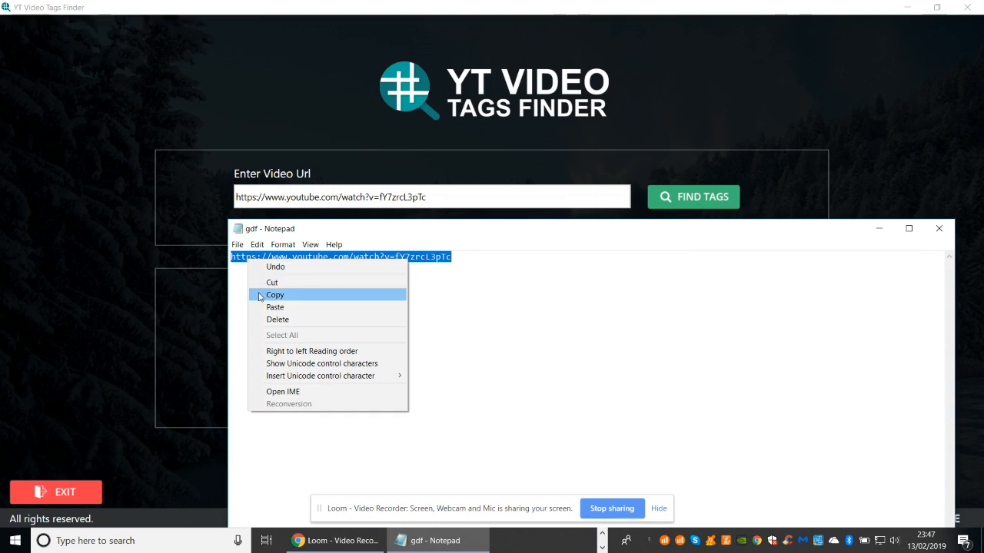
click(273, 295)
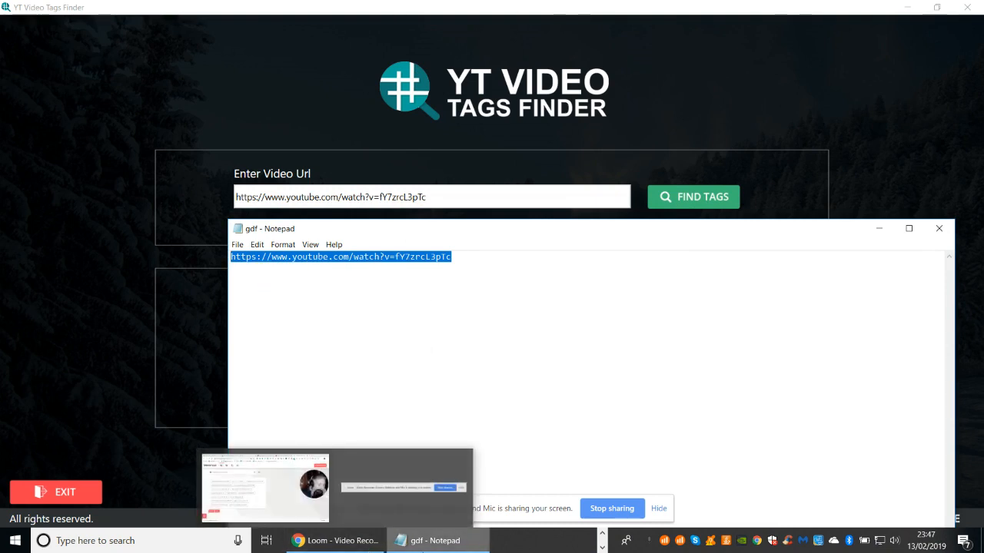
mouse_move(335, 541)
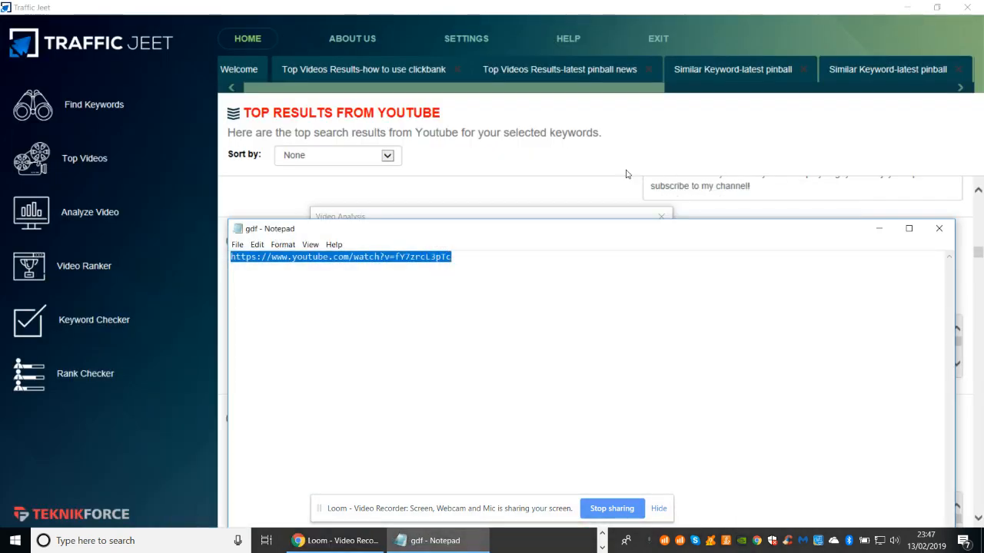
mouse_move(120, 225)
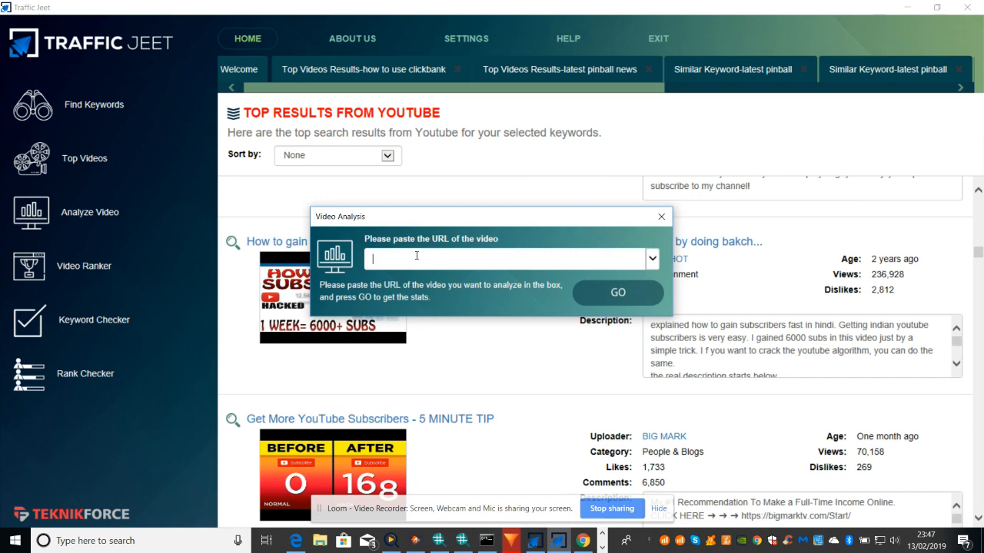
mouse_move(566, 189)
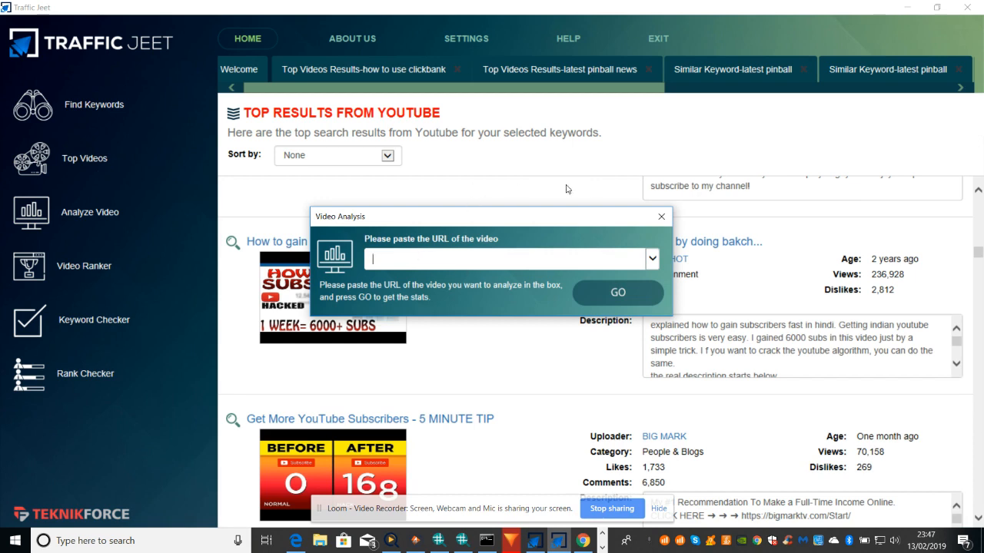
mouse_move(873, 182)
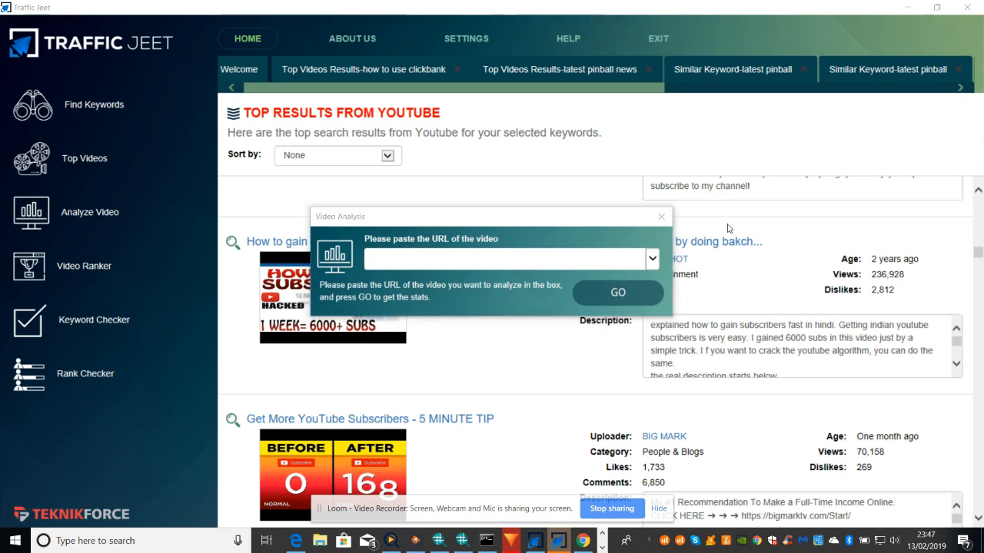
Close the empty Video Analysis prompt, restore the window down, and keep Notepad's link note visible above it
click(661, 215)
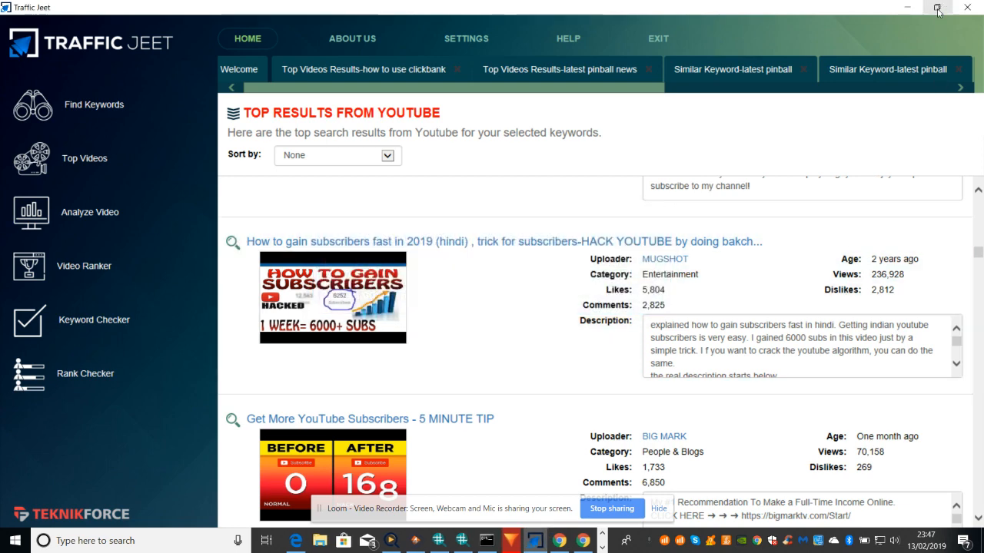
click(938, 8)
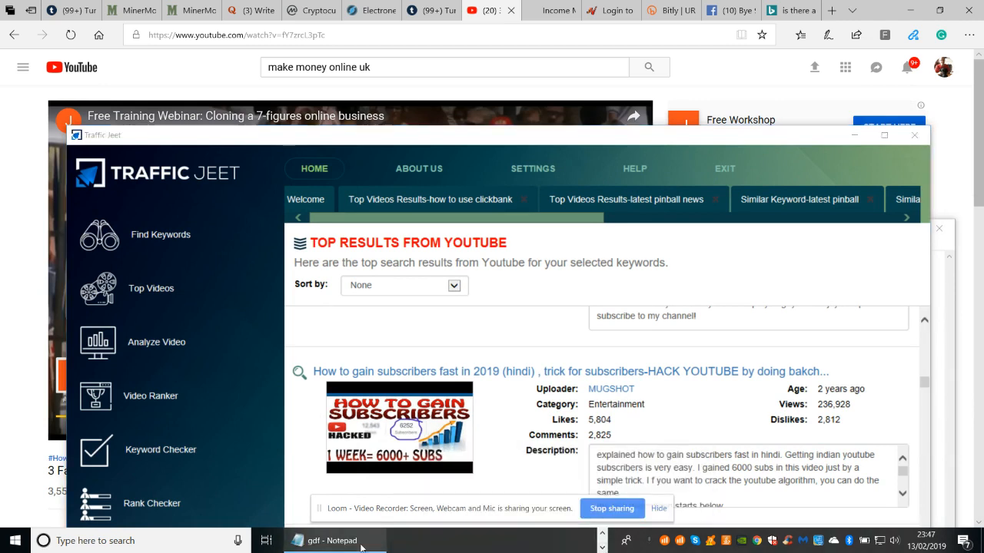
click(332, 541)
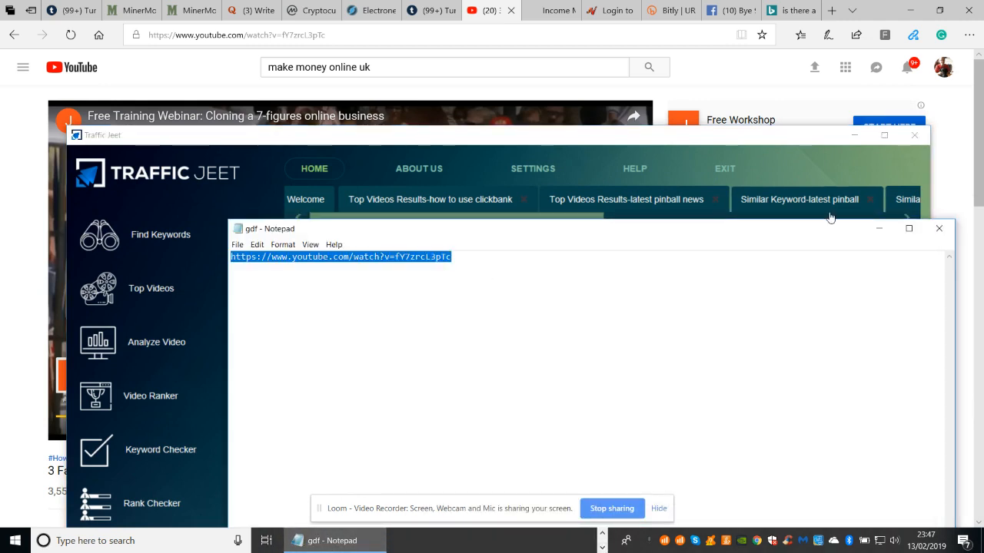
click(909, 228)
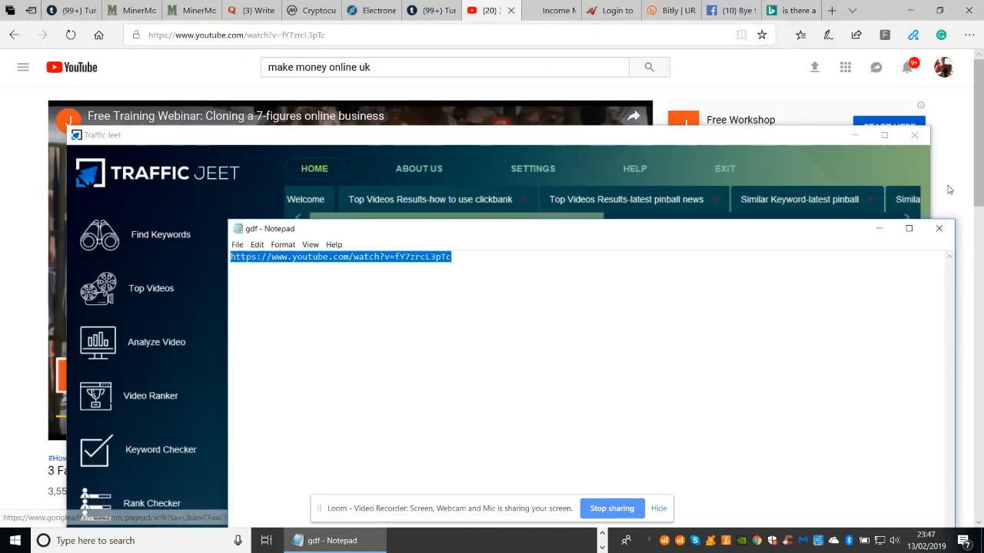
mouse_move(412, 244)
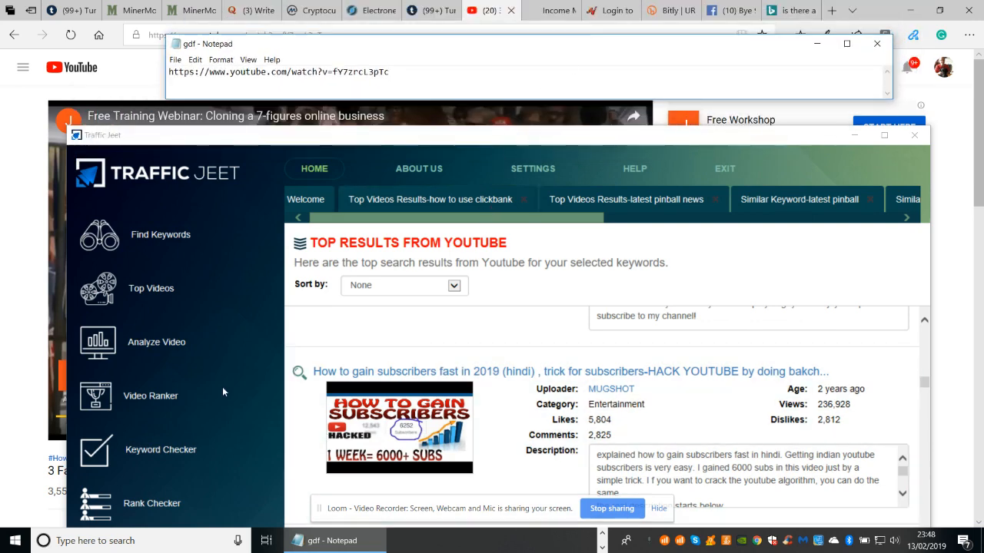
click(150, 287)
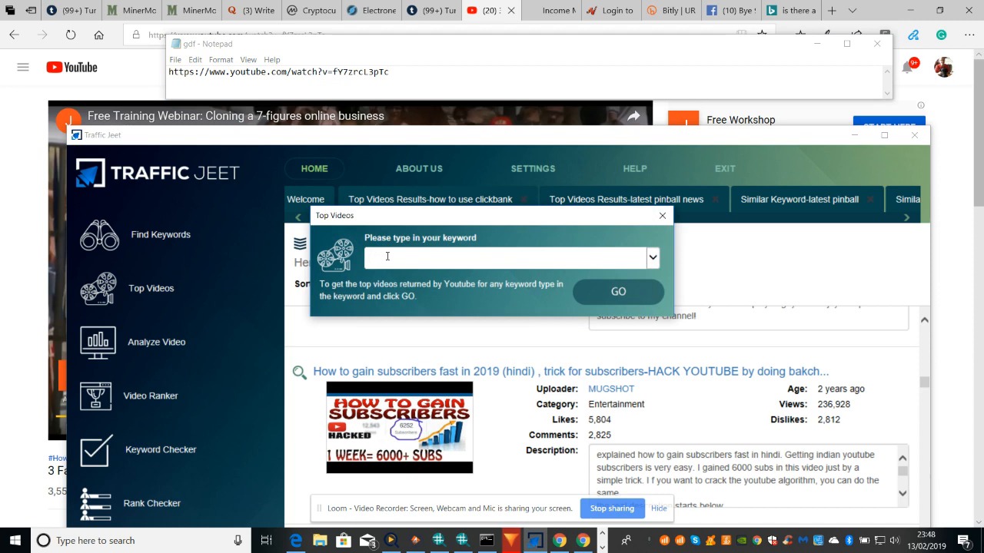
text(H)
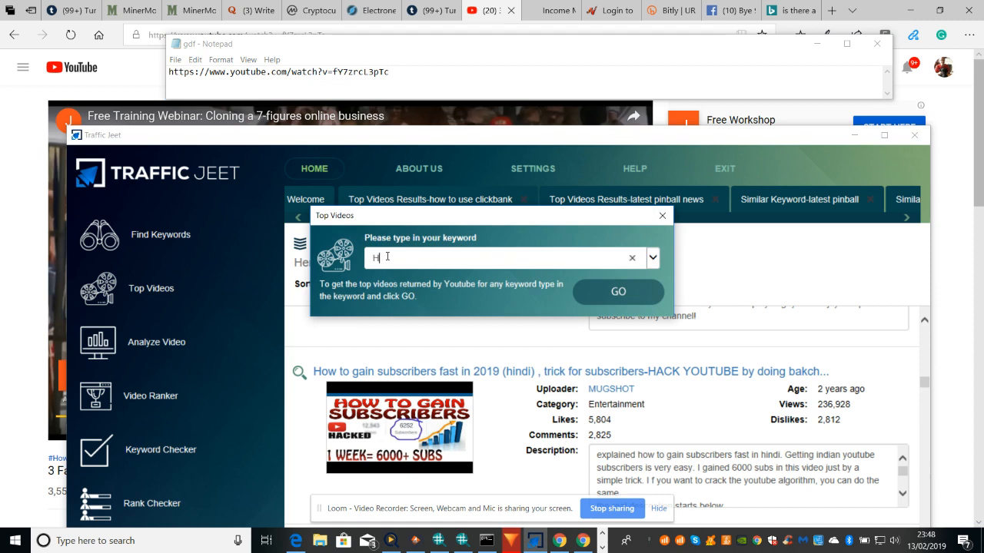
text(tt)
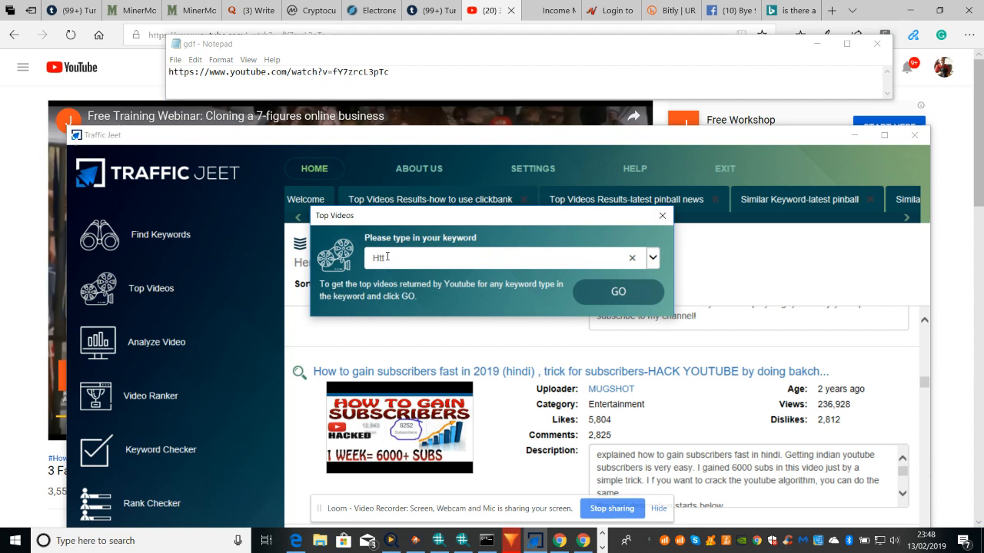
text(ps)
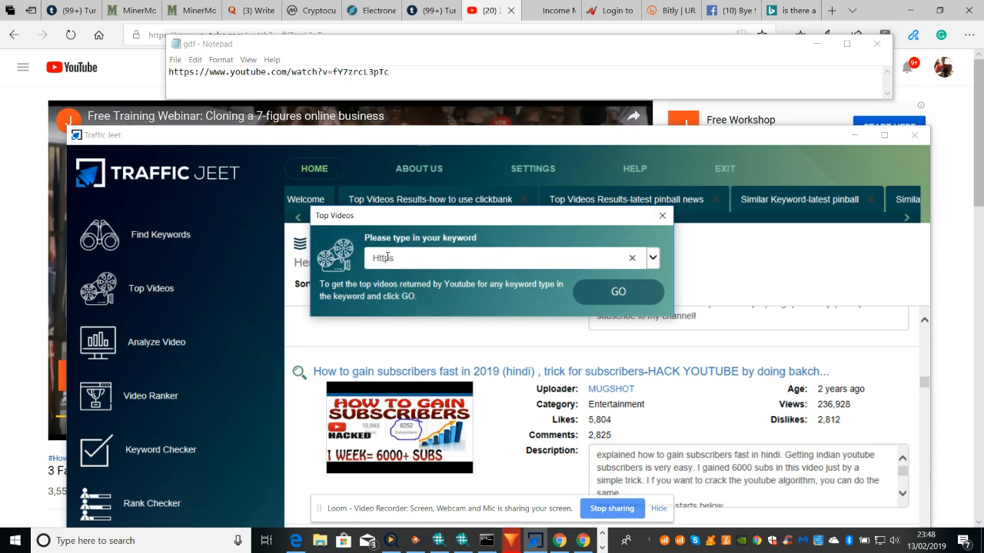
text(://w)
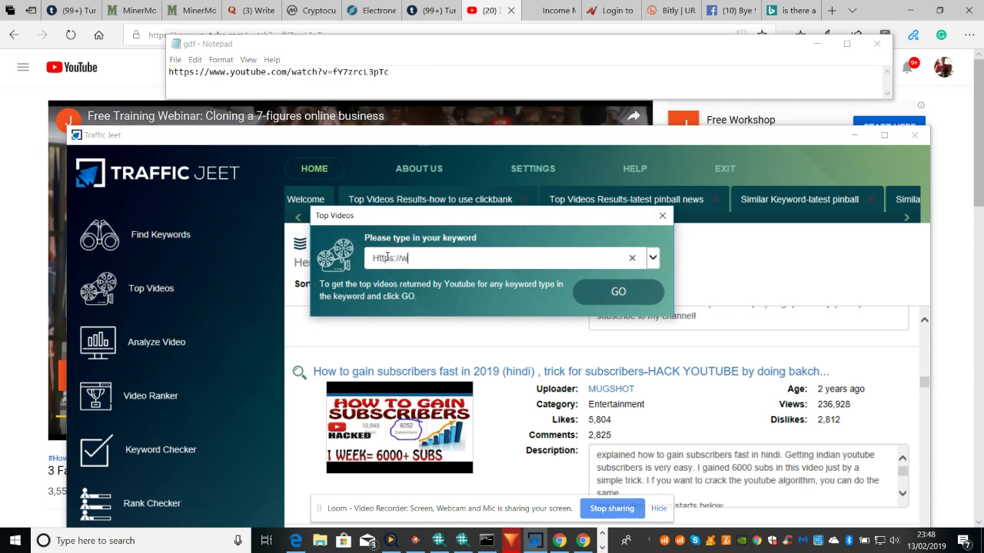
text(ww.yout)
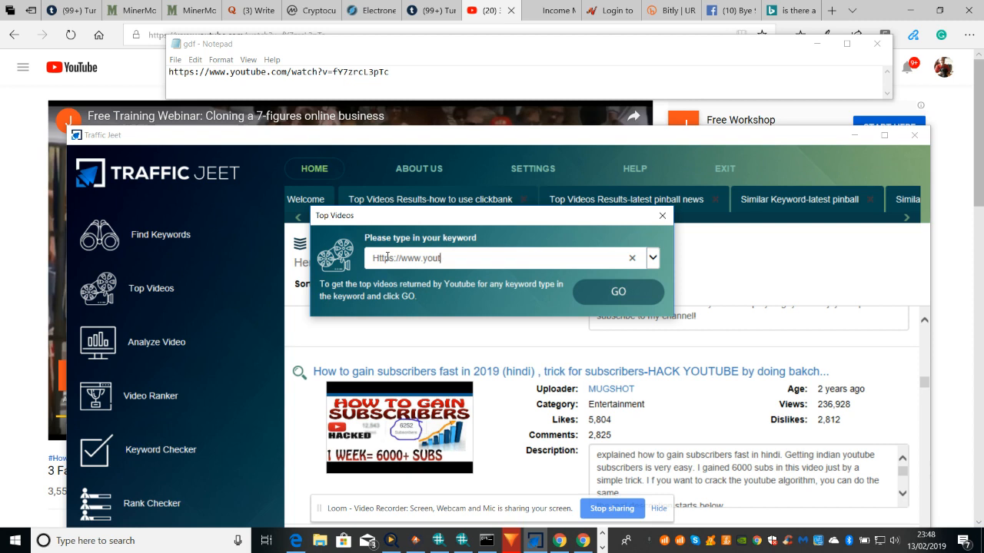
text(ube)
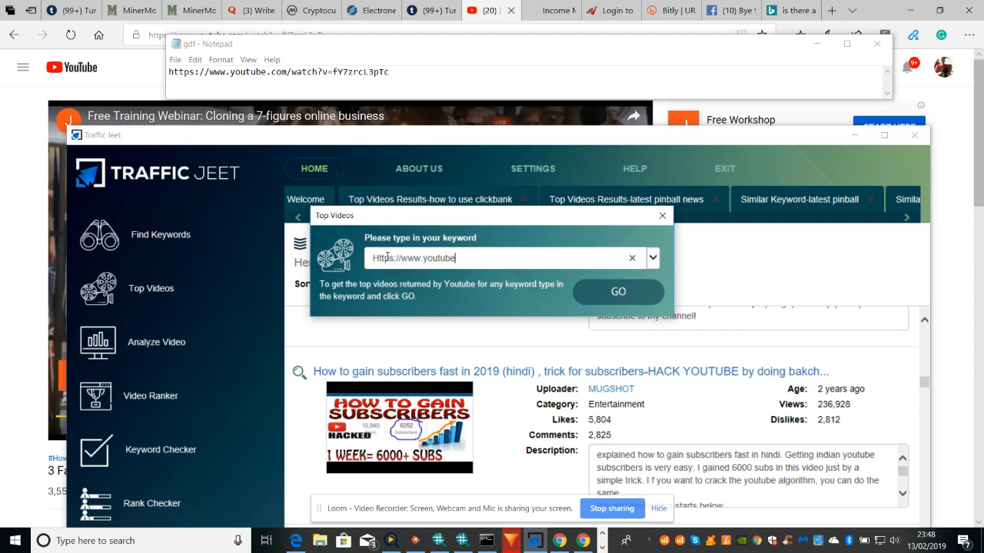
text(.com)
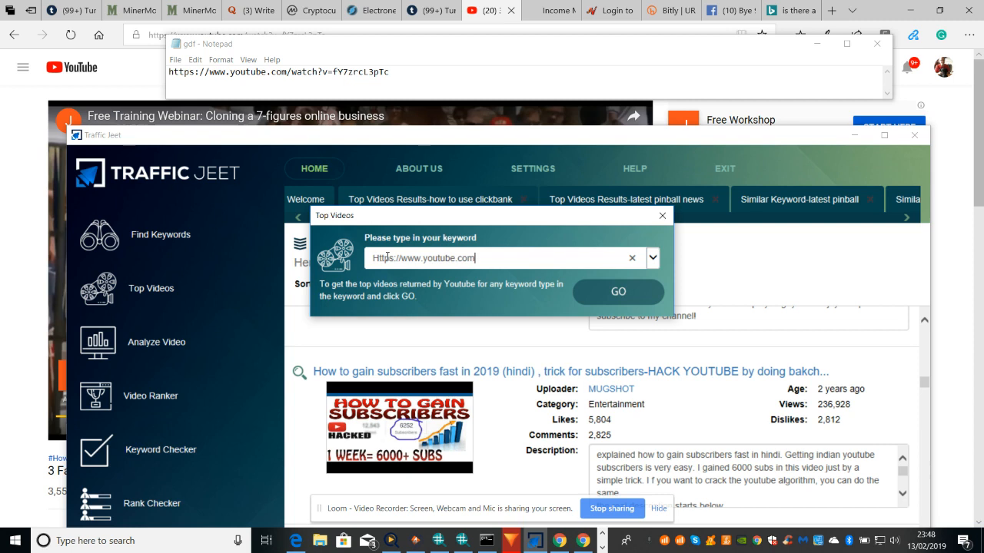
text(/watch?)
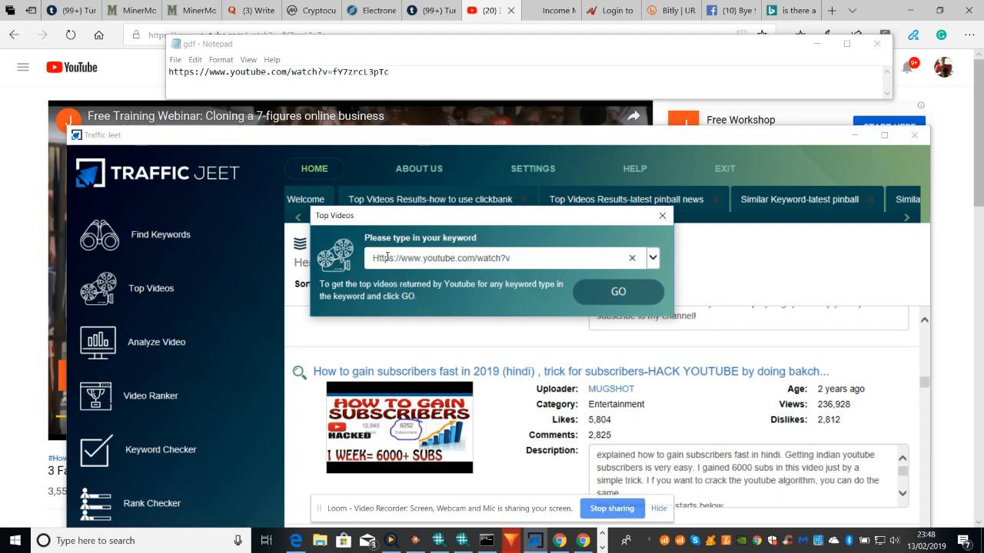
text(v+)
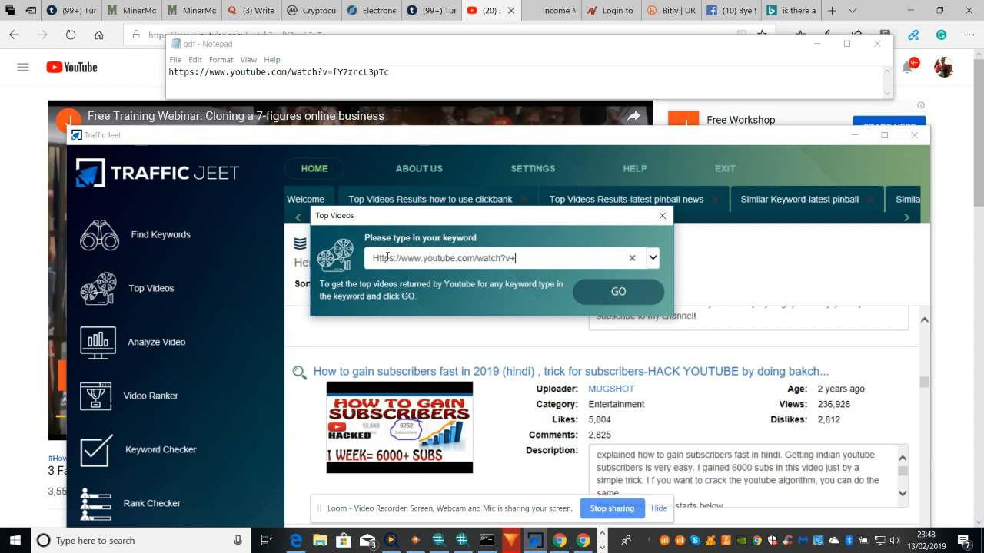
key(Backspace)
text(=fy)
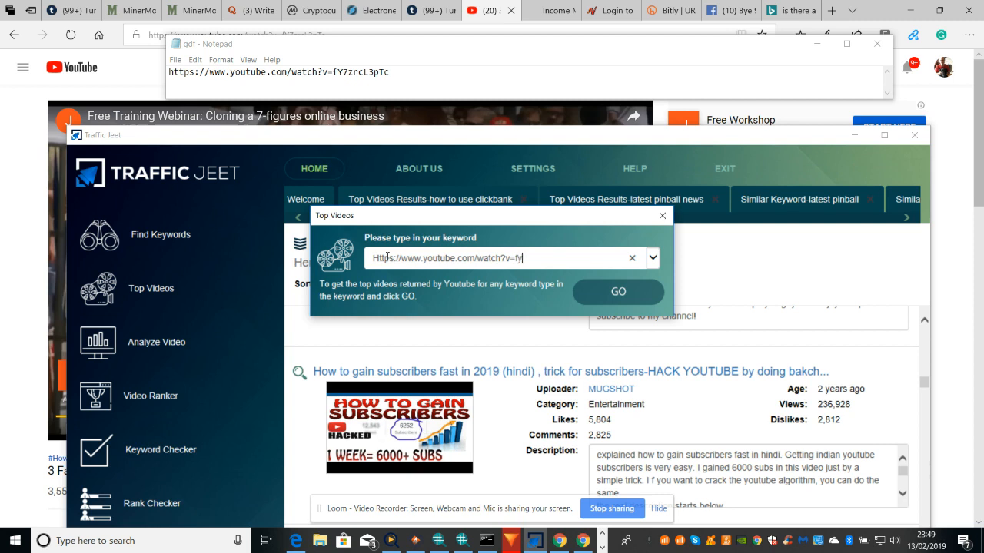
Correct the video id portion of the link and run the top videos search with GO
text(7zrcl3p)
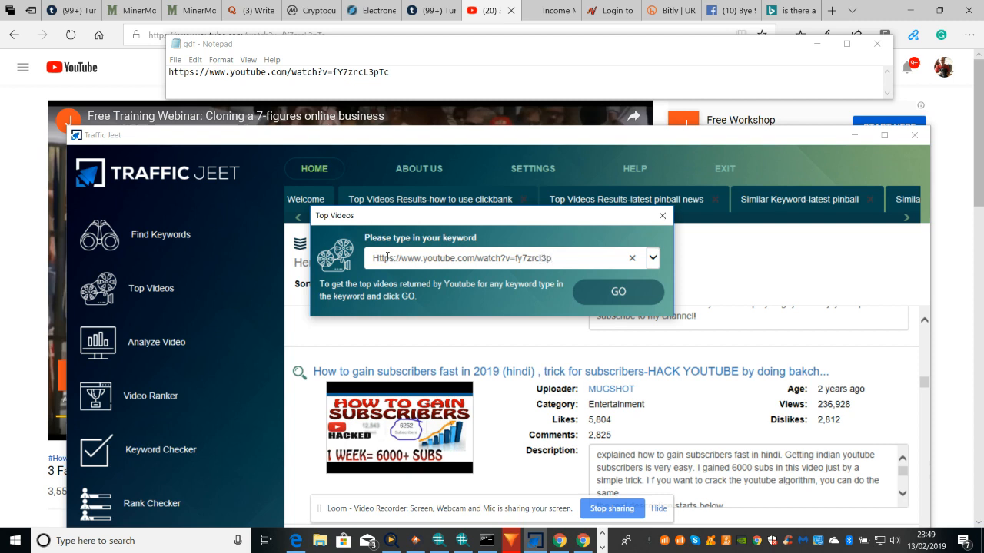
text(Tc)
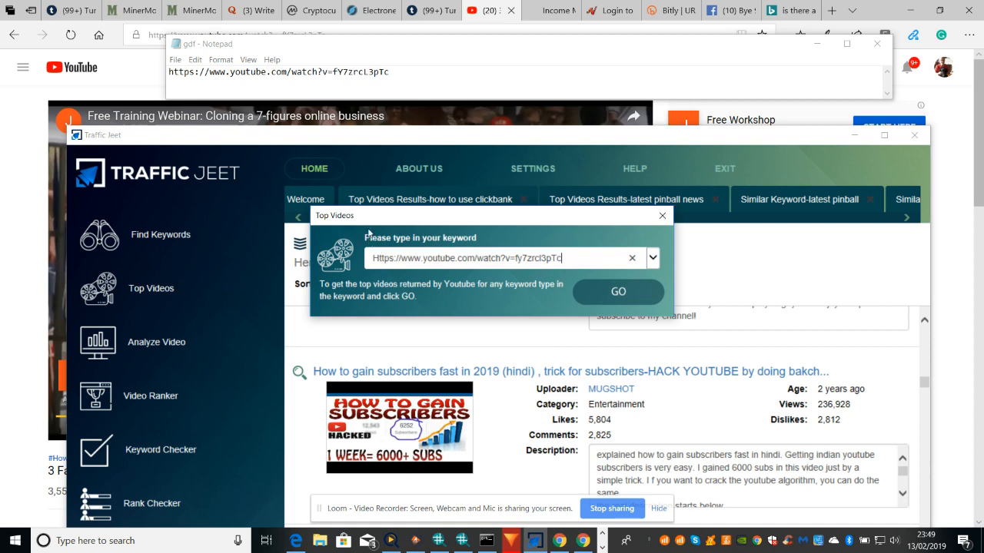
mouse_move(485, 249)
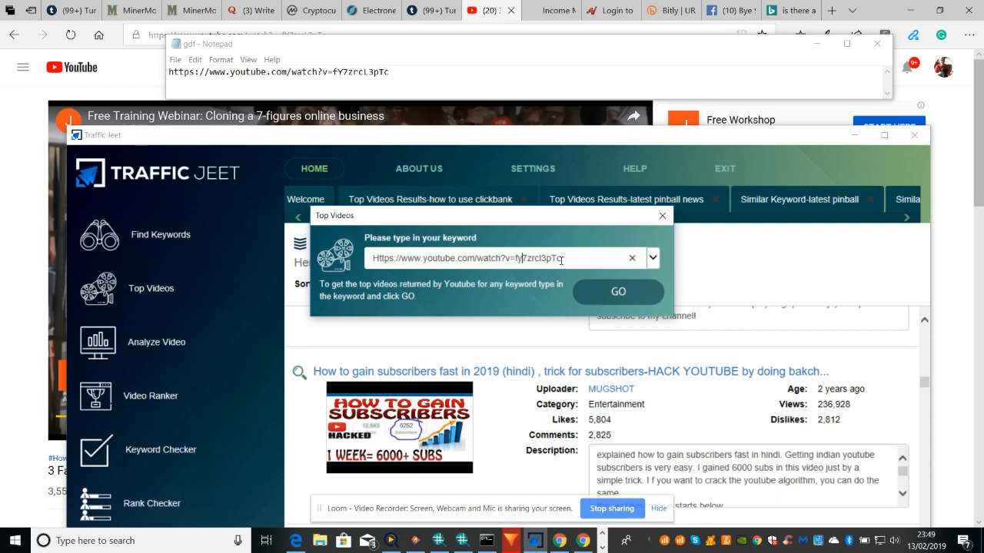
key(Backspace)
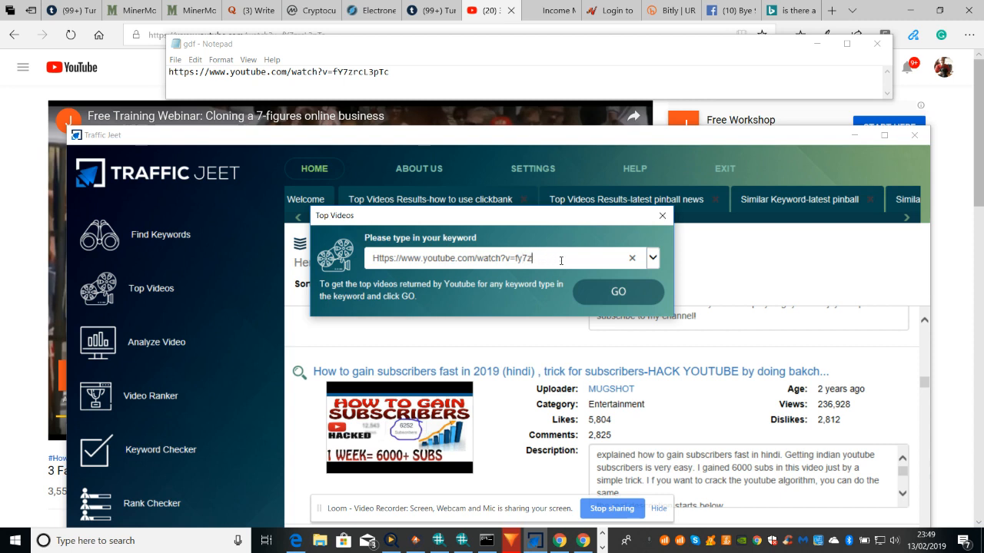
key(Backspace)
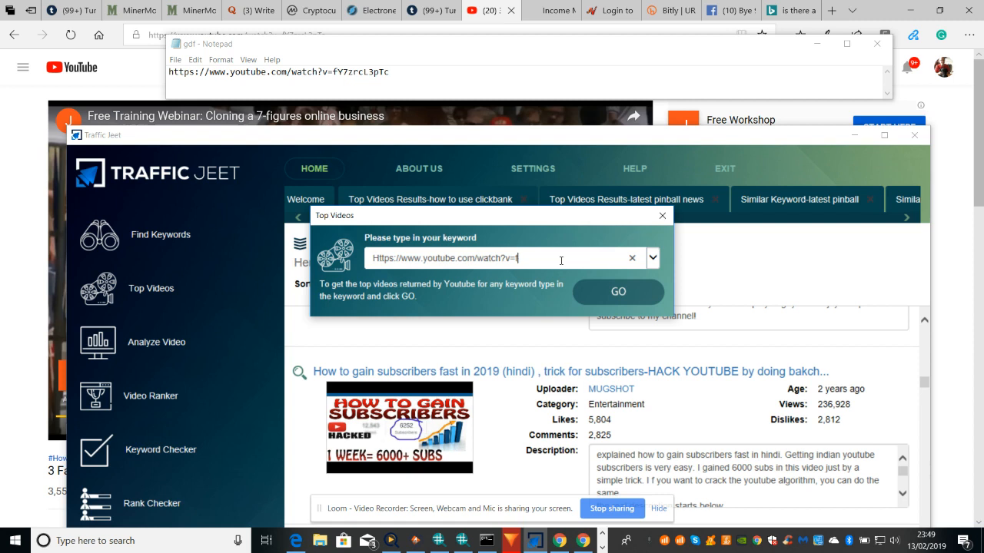
key(Backspace)
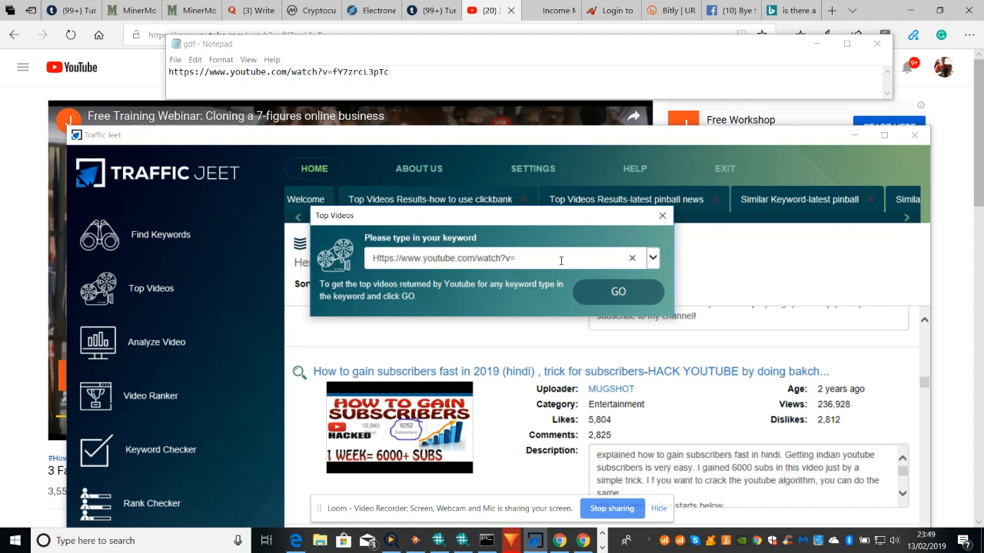
text(FY)
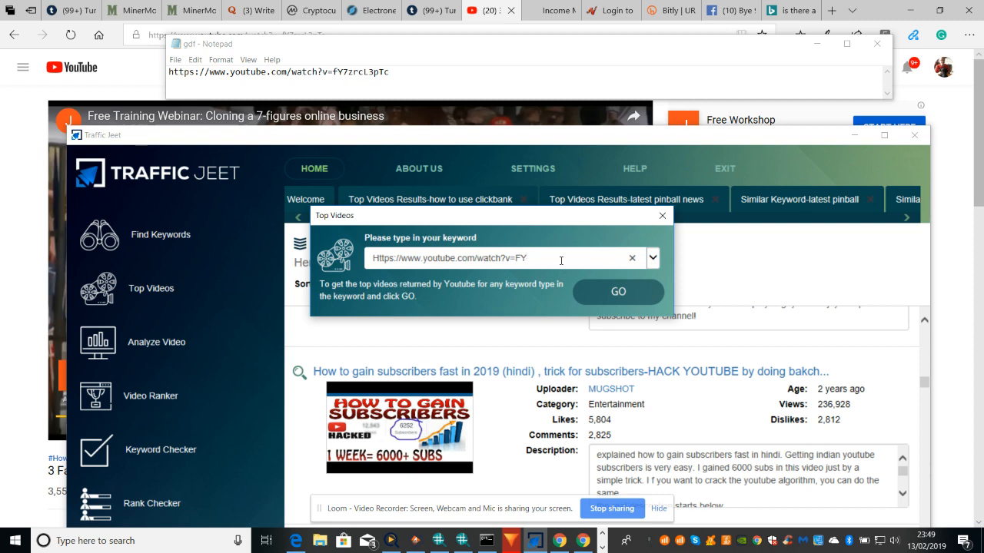
key(Backspace)
text(f)
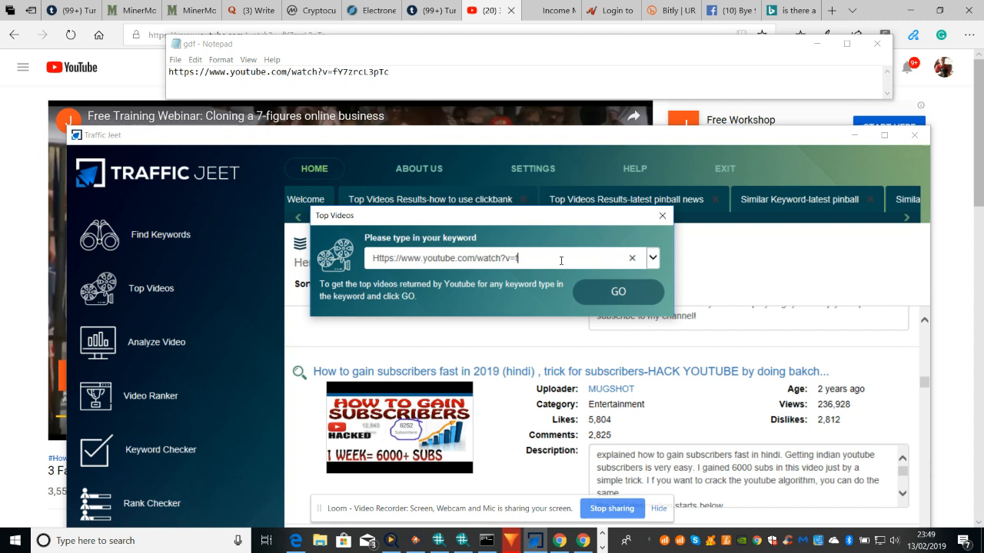
text(Y)
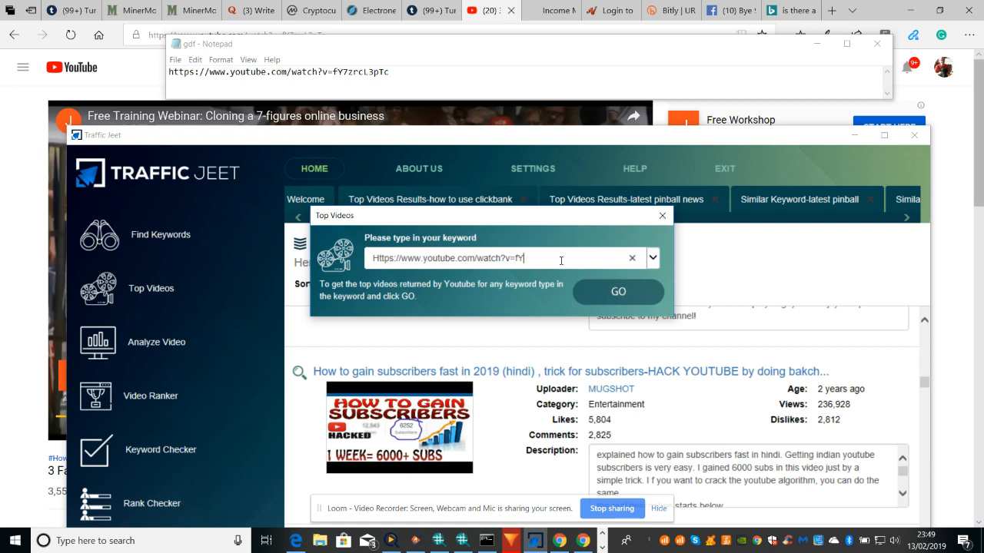
text(7)
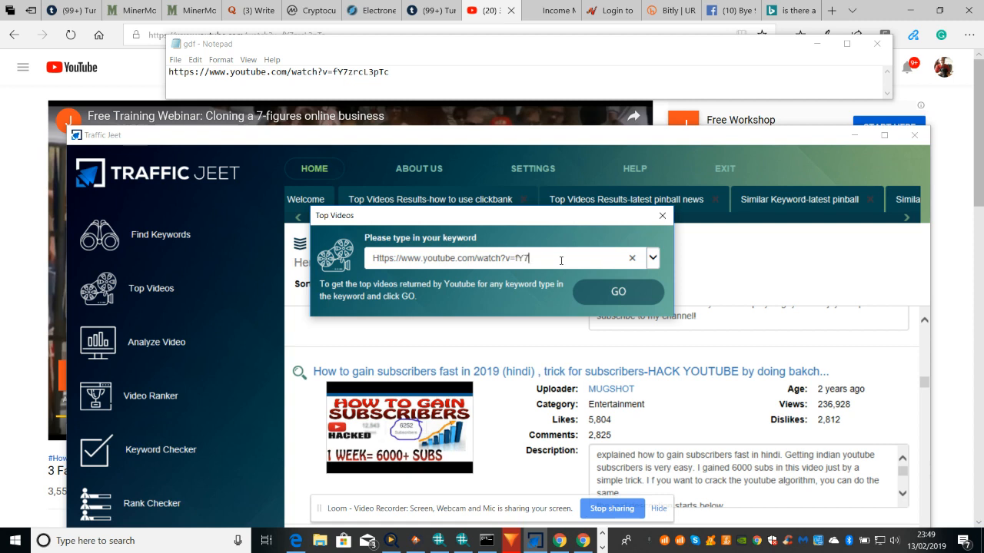
key(Backspace)
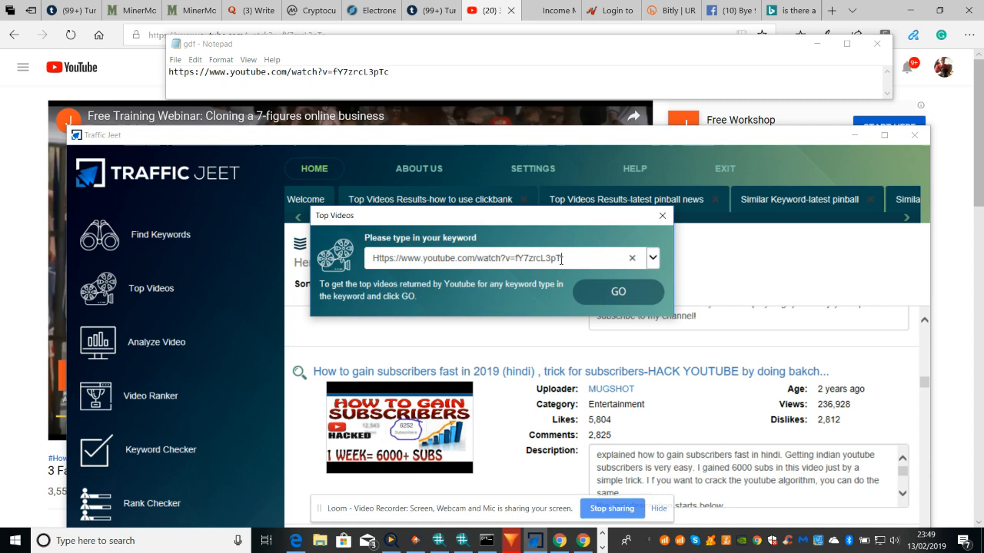
mouse_move(608, 289)
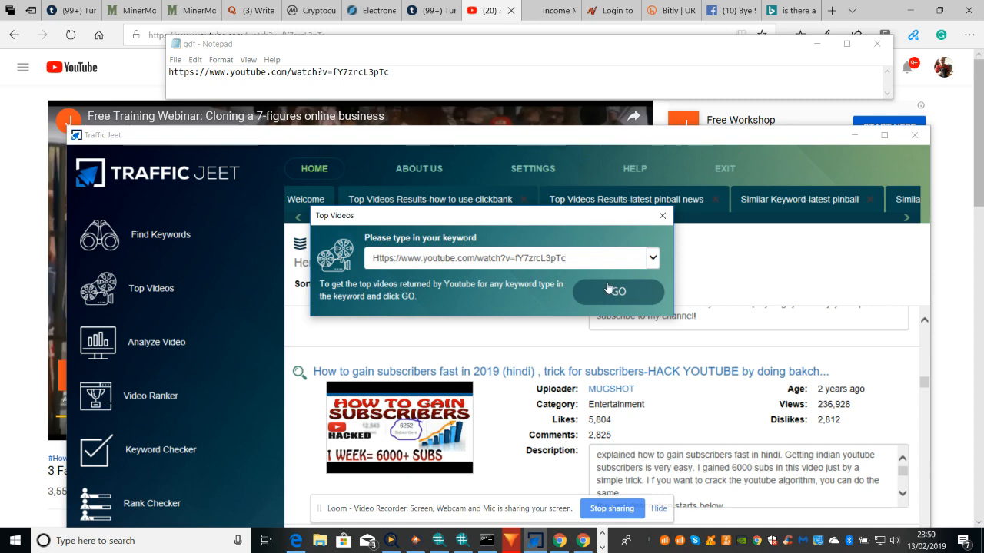
click(618, 291)
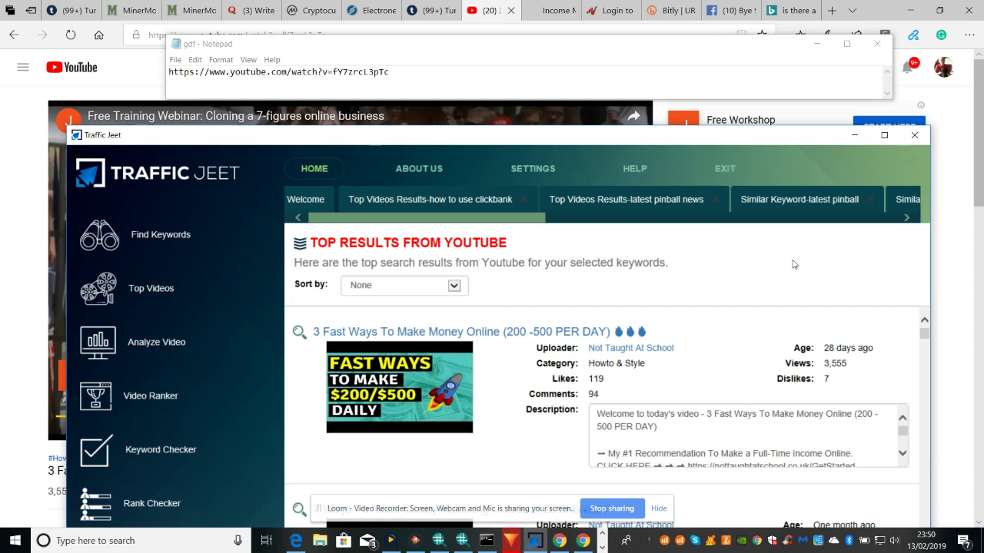
mouse_move(760, 246)
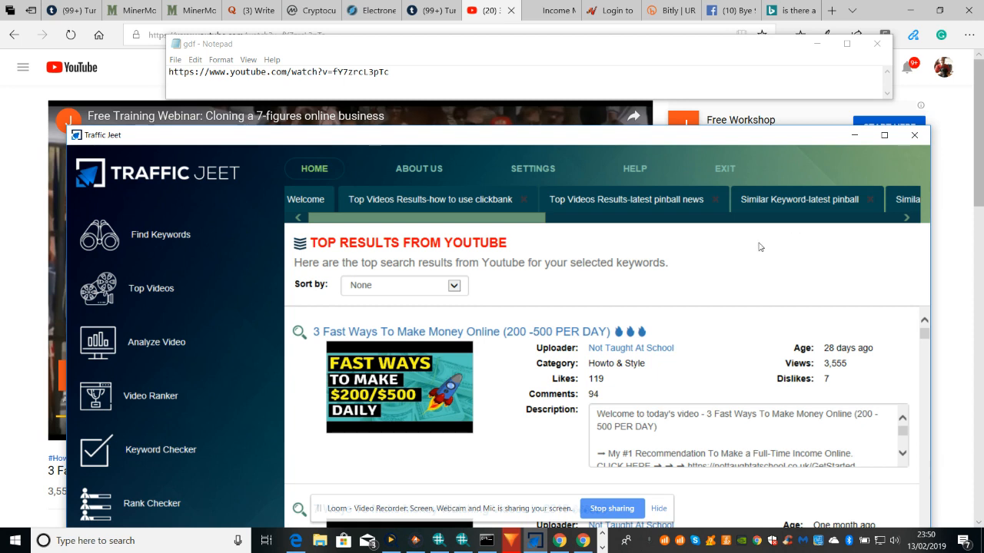
mouse_move(923, 217)
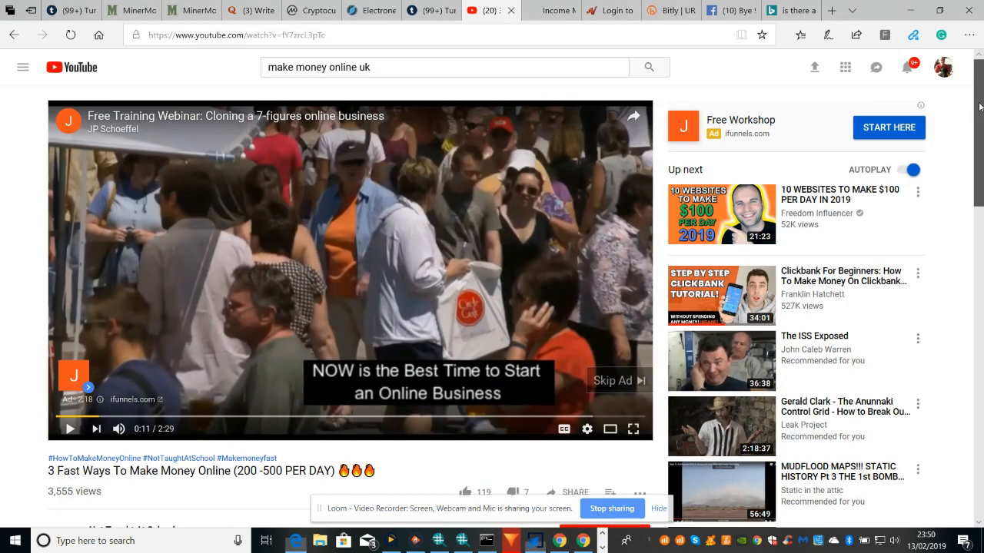
Maximize the window and scroll through the Top Results from YouTube list for the link
scroll(down, 3)
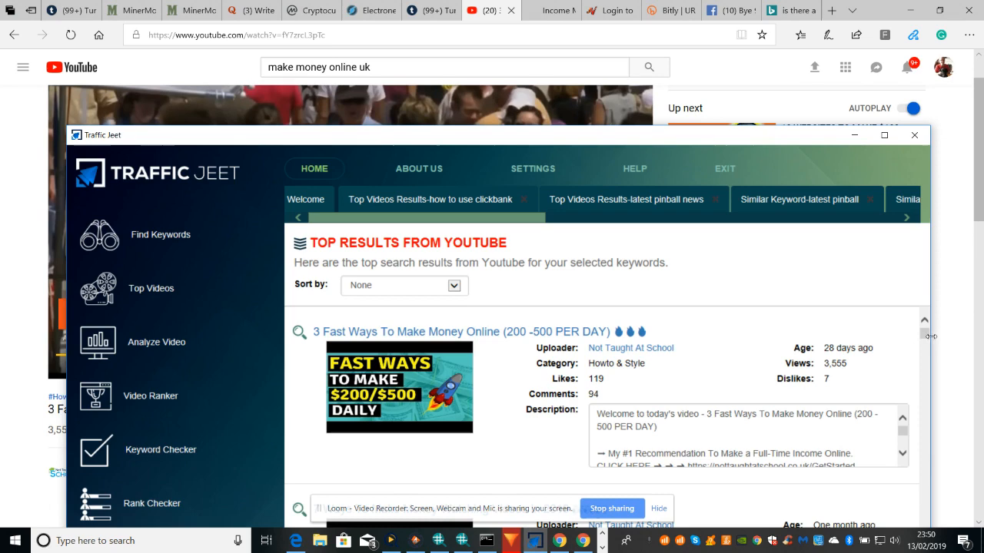
scroll(down, 3)
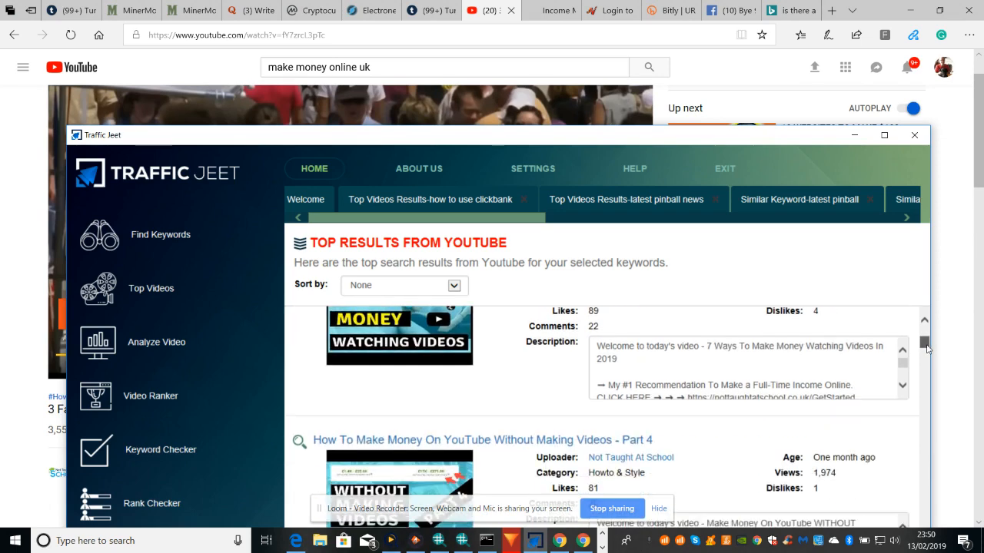
scroll(up, 3)
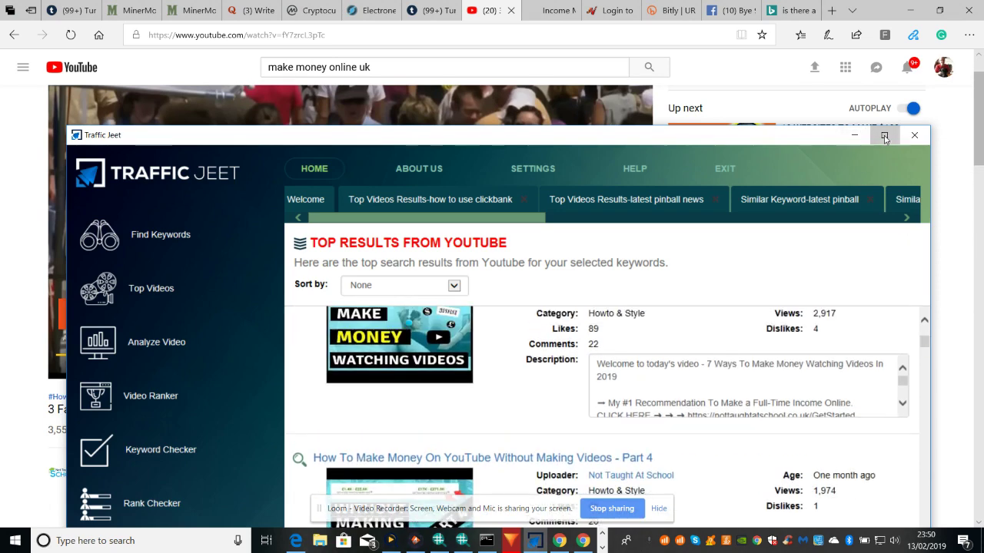
click(886, 136)
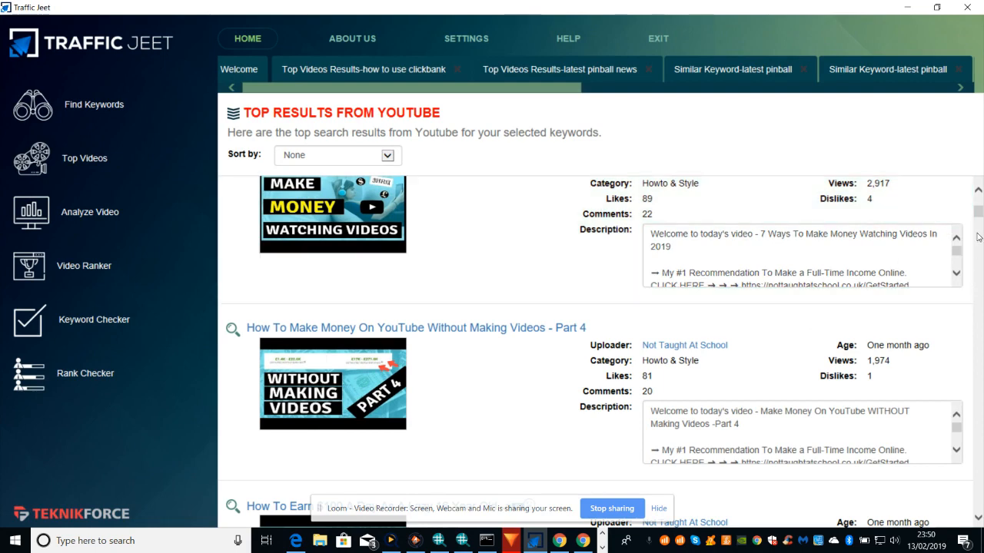
scroll(down, 3)
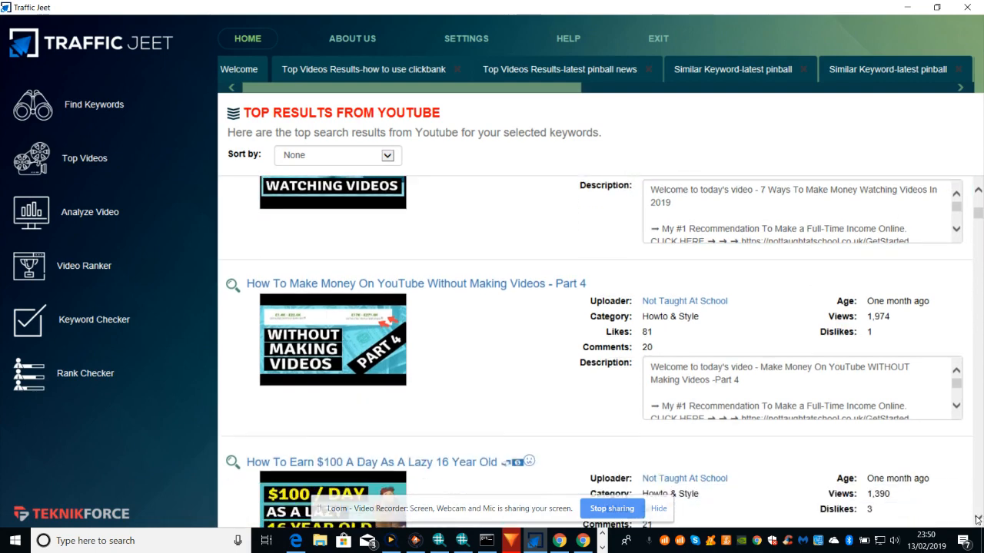
scroll(down, 3)
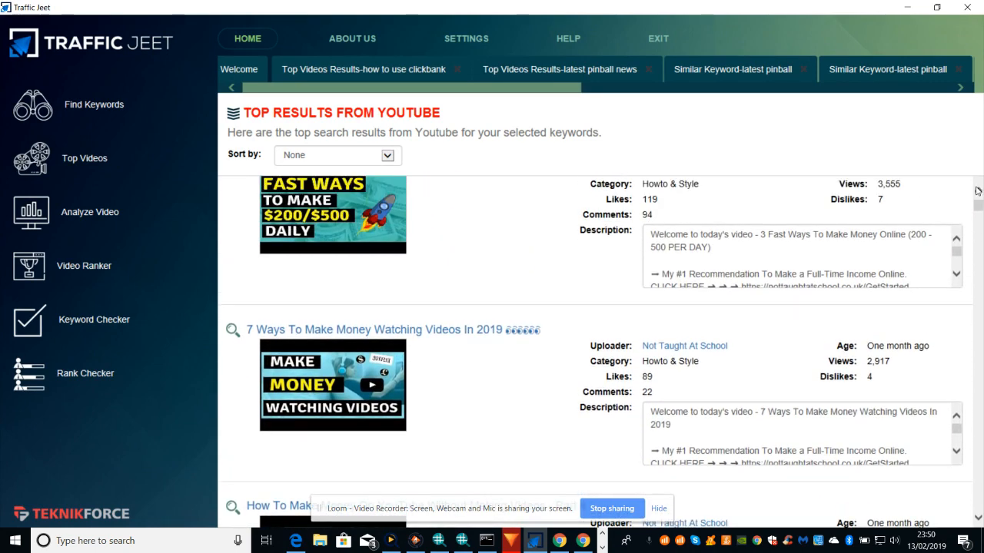
scroll(up, 3)
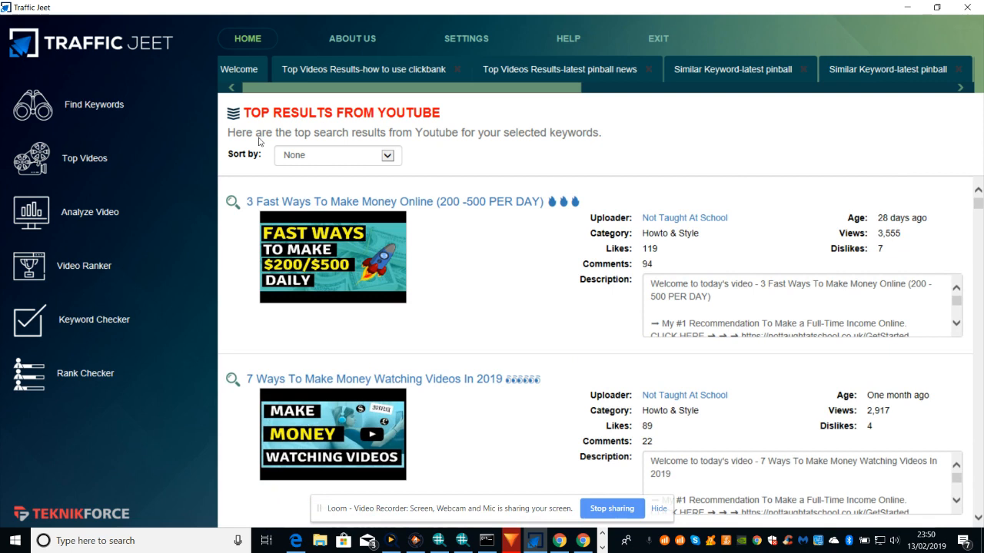
mouse_move(74, 161)
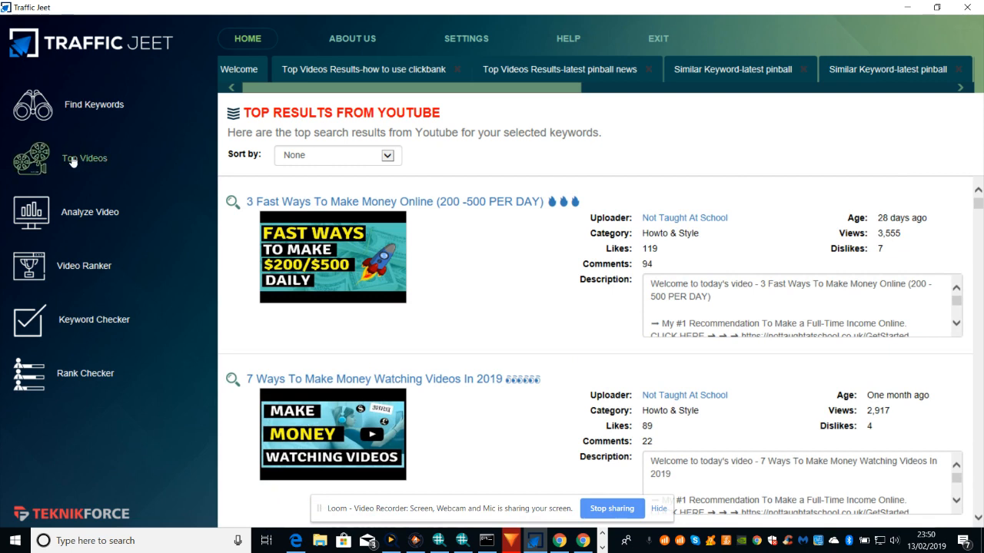
click(466, 38)
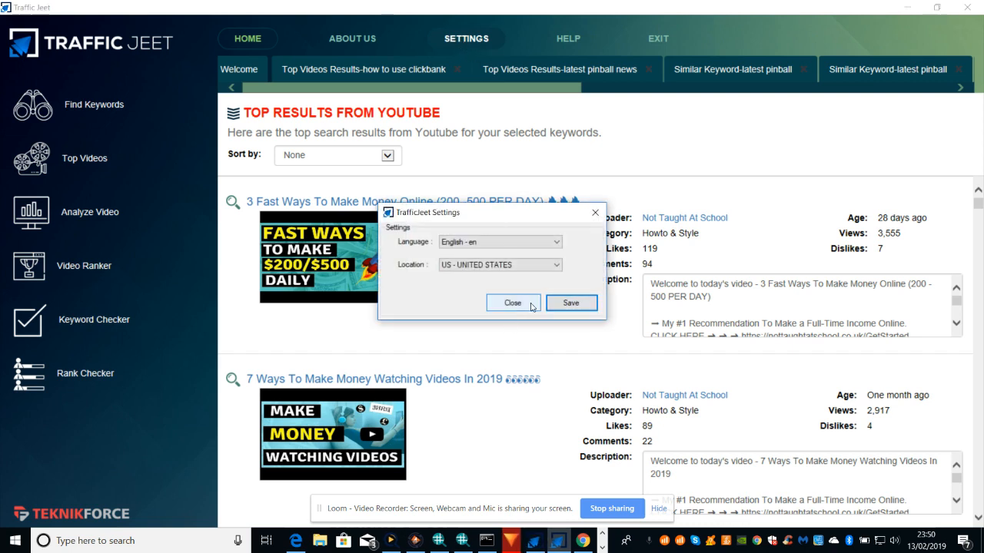
Close the Settings window, confirming Yes in the Close Settings dialog
click(512, 301)
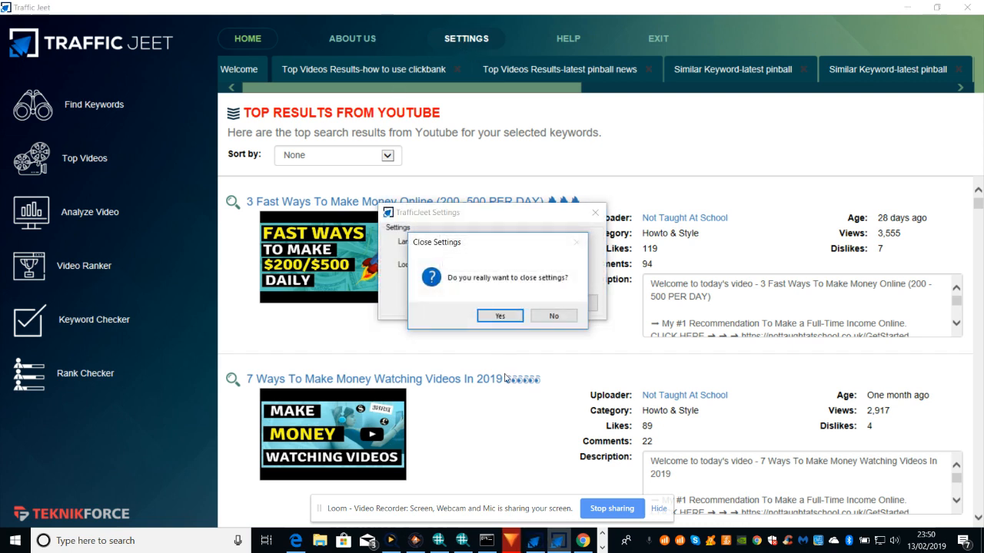
mouse_move(501, 317)
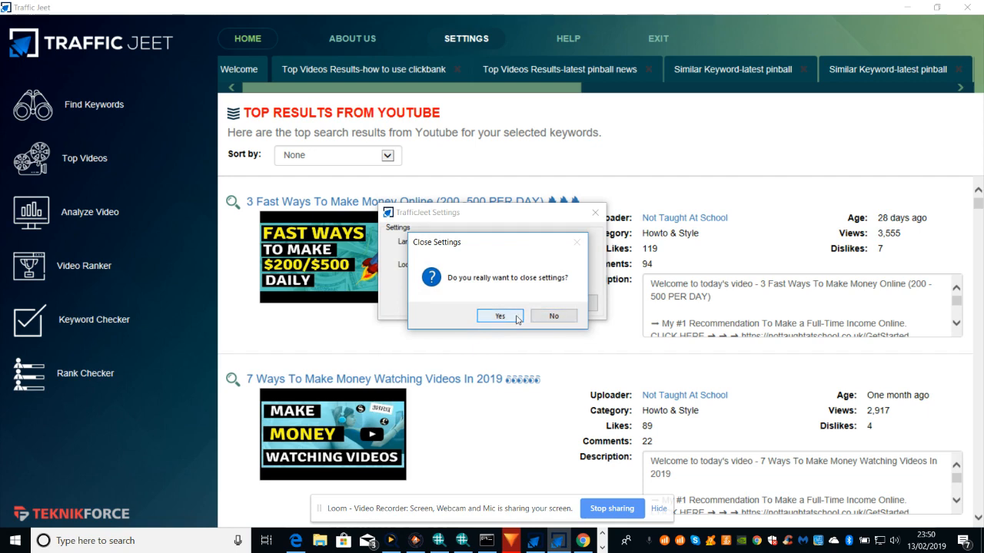
click(499, 317)
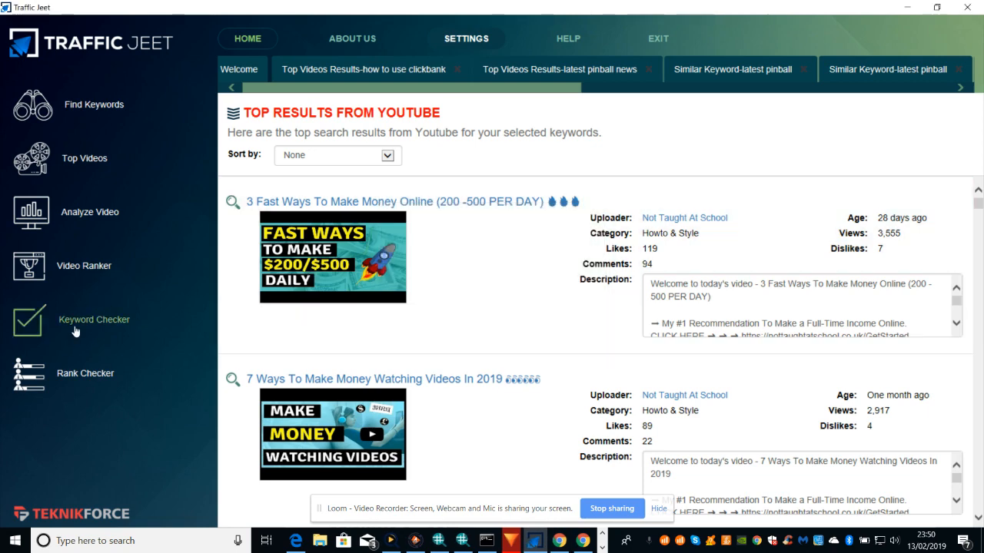
click(93, 318)
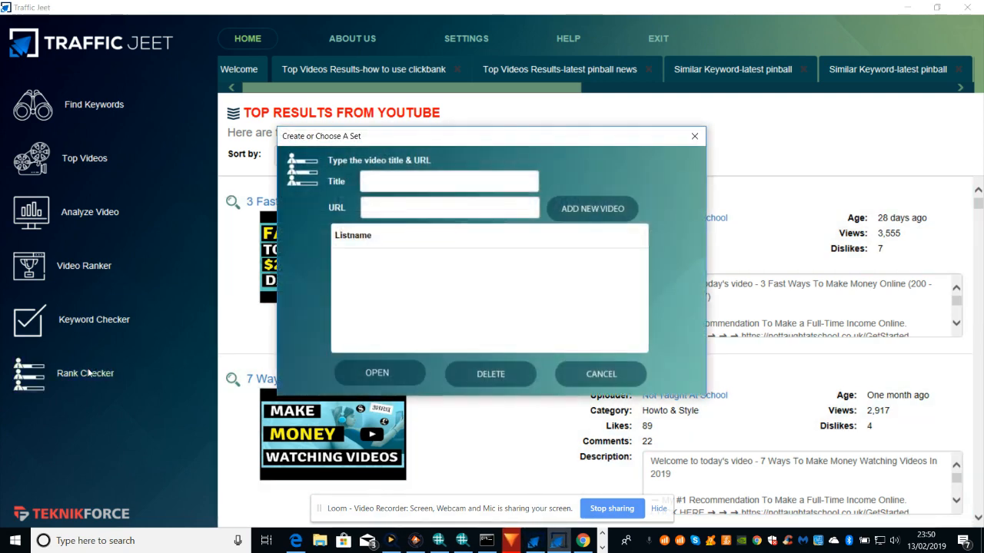
mouse_move(446, 274)
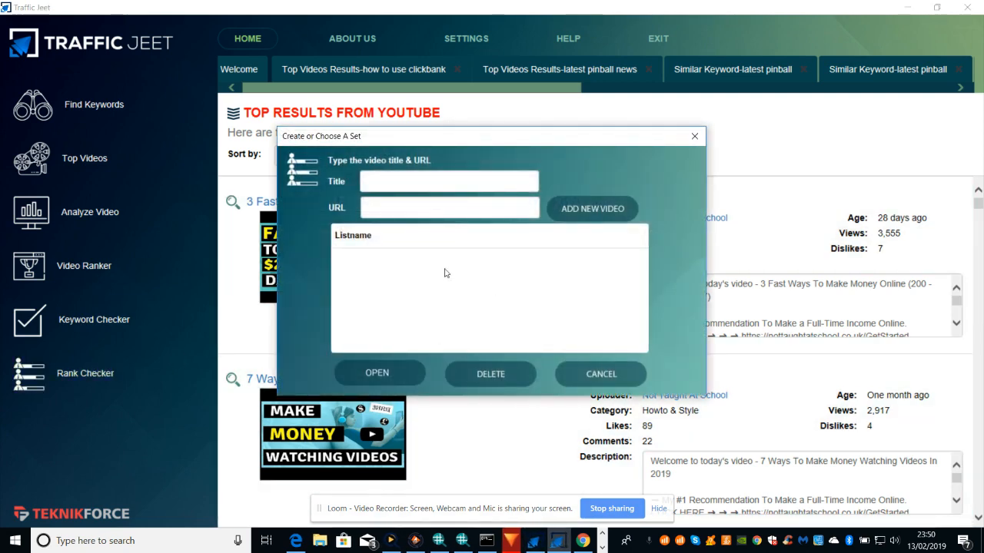
Browse Rank Checker and Video Ranker, closing their set dialogs, and reach the Top Videos keyword prompt
click(448, 207)
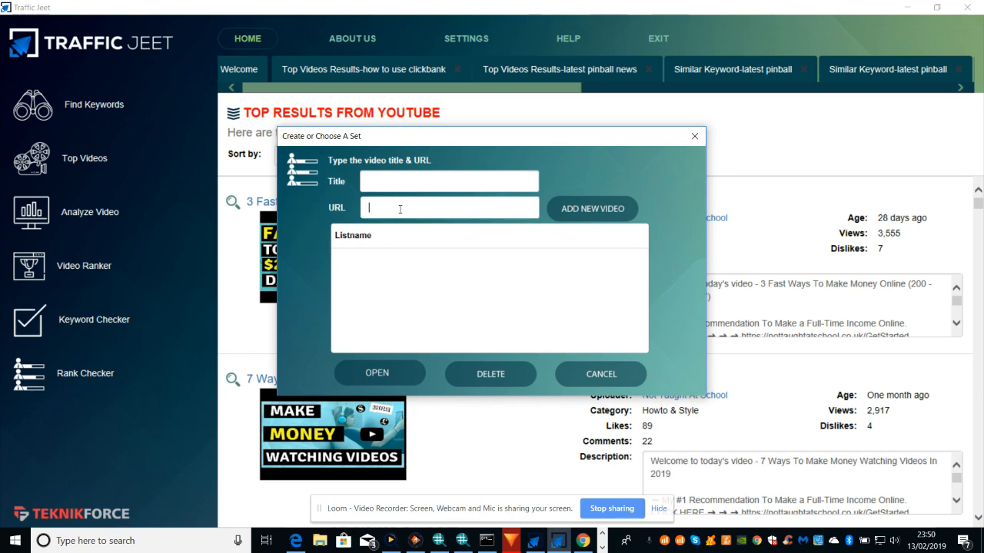
mouse_move(692, 165)
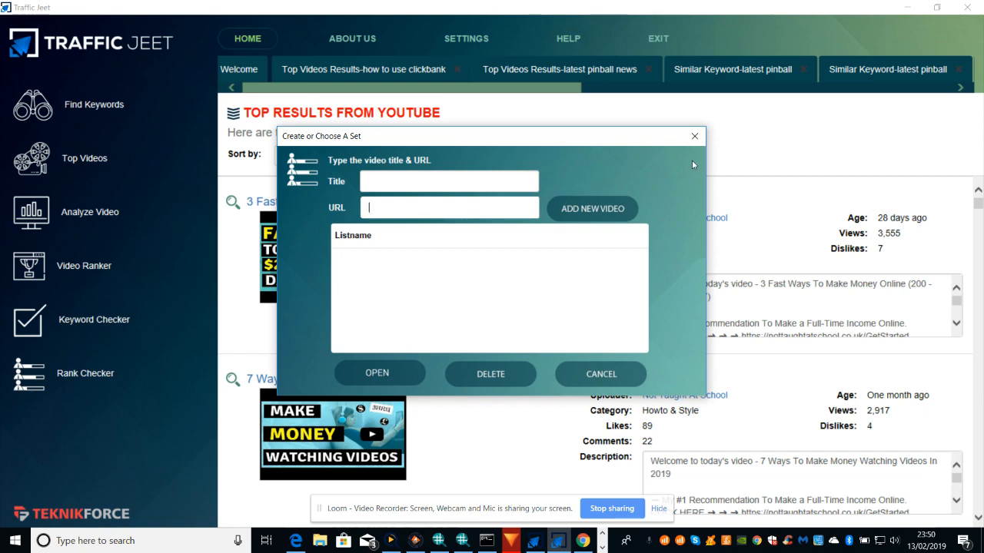
click(601, 374)
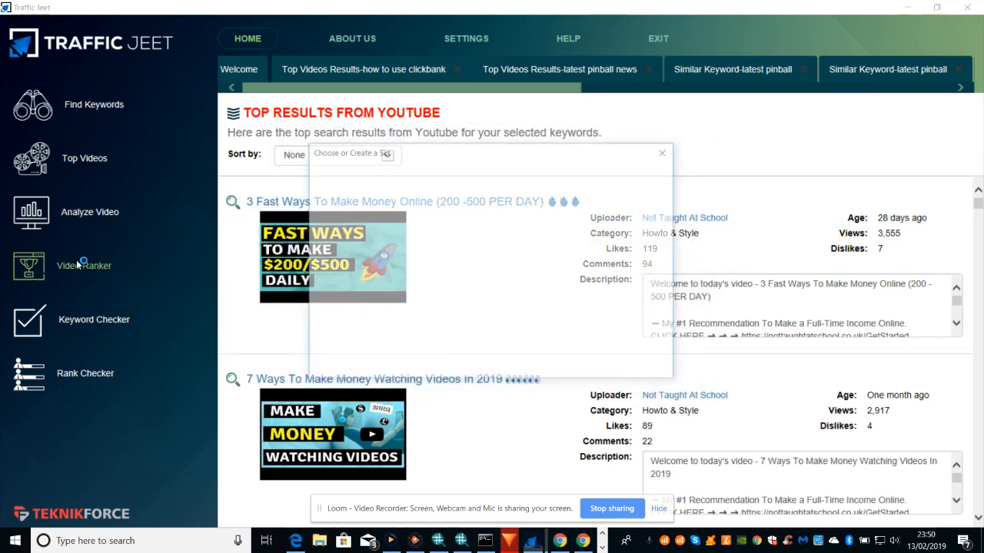
click(351, 153)
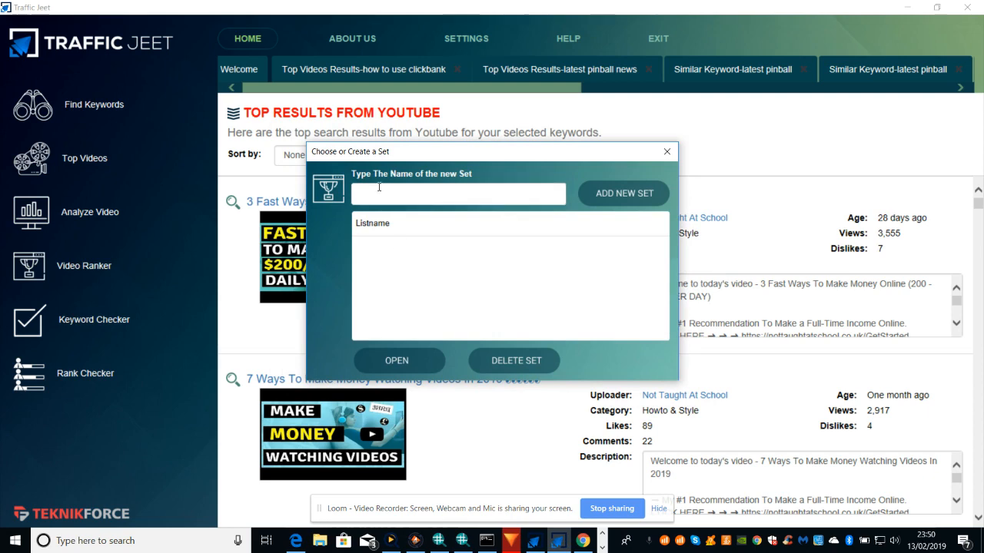
click(665, 150)
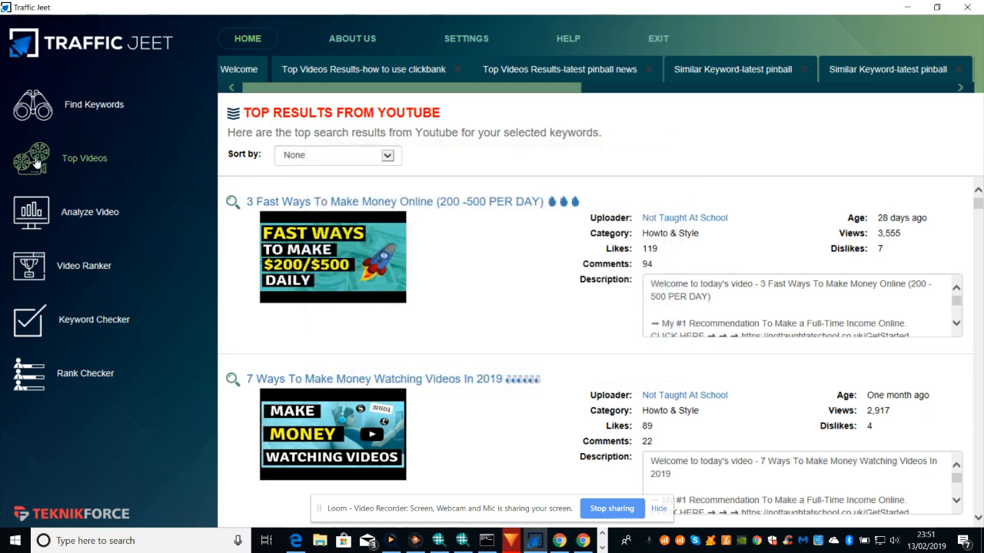
click(32, 157)
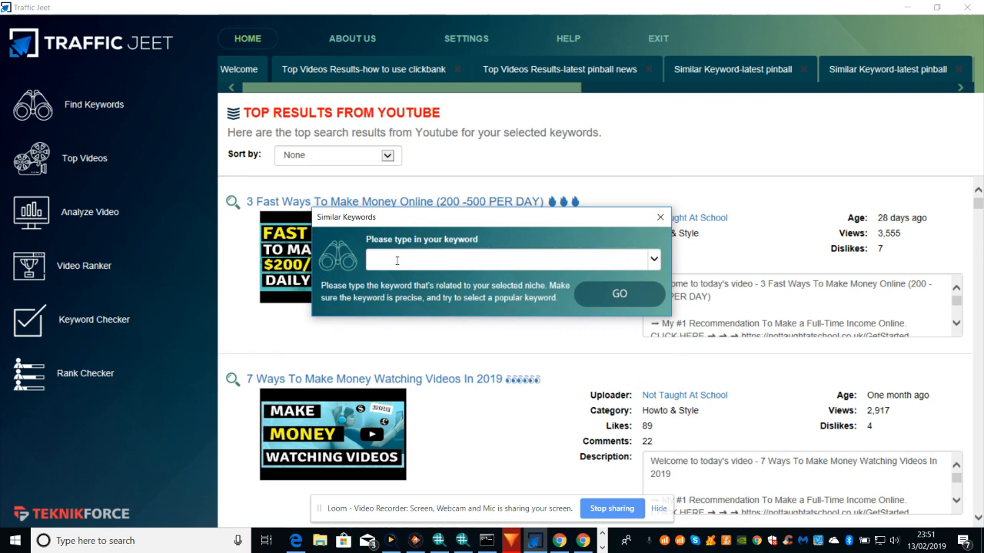
click(507, 259)
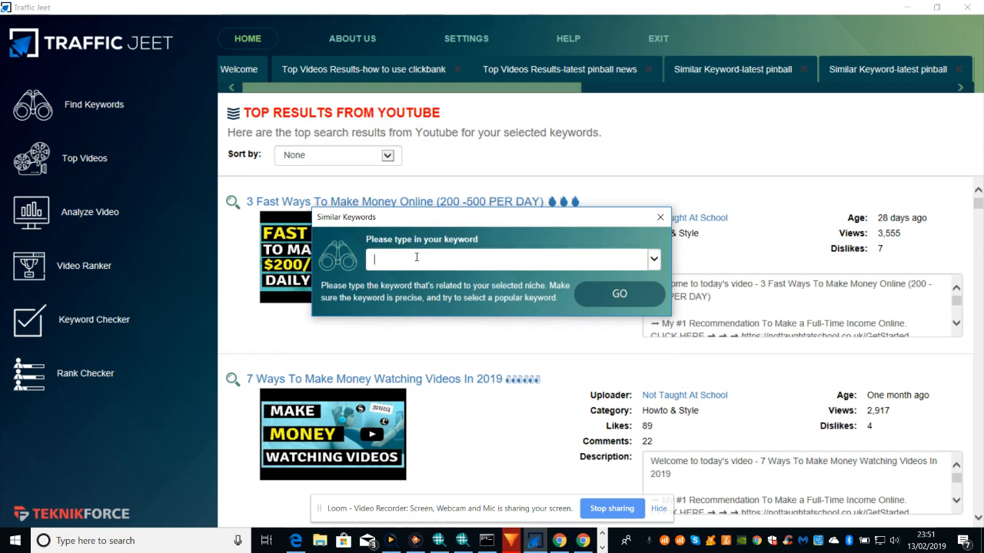
click(659, 217)
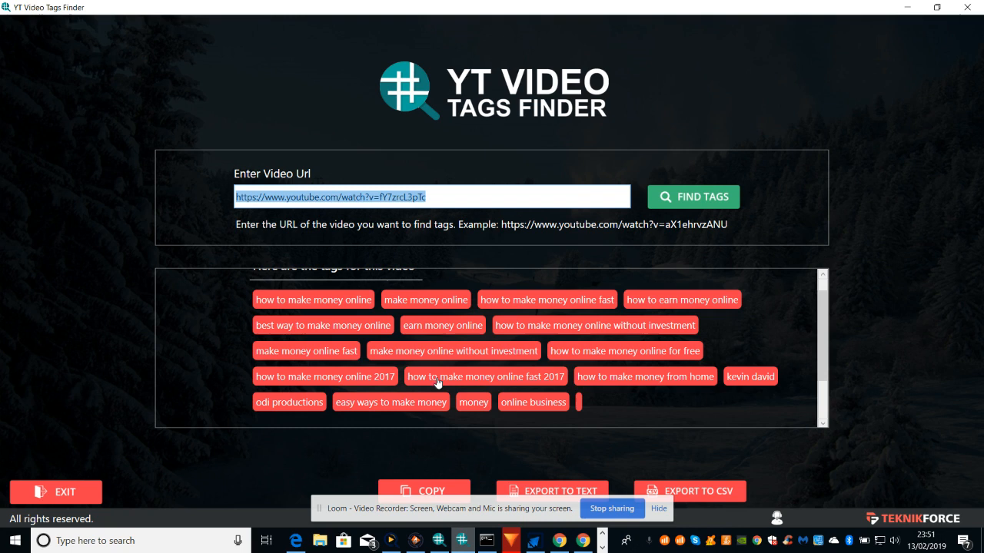
mouse_move(522, 135)
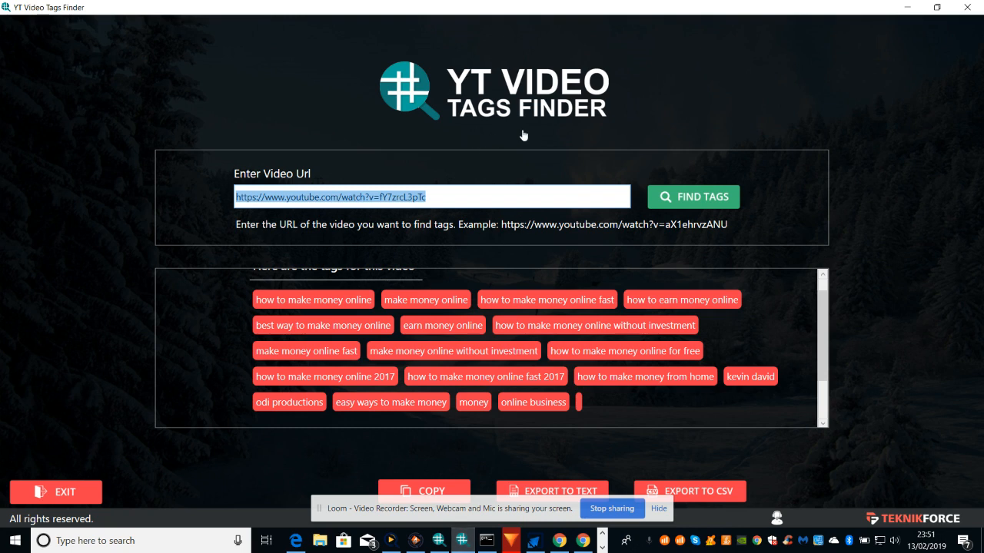
mouse_move(765, 357)
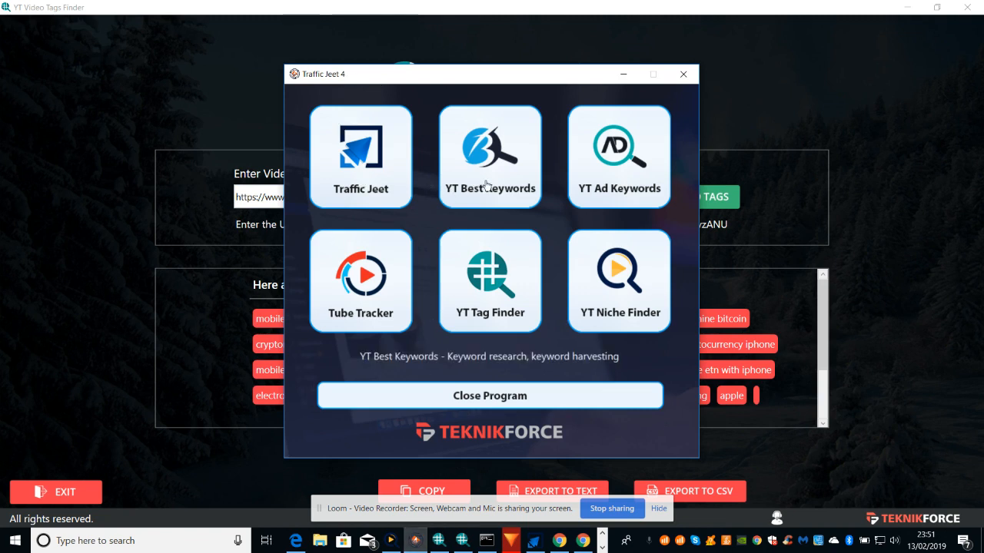
mouse_move(398, 305)
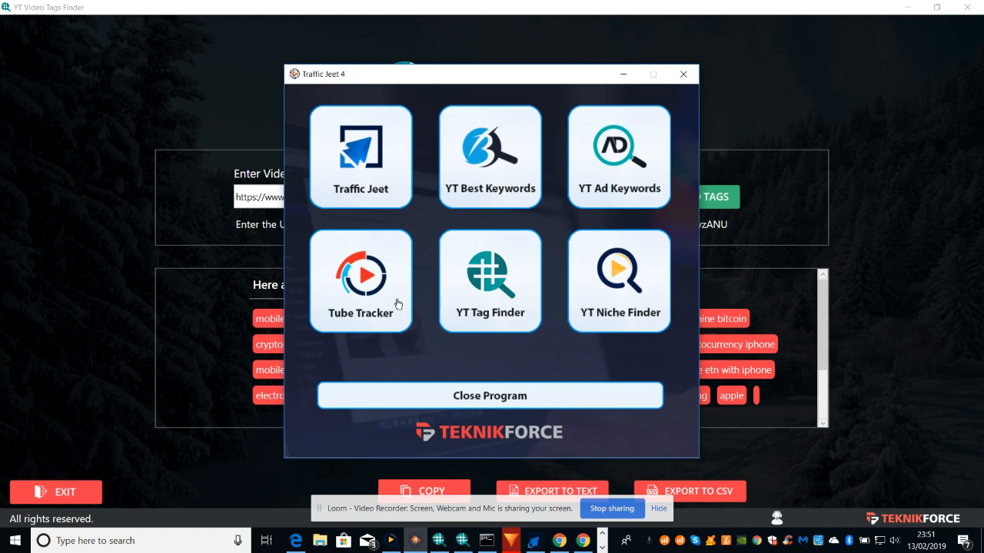
mouse_move(359, 277)
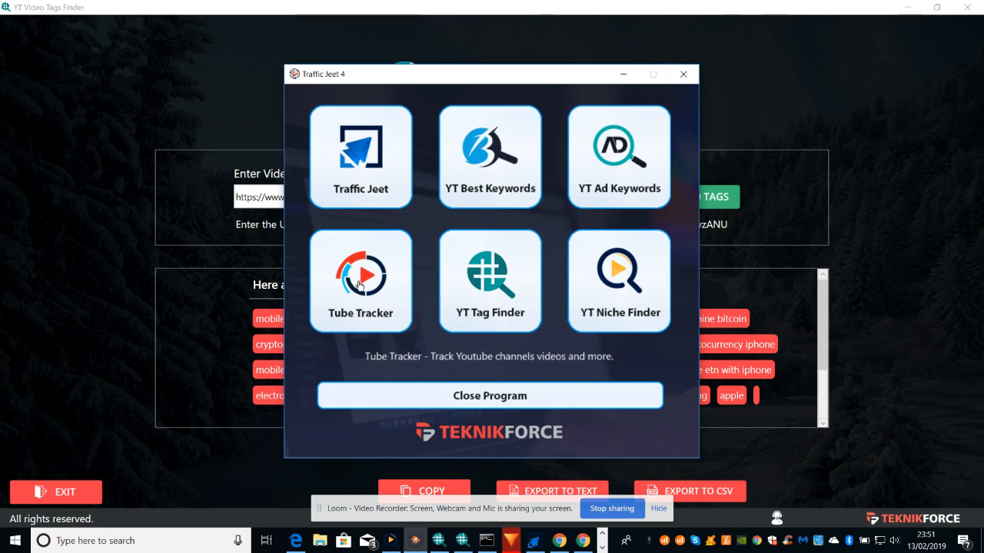
Launch Tube Tracker from the Traffic Jeet 4 launcher tile
click(360, 275)
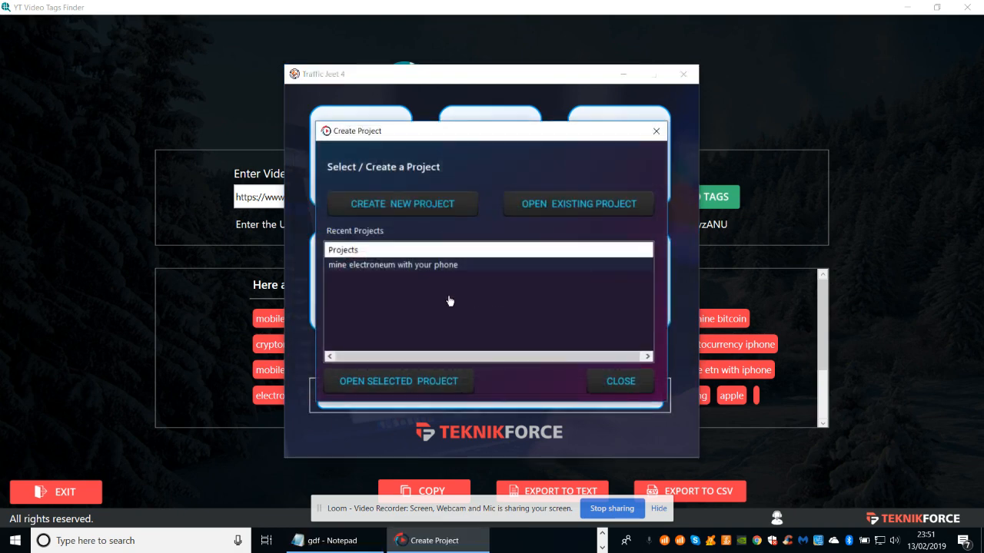
mouse_move(461, 305)
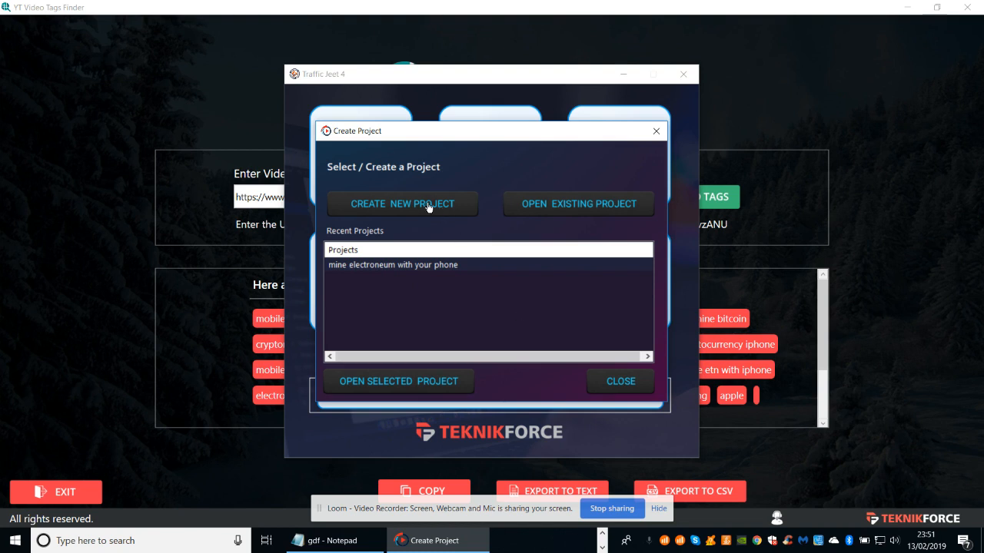
mouse_move(482, 307)
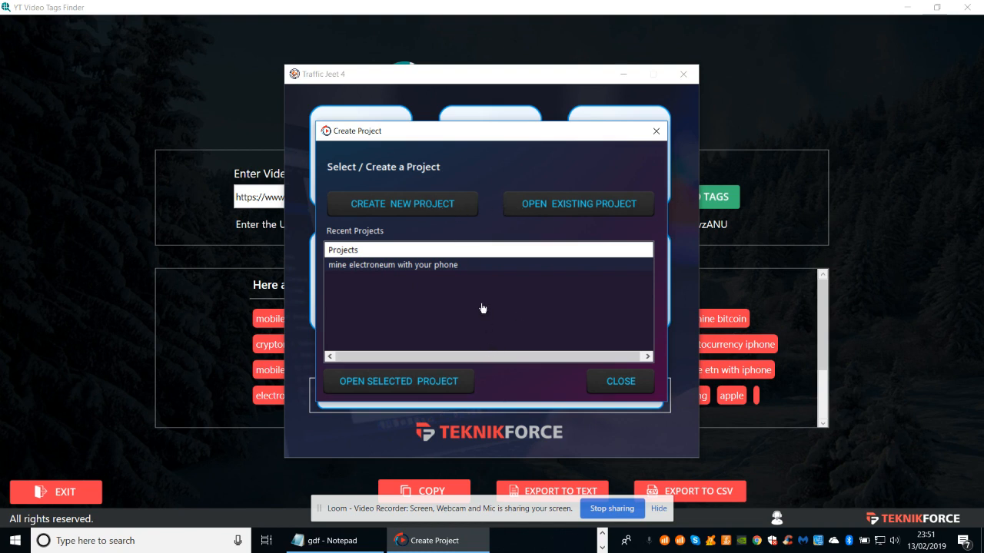
Try Open Selected Project with none chosen, acknowledge the warning, and close the Create Project dialog
click(399, 381)
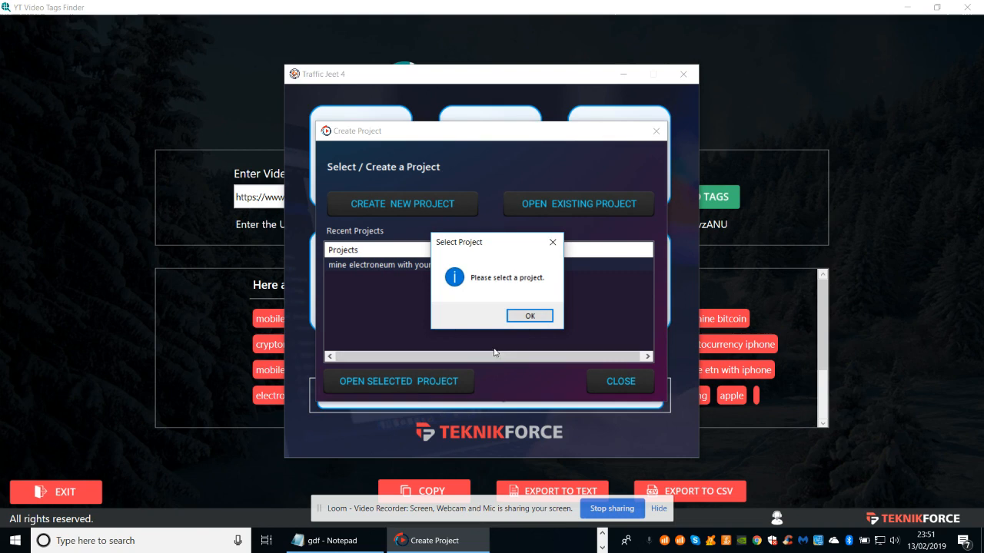
click(528, 317)
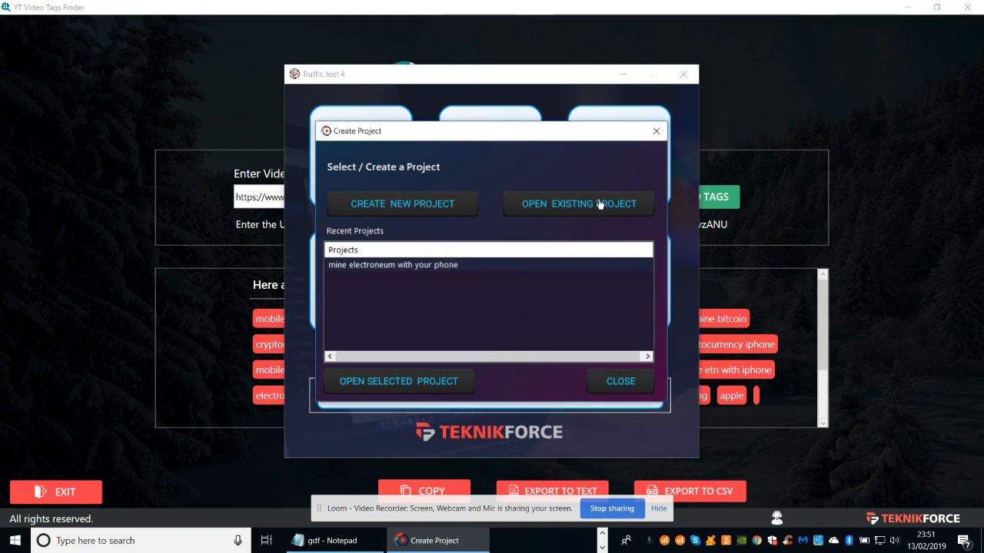
click(621, 381)
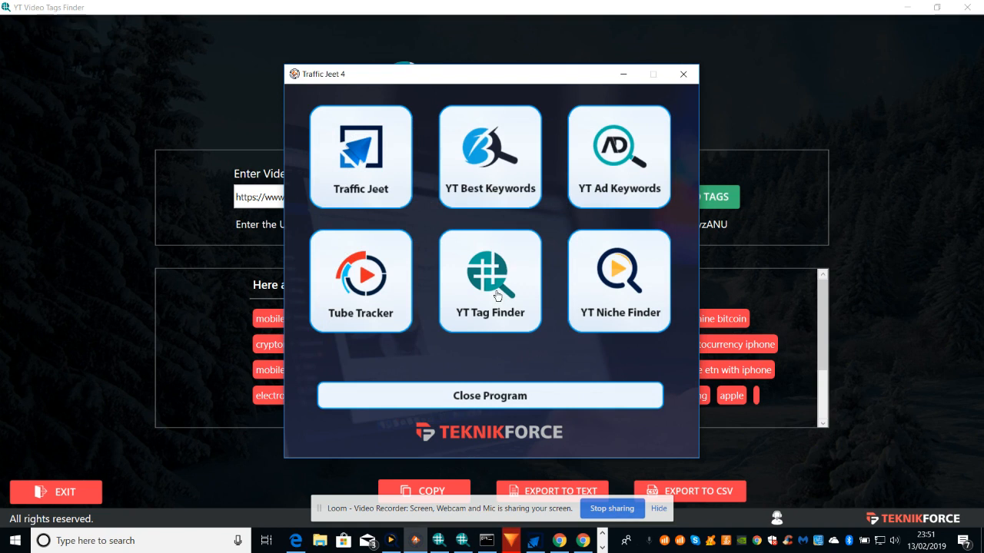
mouse_move(489, 292)
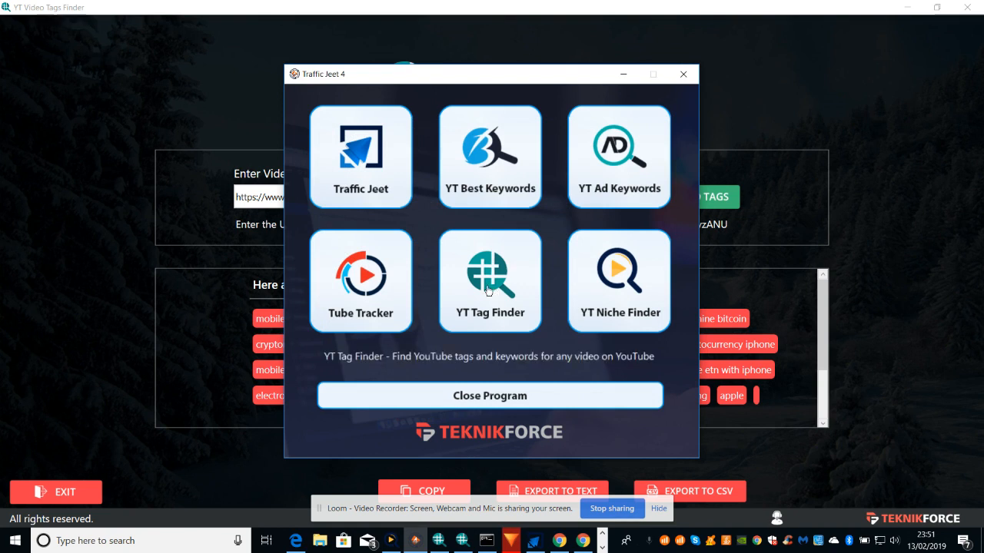
mouse_move(495, 283)
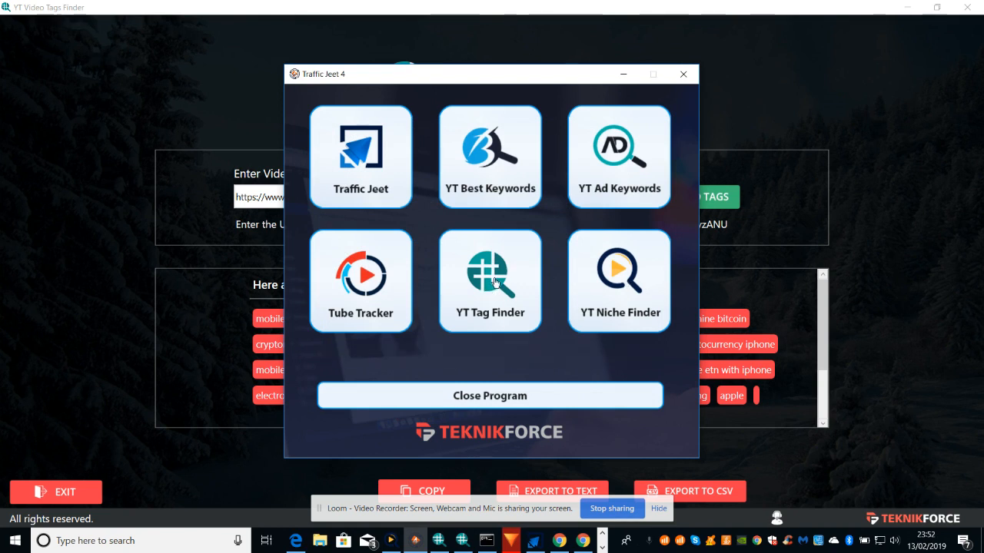
mouse_move(620, 269)
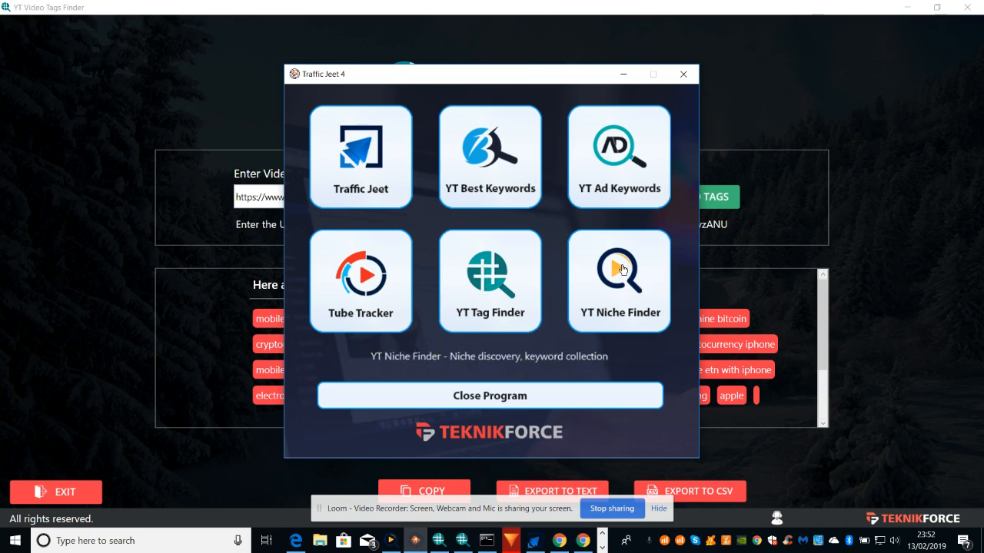
Launch YT Niche Finder from the Traffic Jeet 4 launcher tile
click(618, 279)
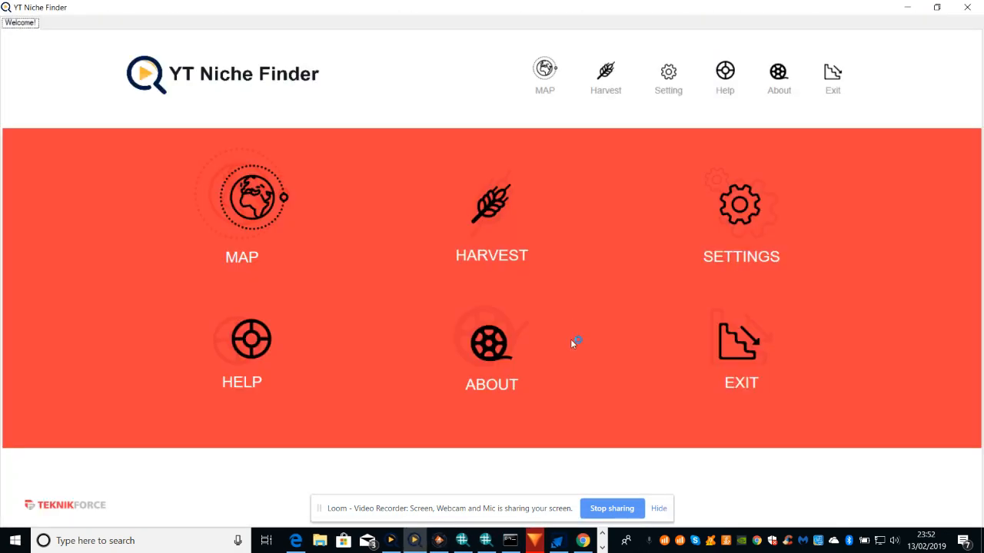
mouse_move(475, 214)
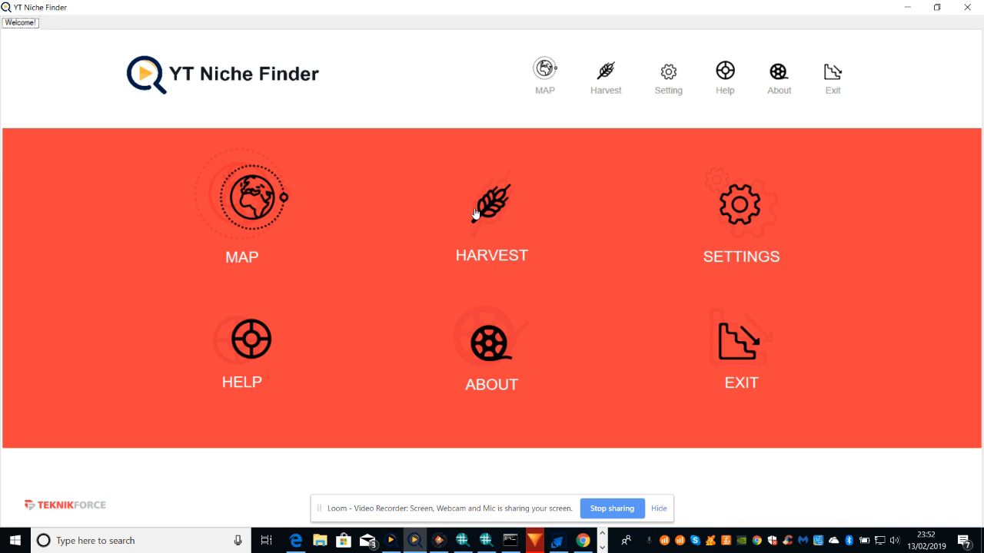
mouse_move(543, 67)
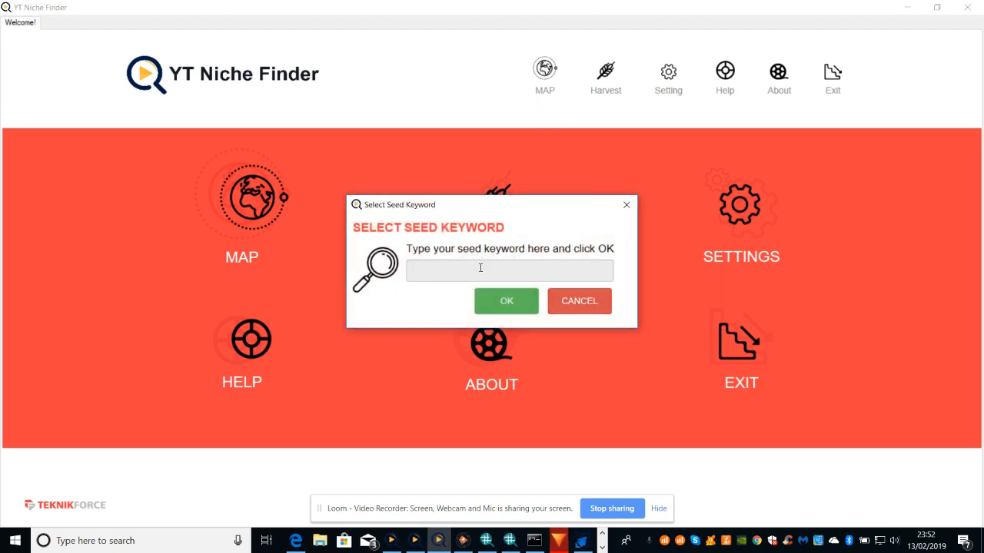
Search the seed keyword 'make money online' in the Select Seed Keyword dialog
click(509, 270)
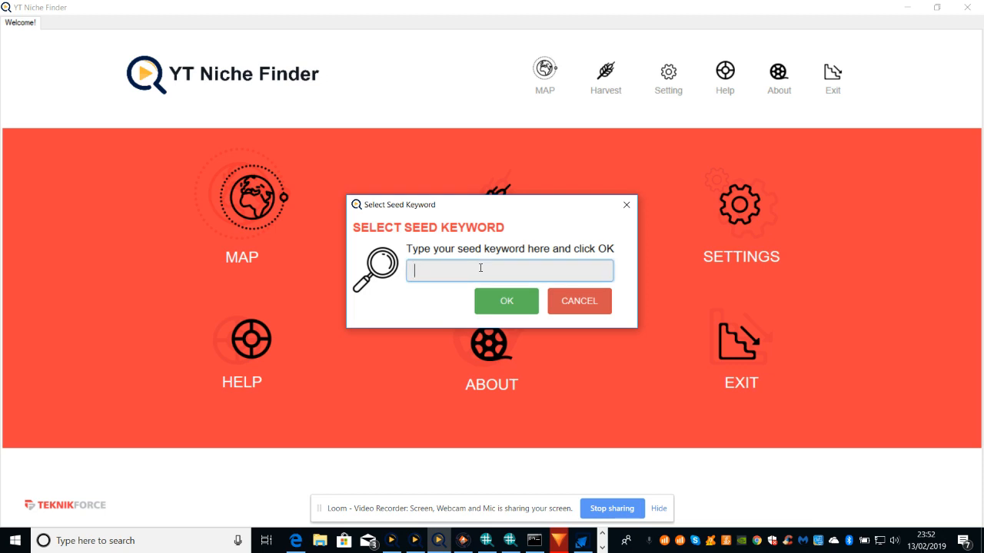
text(mqake)
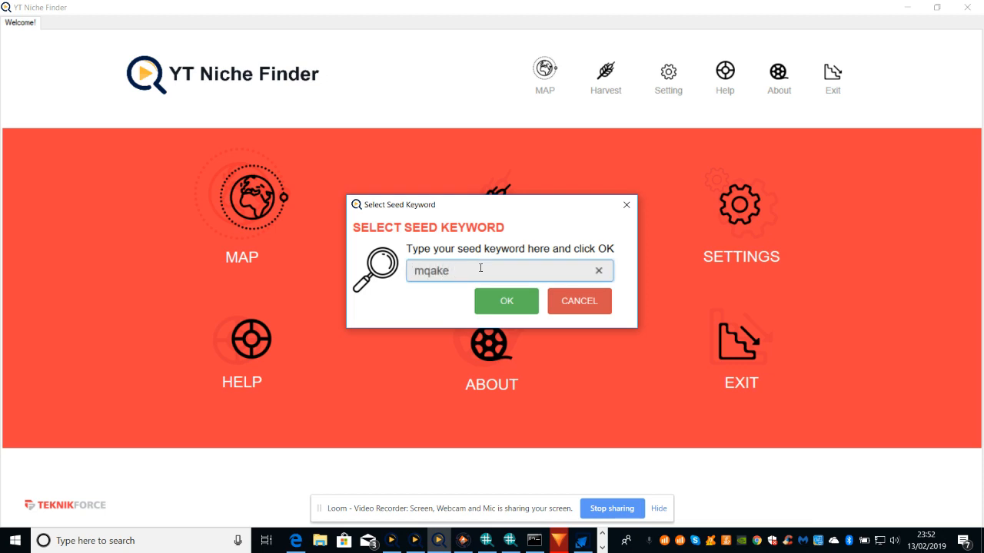
key(BackSpace)
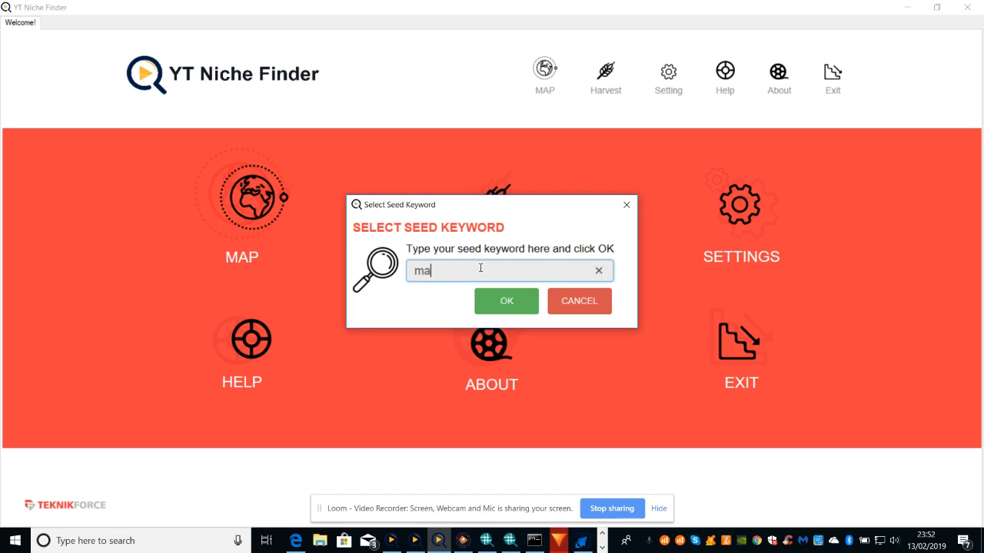
text(ke money)
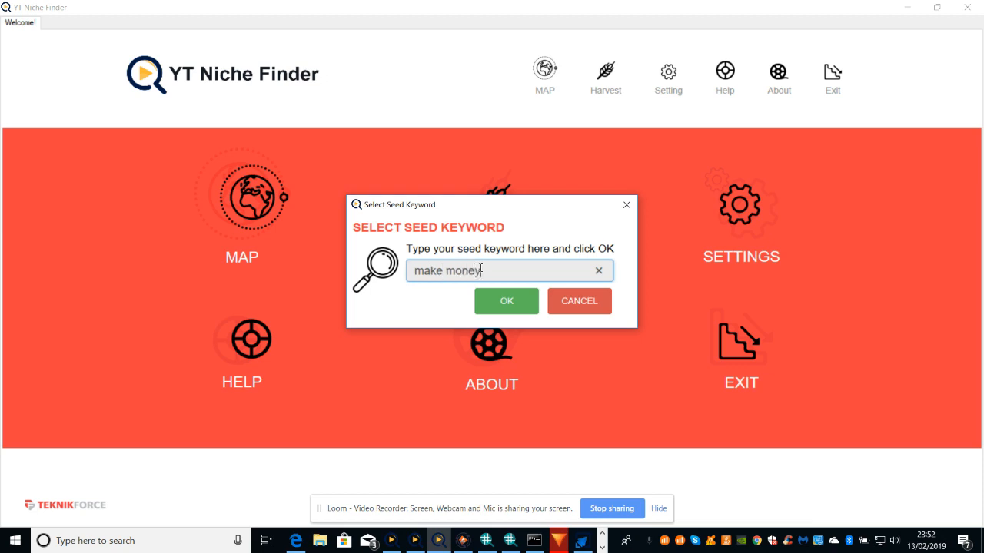
text(online)
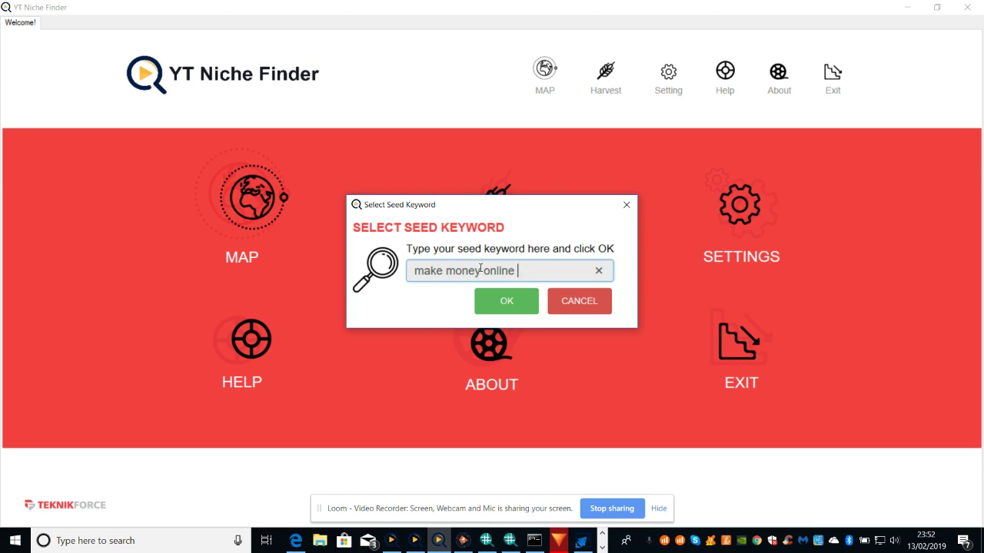
mouse_move(511, 318)
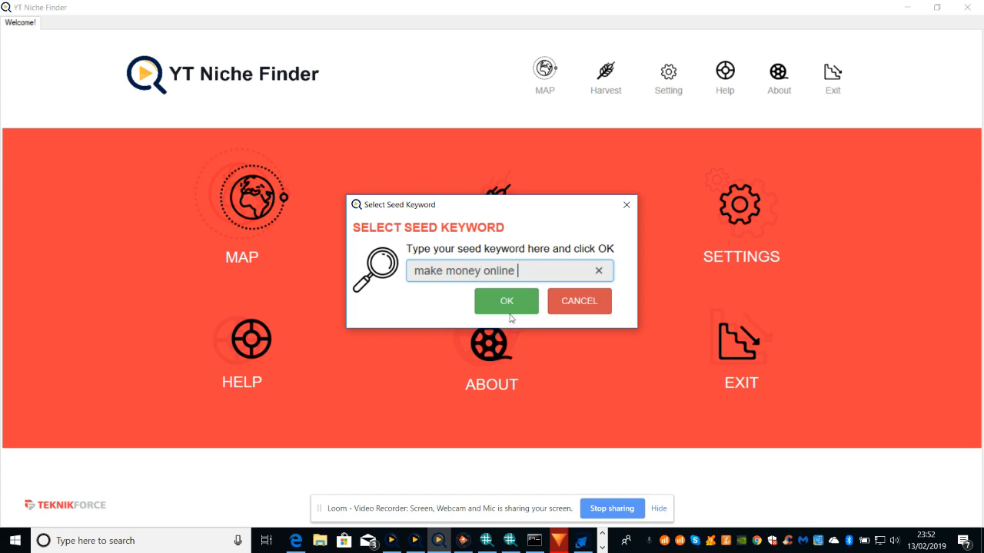
click(506, 300)
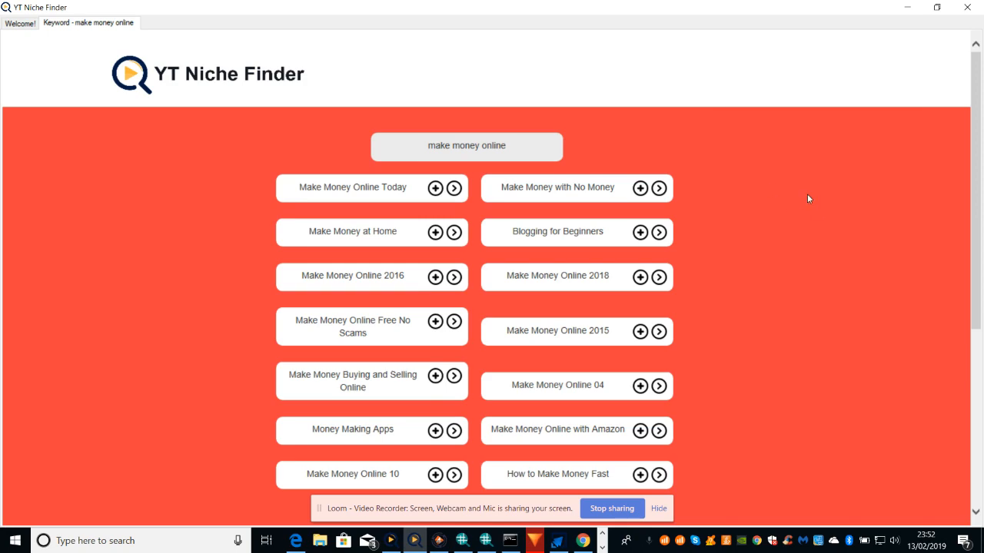
Scroll the 'make money online' keyword suggestion cards and return to the Traffic Jeet 4 launcher
scroll(down, 3)
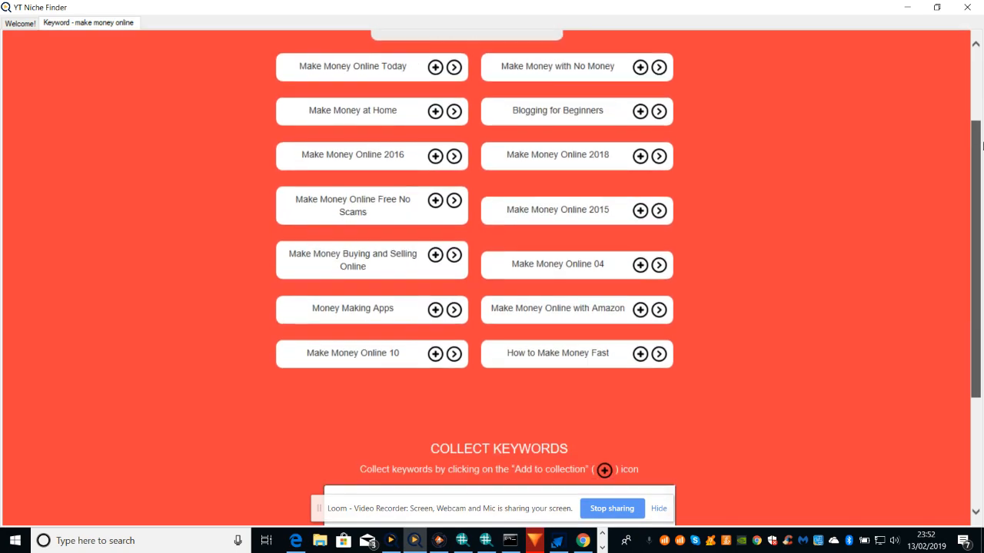
scroll(up, 3)
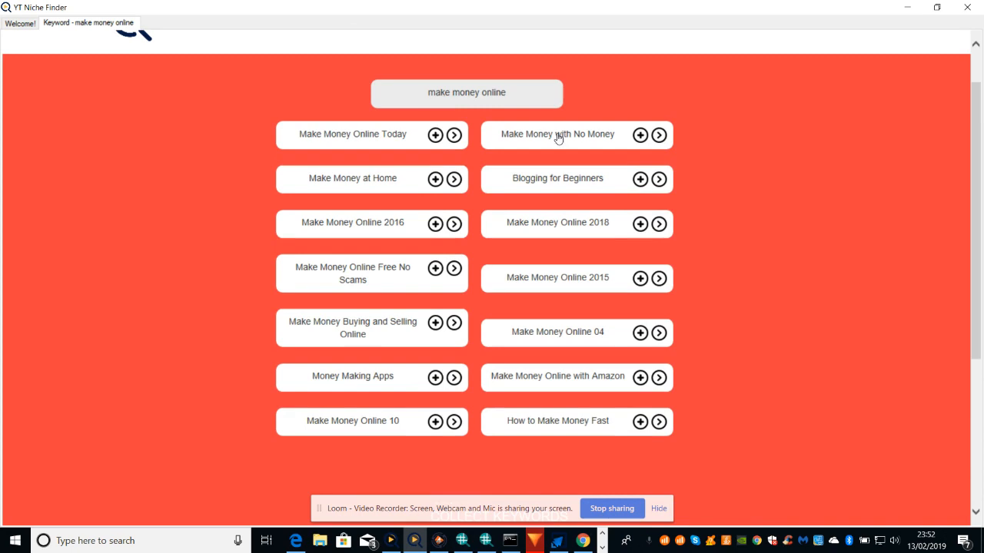
mouse_move(415, 139)
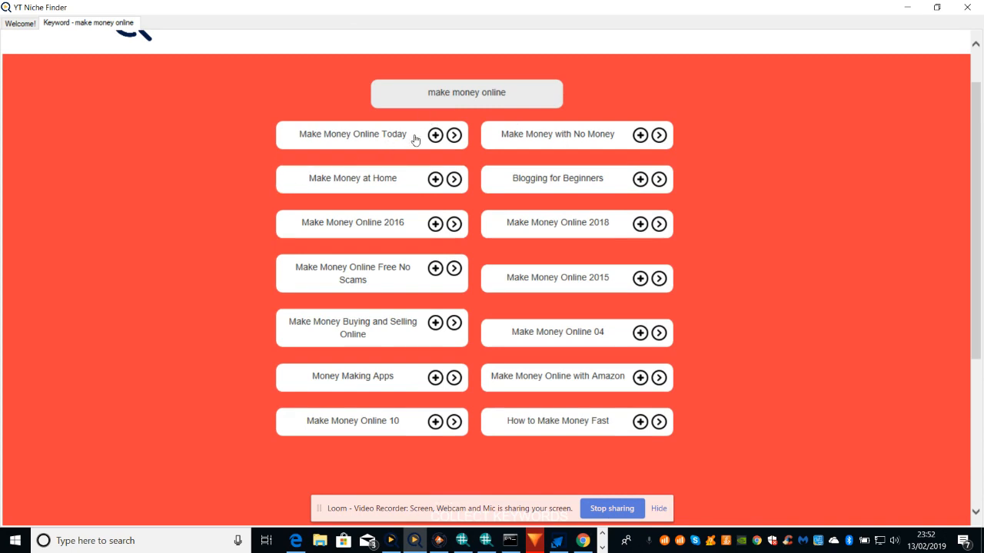
mouse_move(824, 224)
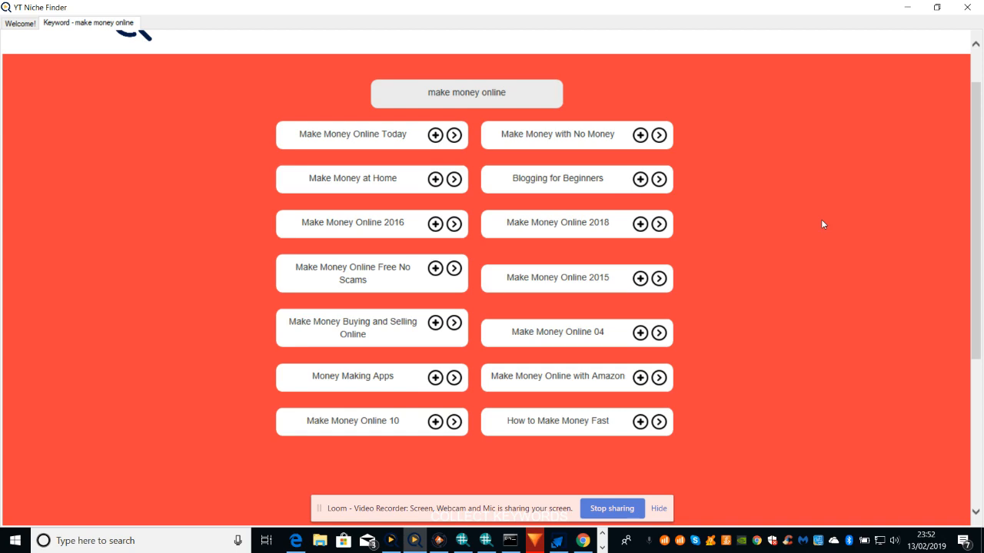
mouse_move(453, 136)
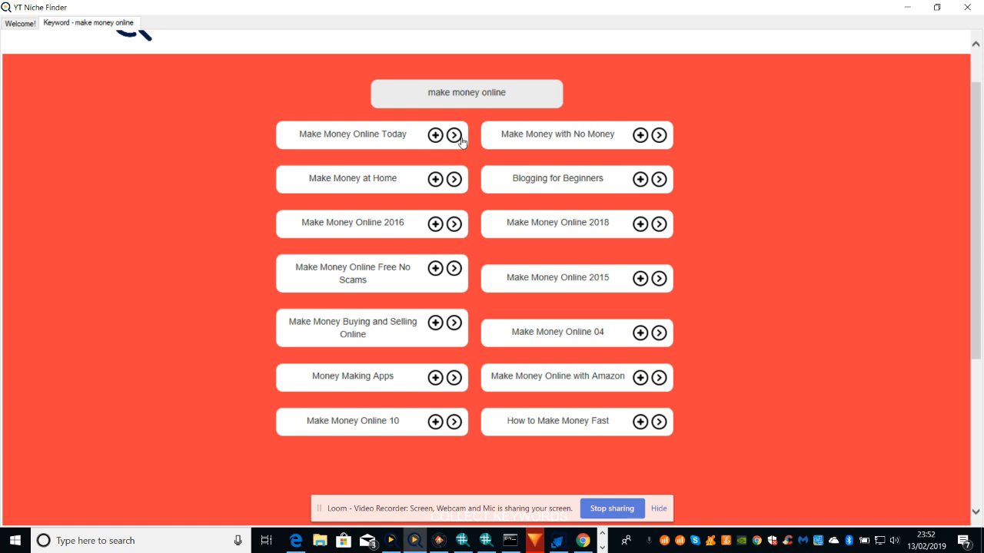
click(451, 136)
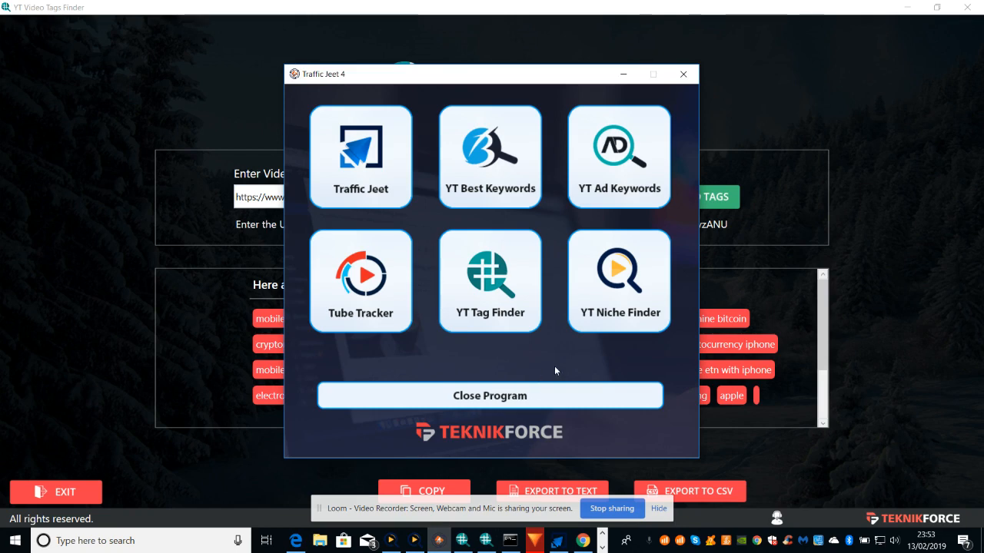
mouse_move(531, 541)
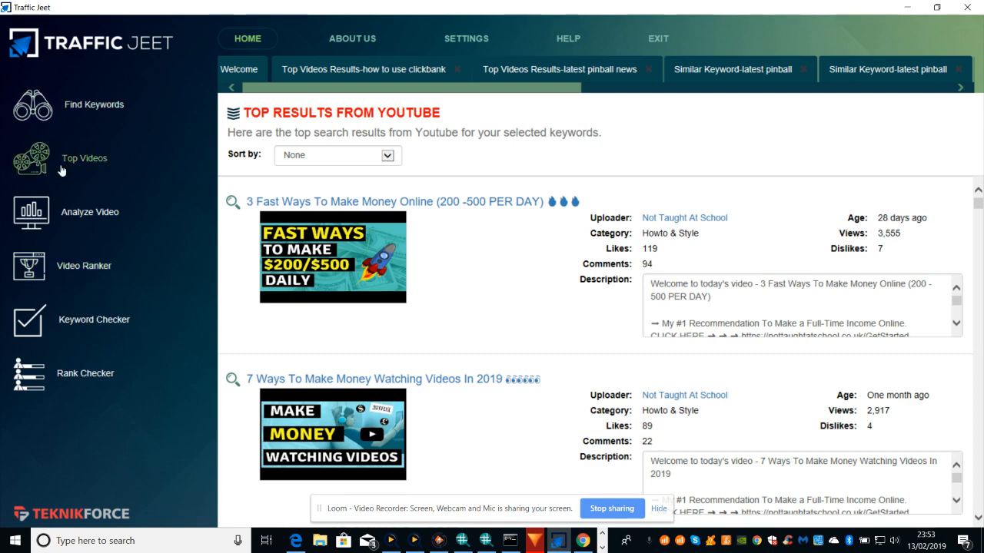
click(83, 156)
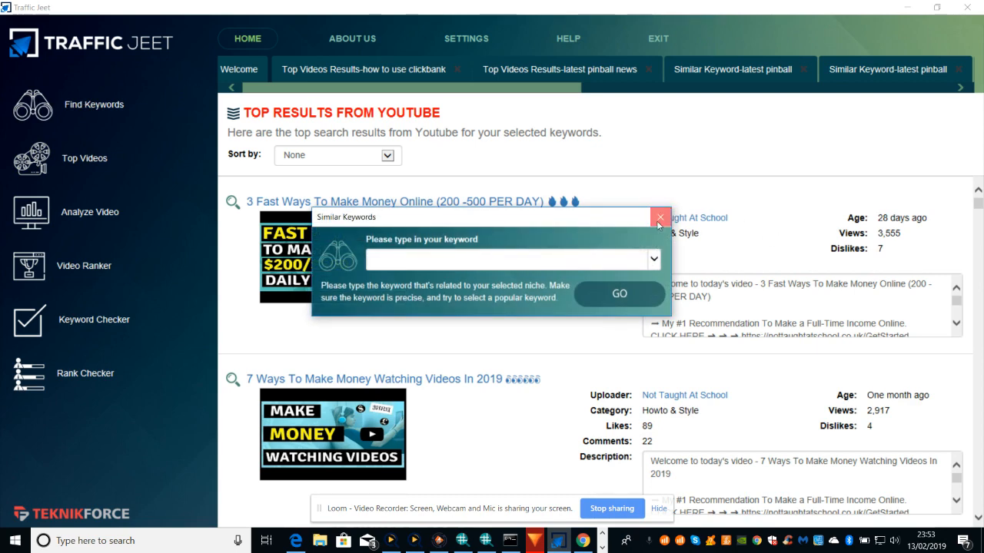
click(660, 218)
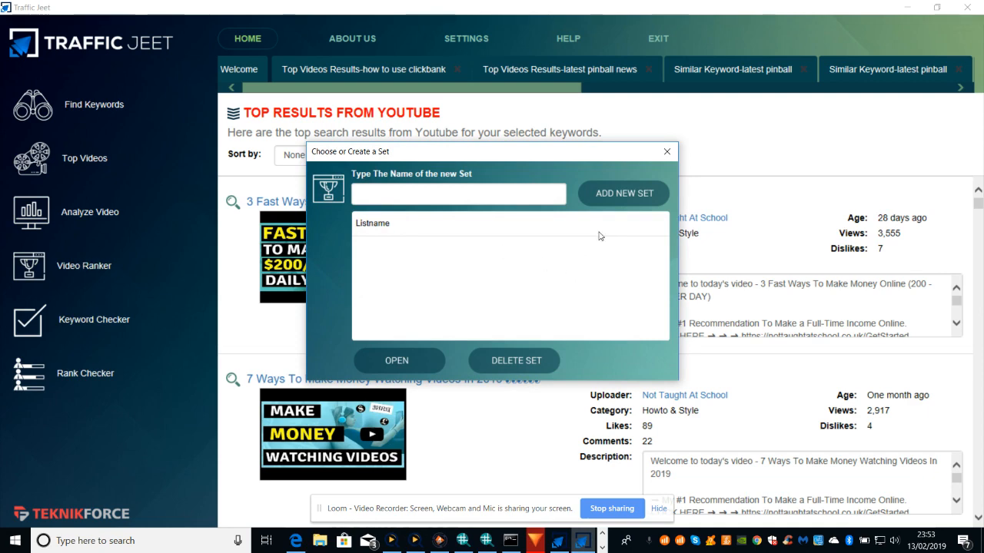
click(666, 152)
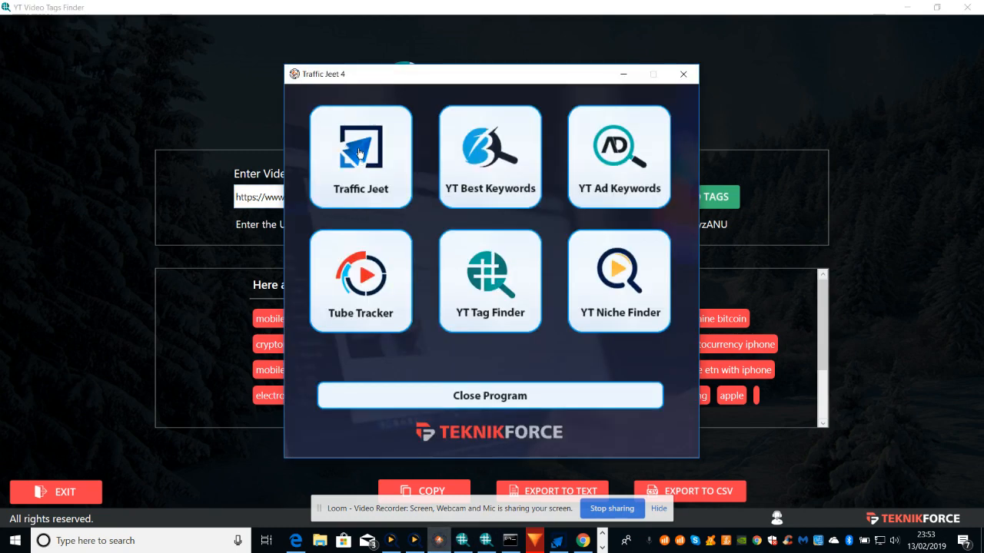
click(359, 157)
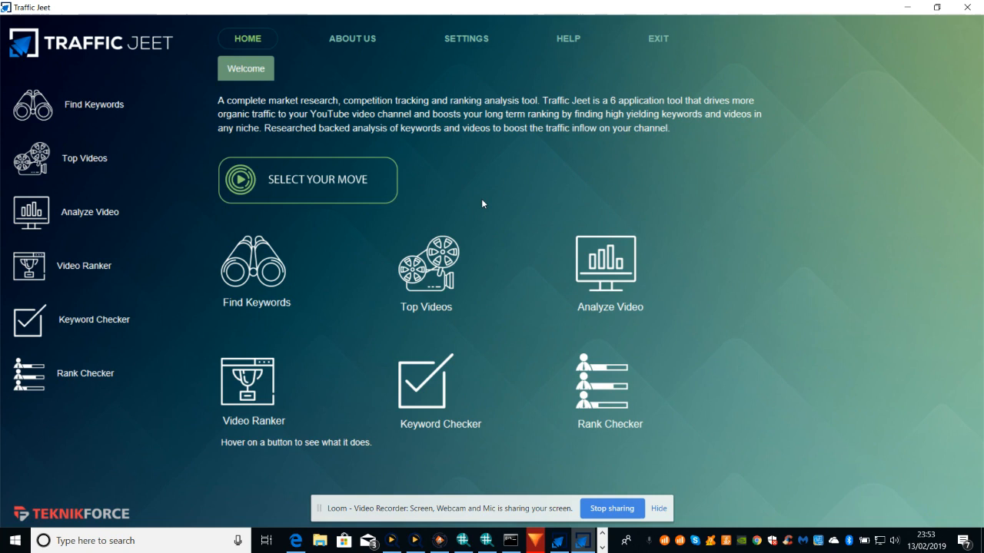
mouse_move(697, 266)
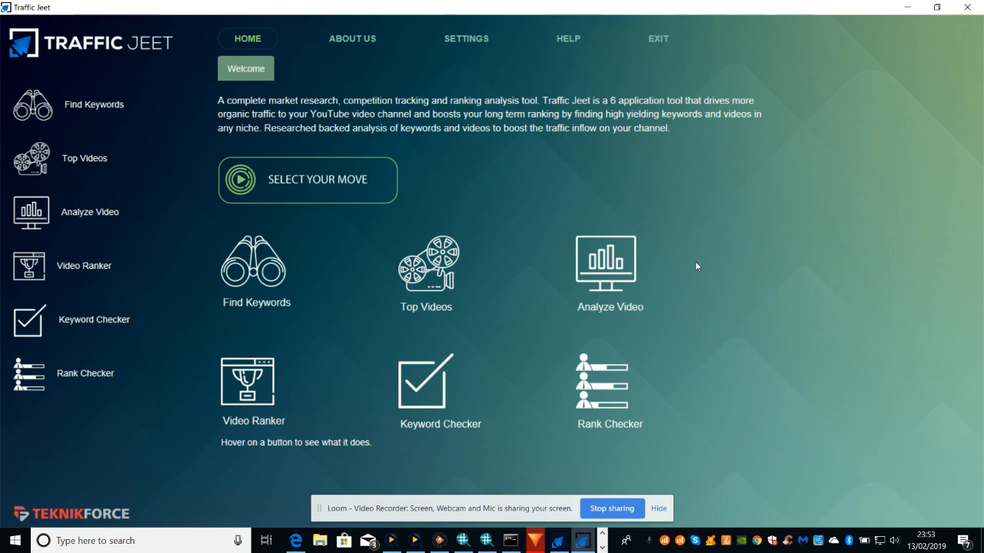
mouse_move(200, 276)
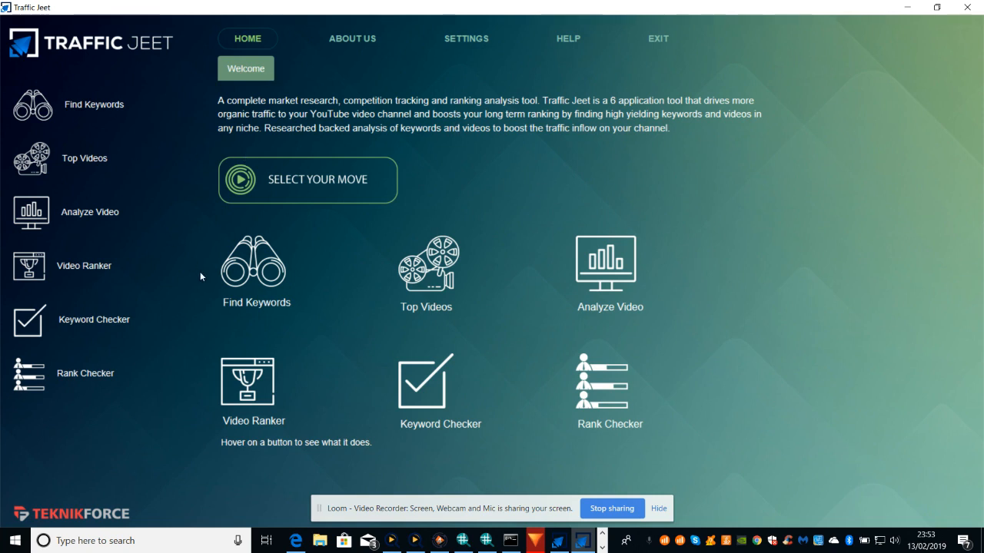
mouse_move(427, 399)
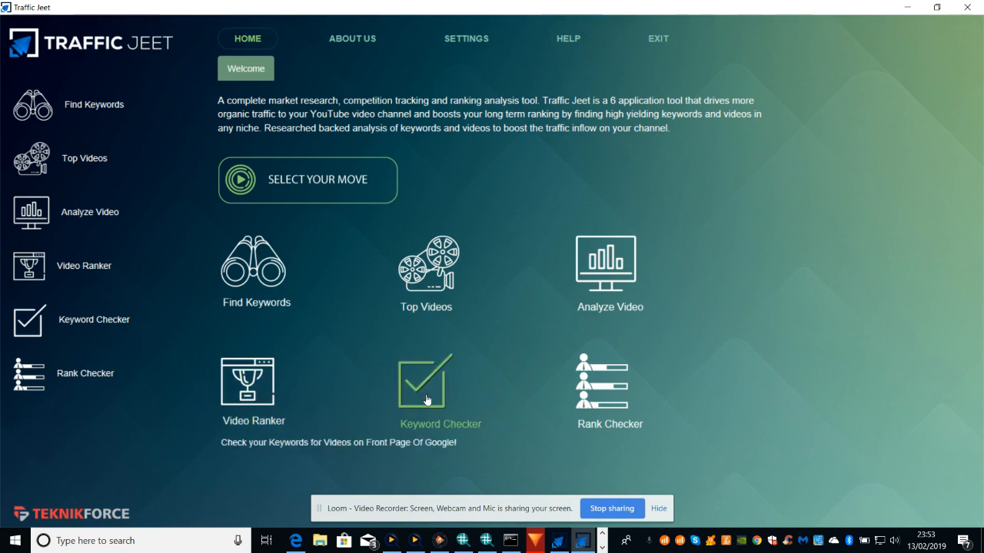
mouse_move(605, 269)
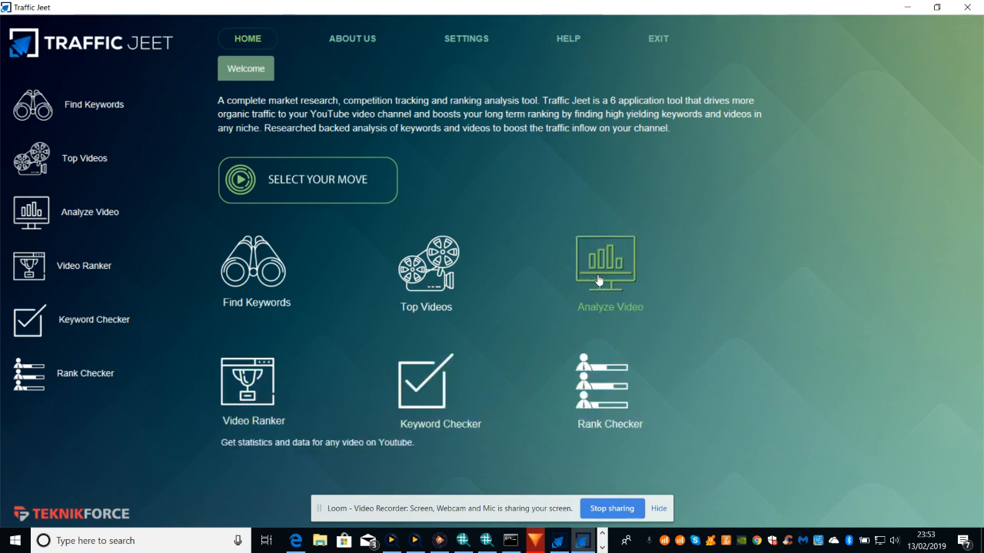
mouse_move(577, 256)
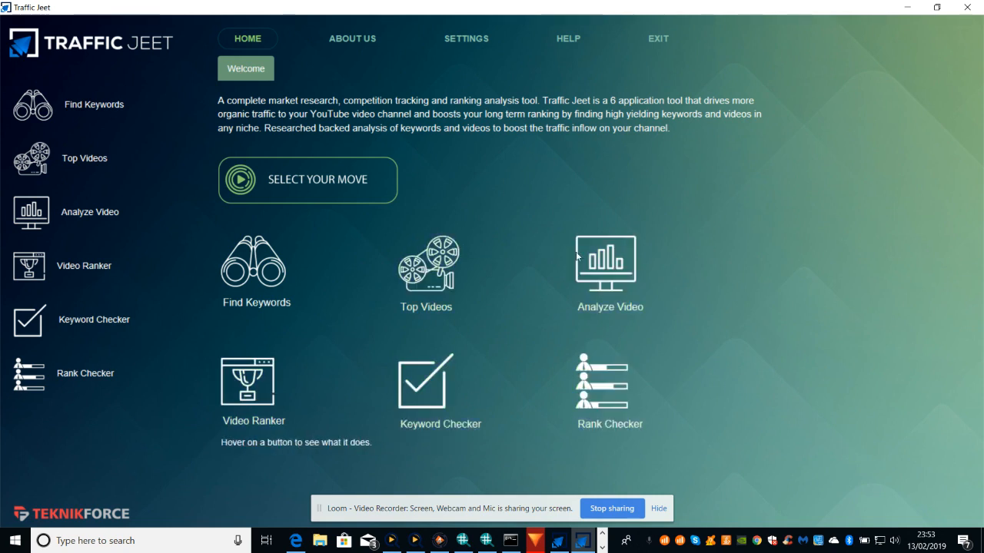
click(608, 264)
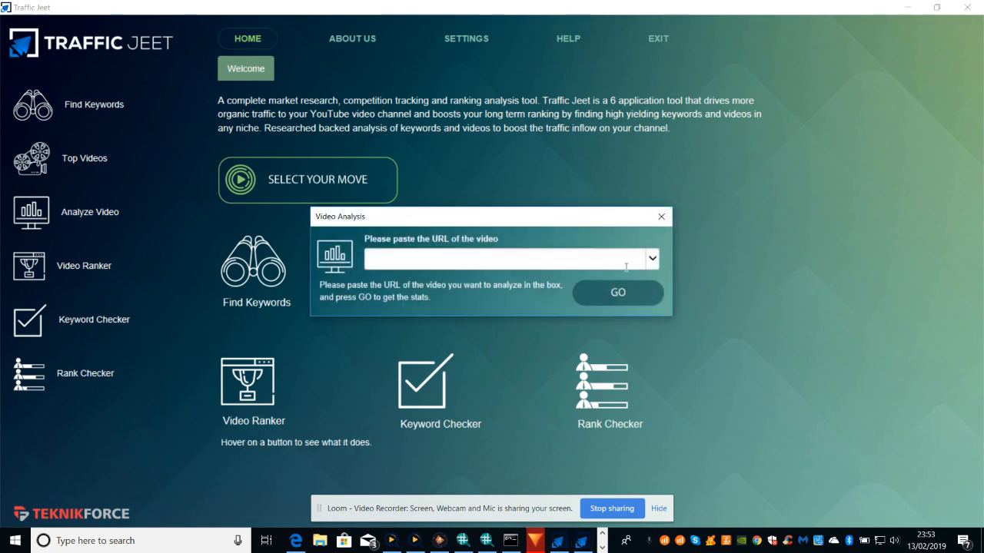
click(652, 259)
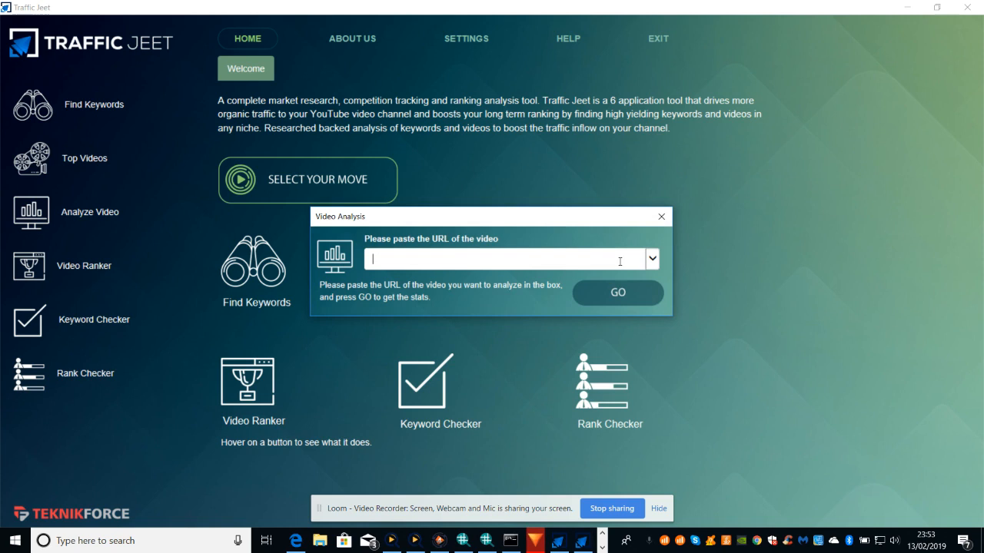
click(659, 217)
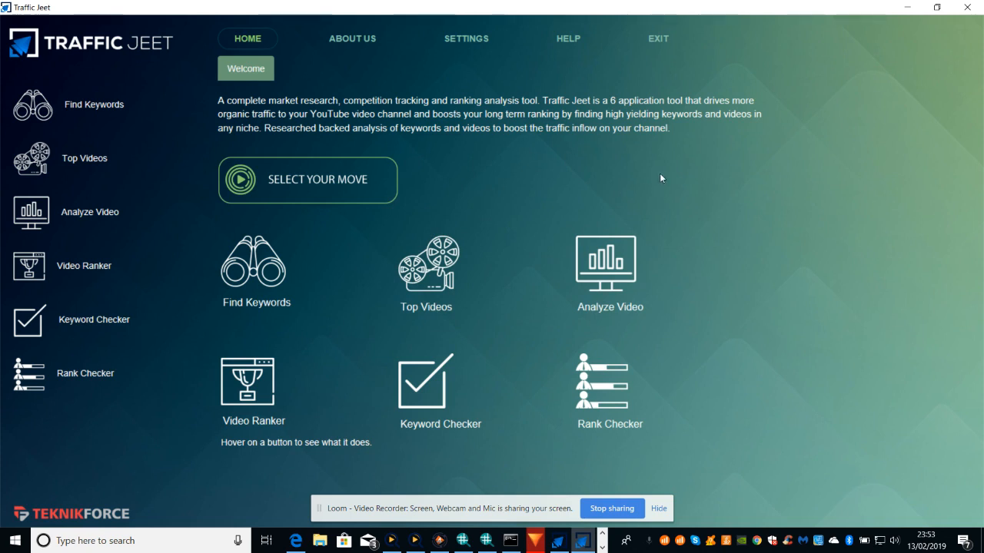
mouse_move(673, 179)
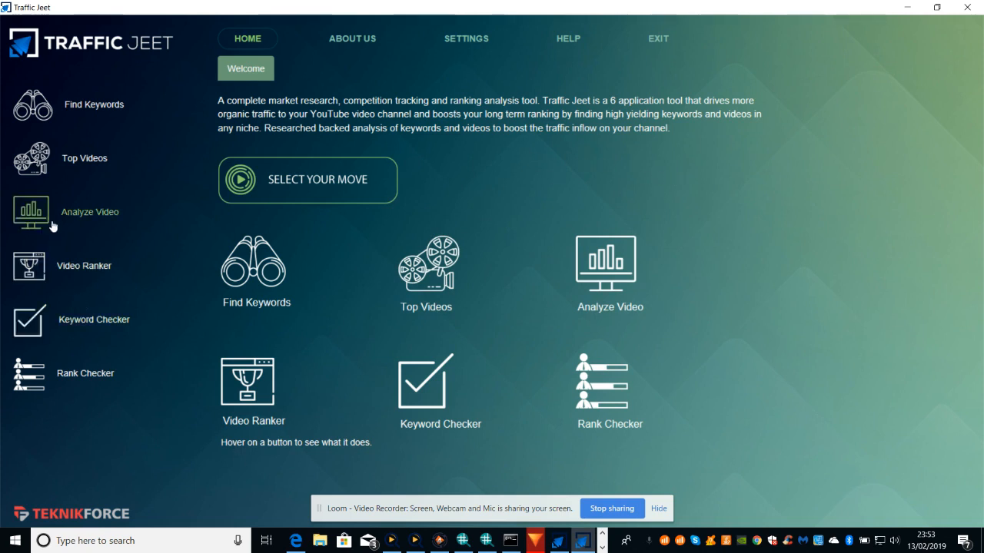
click(89, 212)
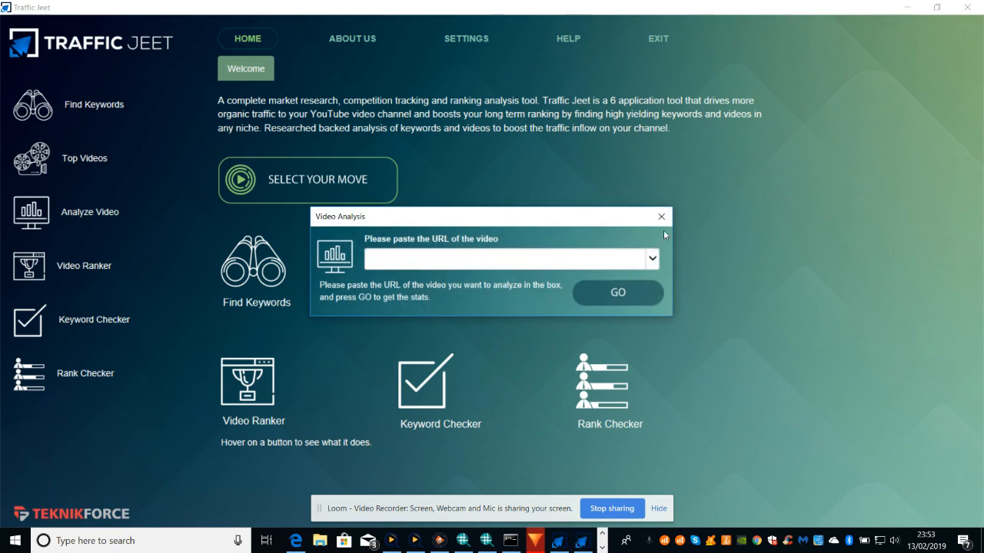
click(660, 215)
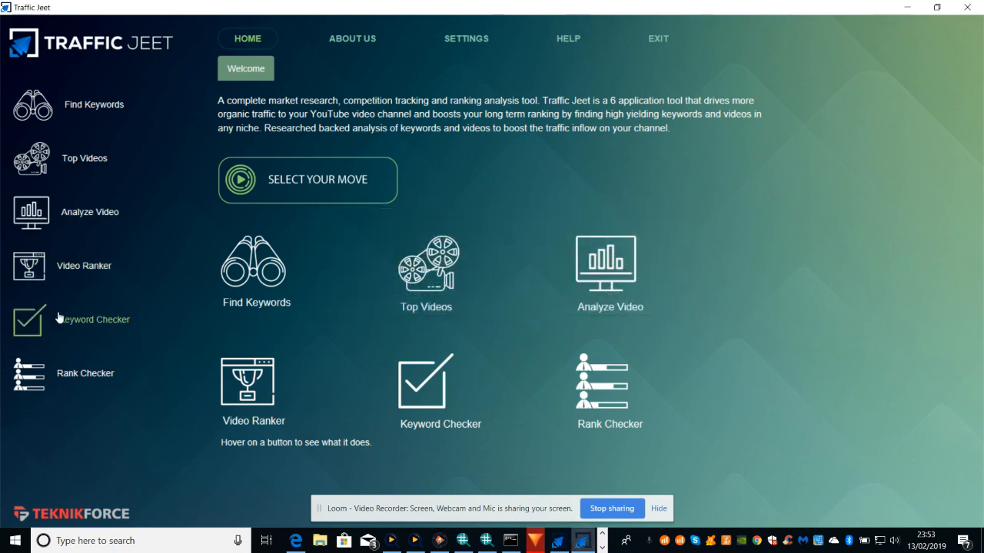
click(86, 373)
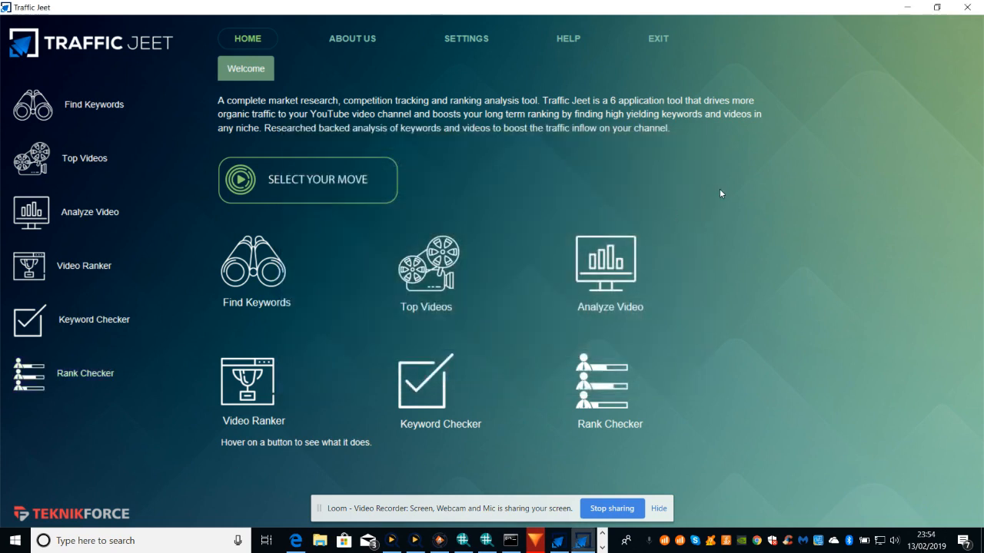
mouse_move(108, 500)
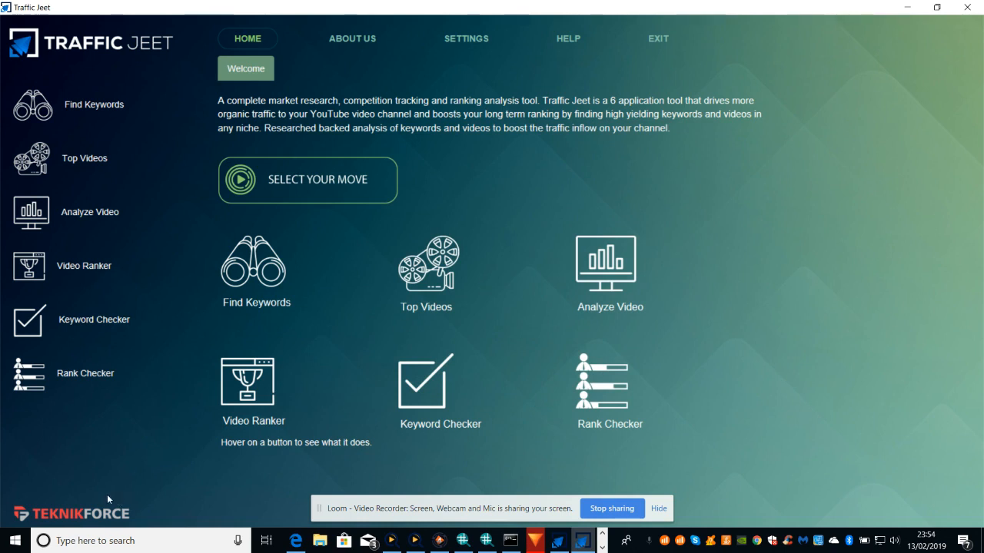
mouse_move(765, 458)
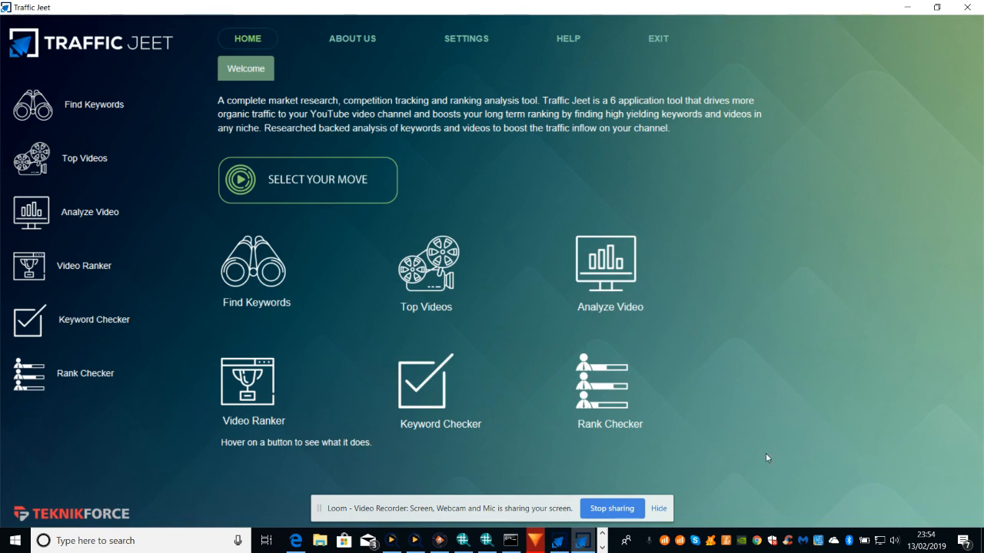
mouse_move(759, 258)
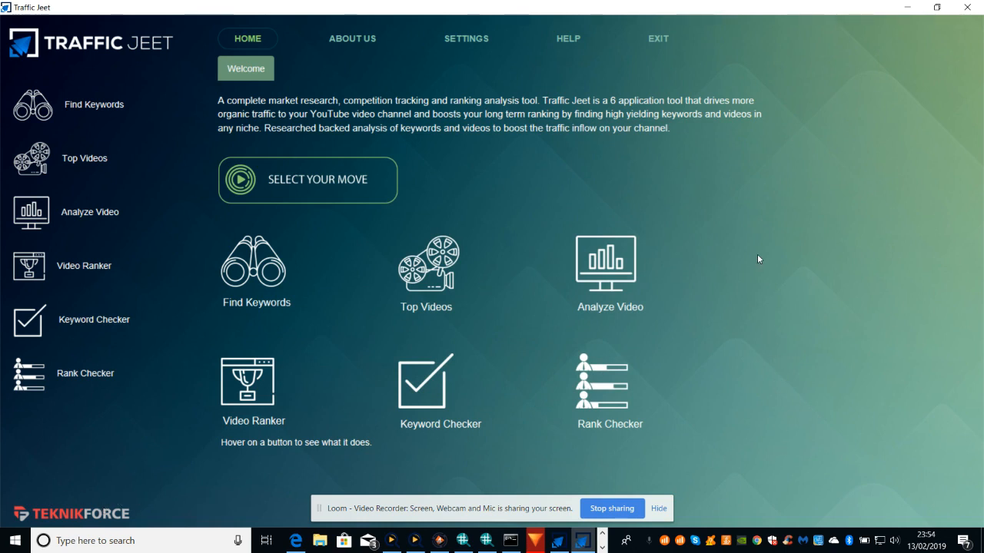
mouse_move(756, 212)
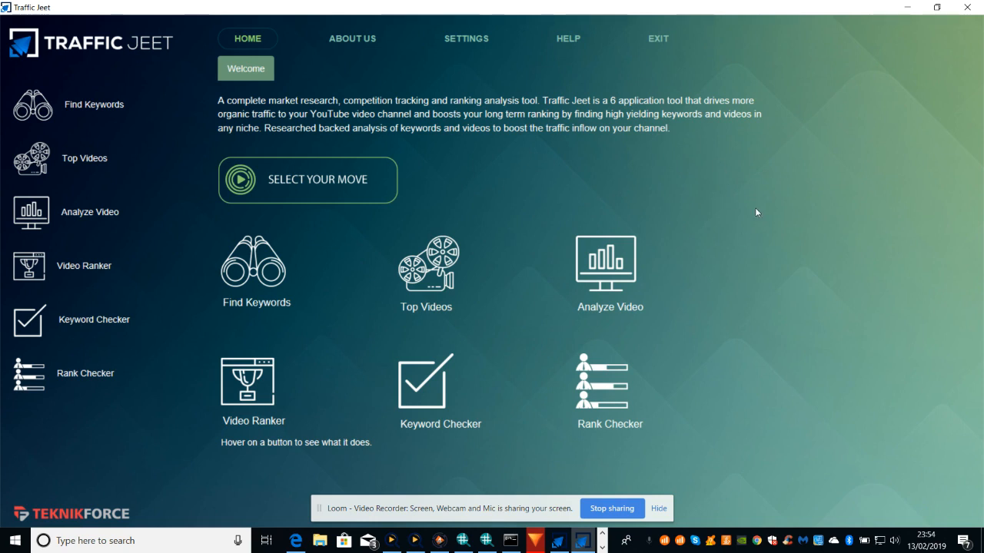
mouse_move(583, 226)
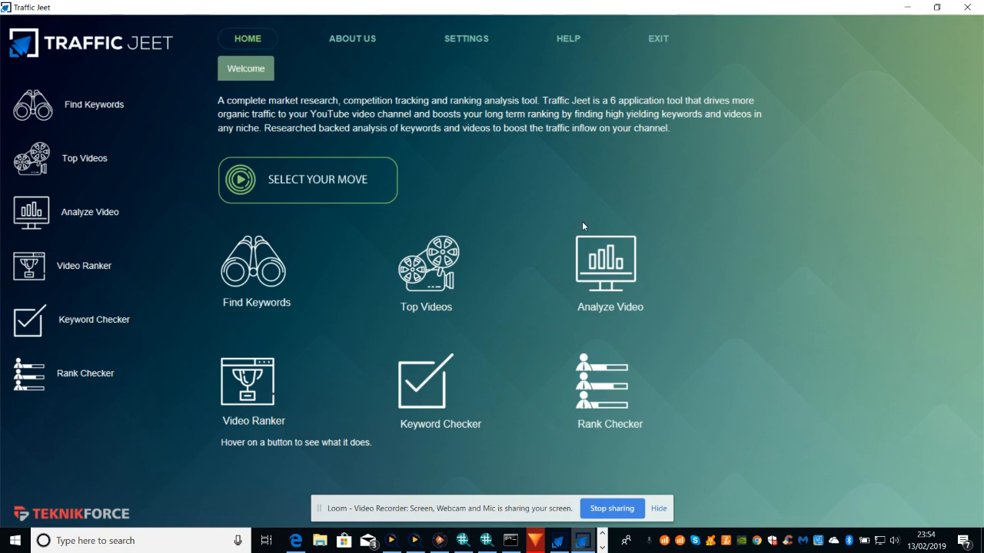
mouse_move(809, 154)
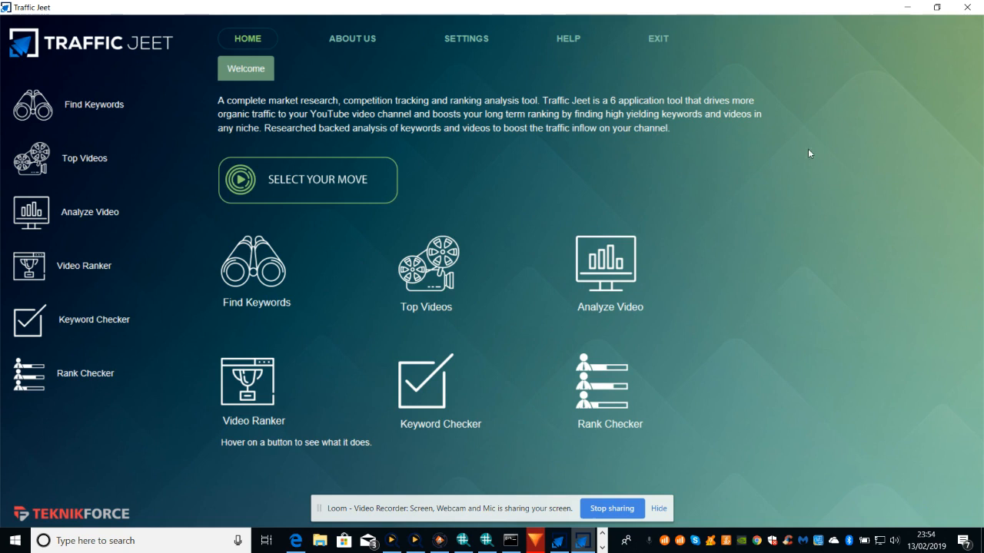
mouse_move(821, 123)
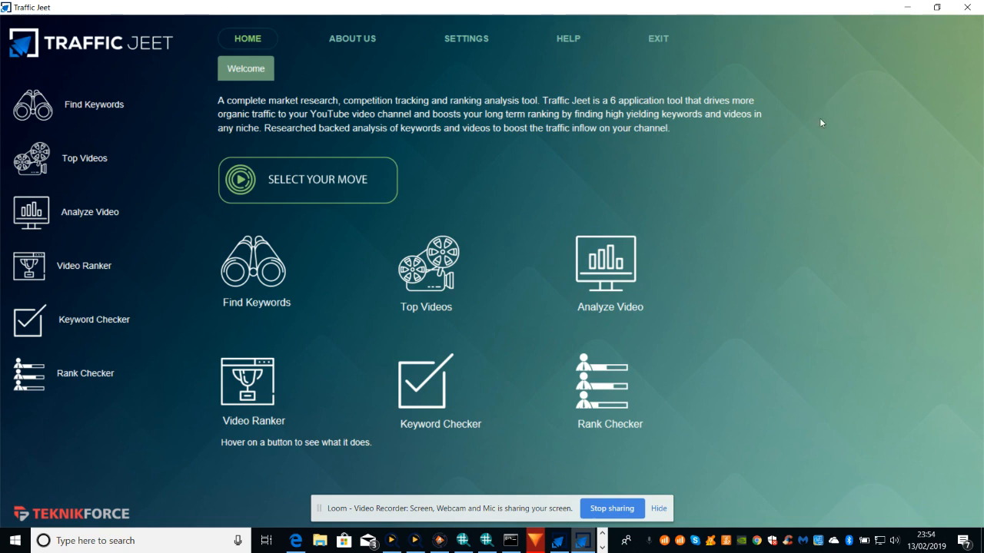
mouse_move(767, 62)
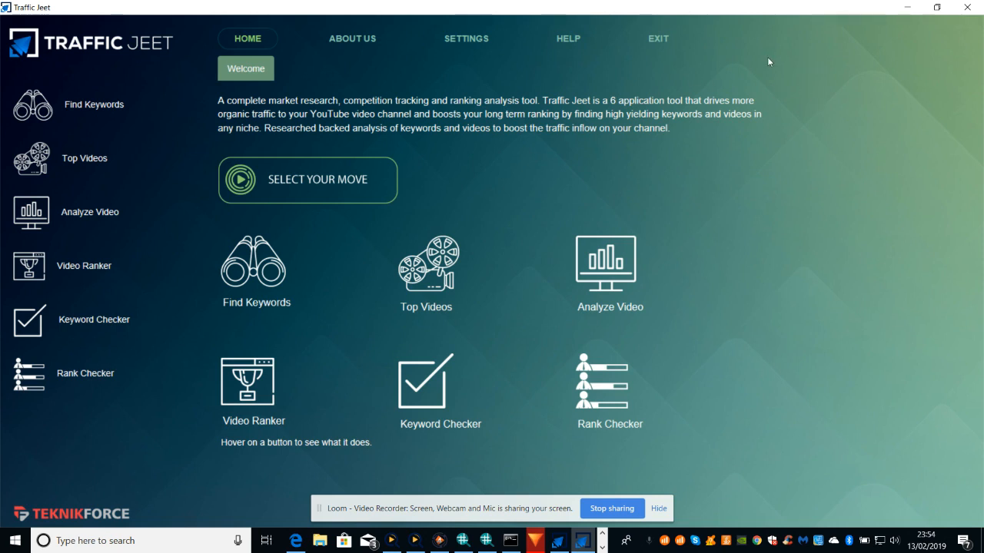
mouse_move(810, 80)
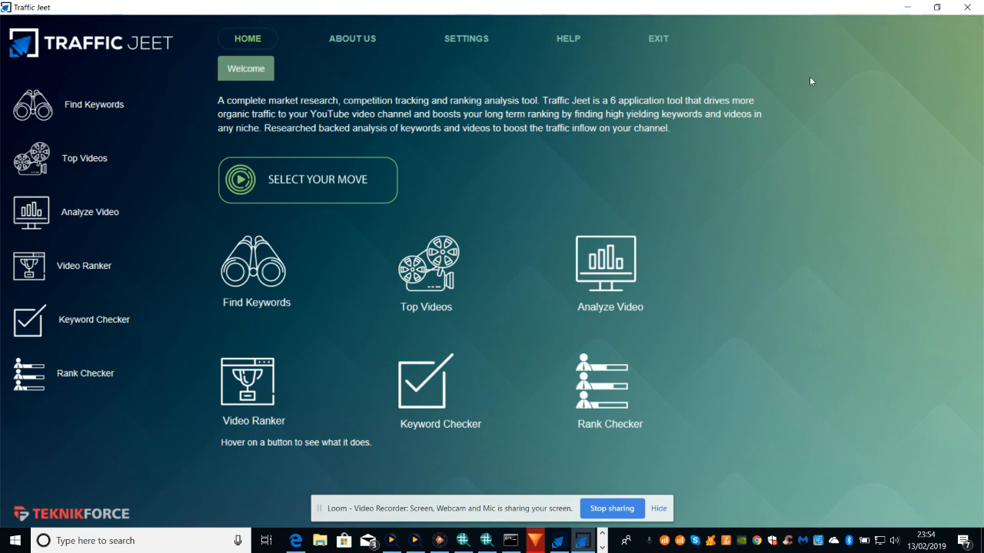
mouse_move(836, 109)
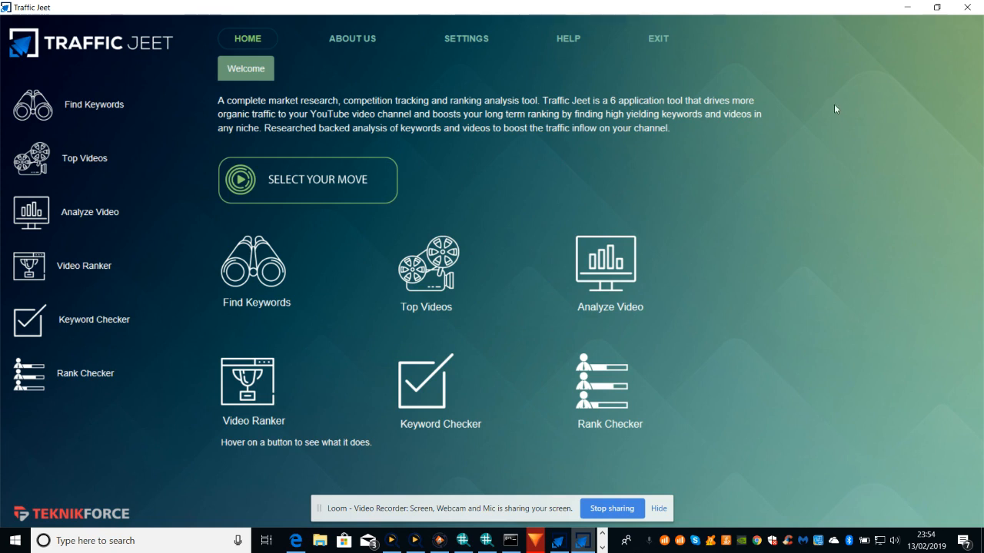
mouse_move(796, 166)
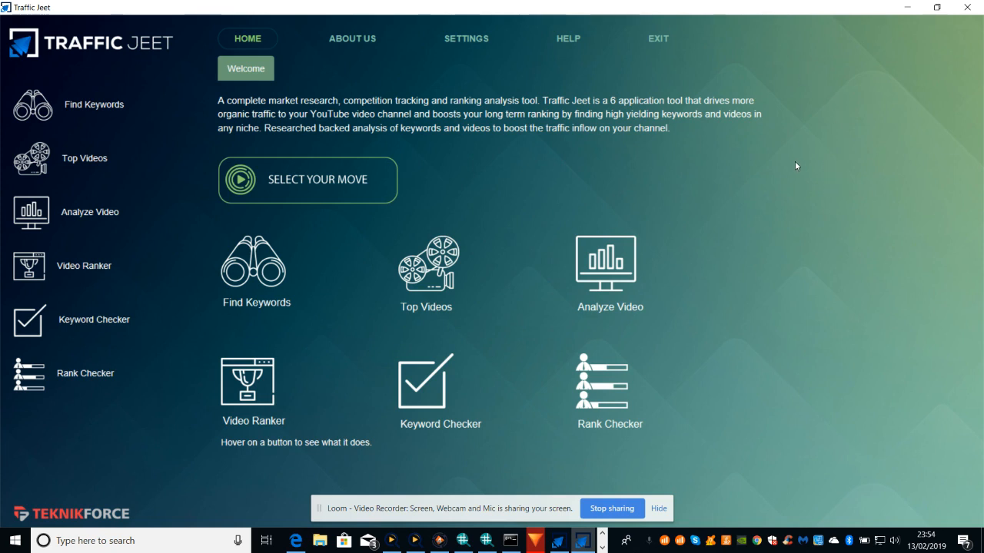
mouse_move(891, 181)
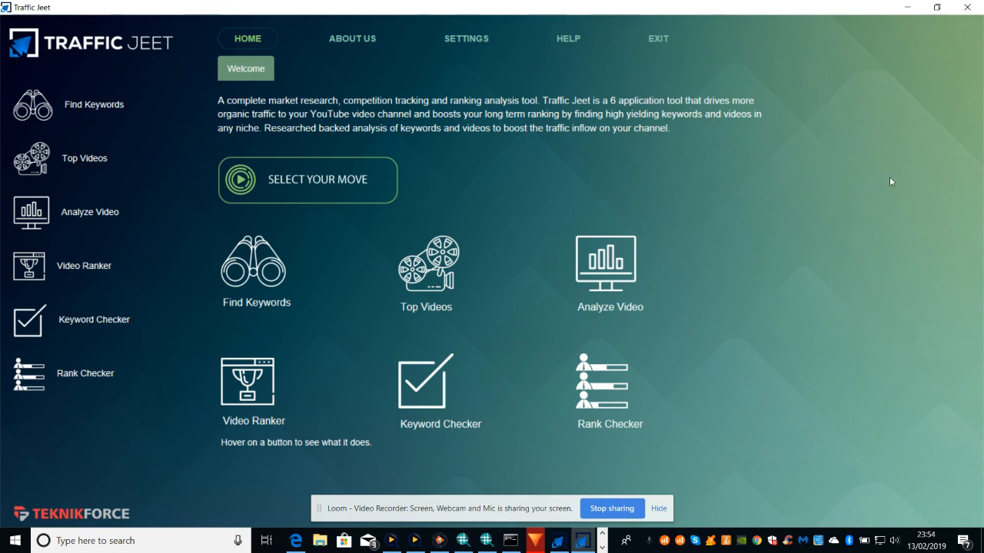
click(255, 264)
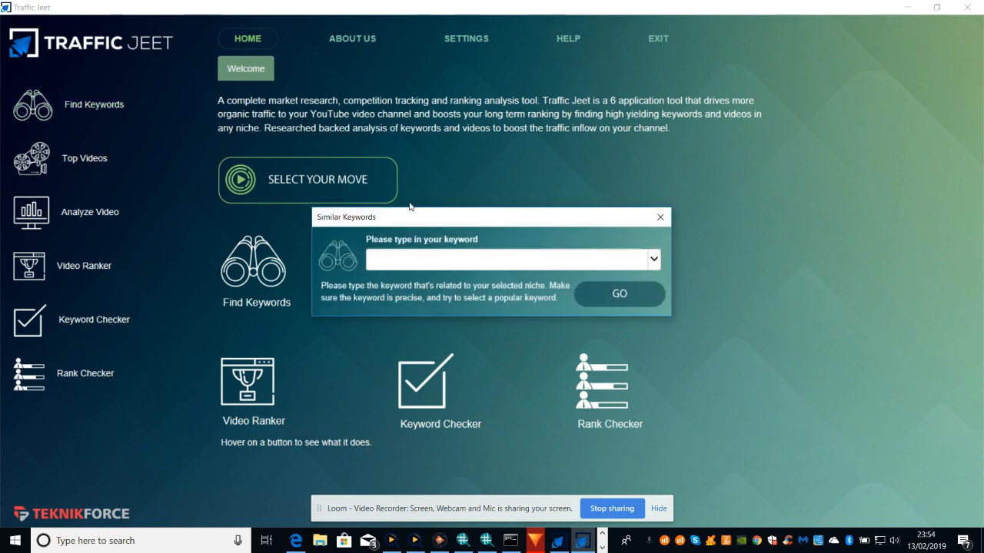
click(659, 217)
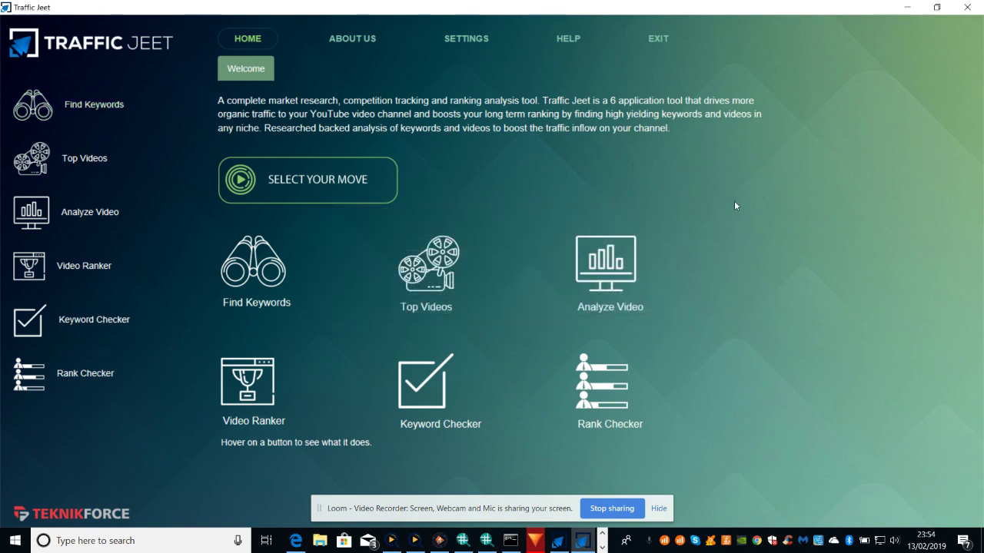
mouse_move(246, 145)
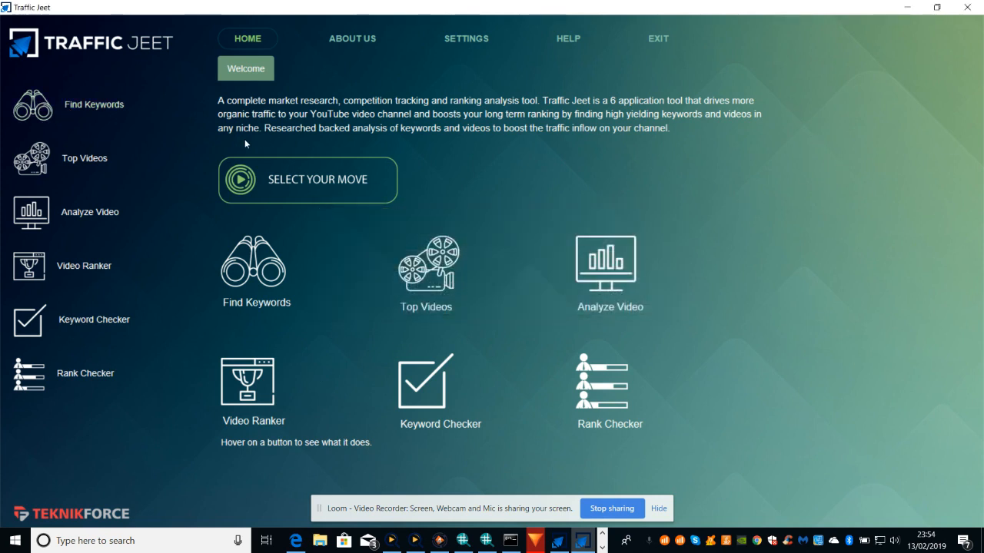
click(424, 262)
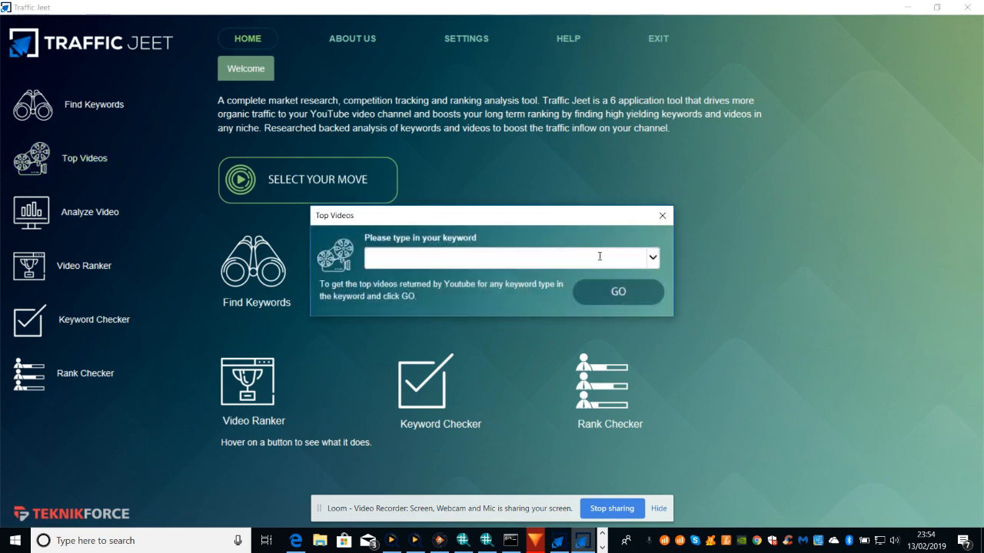
click(661, 215)
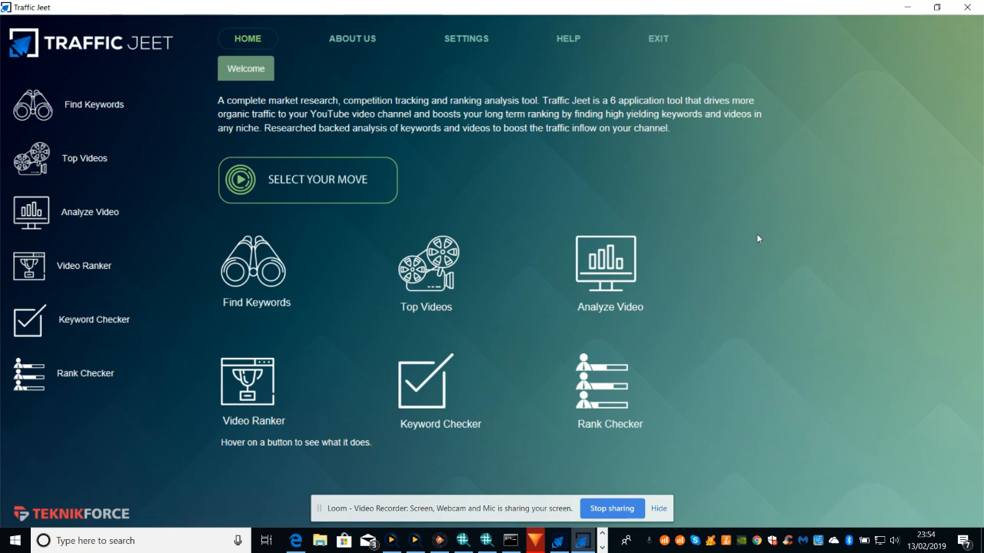
mouse_move(594, 180)
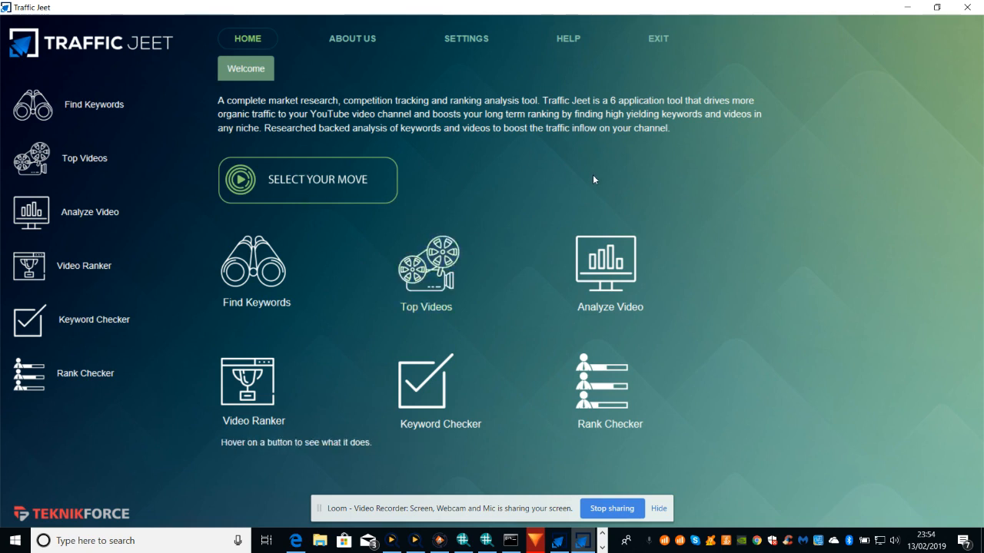
mouse_move(818, 197)
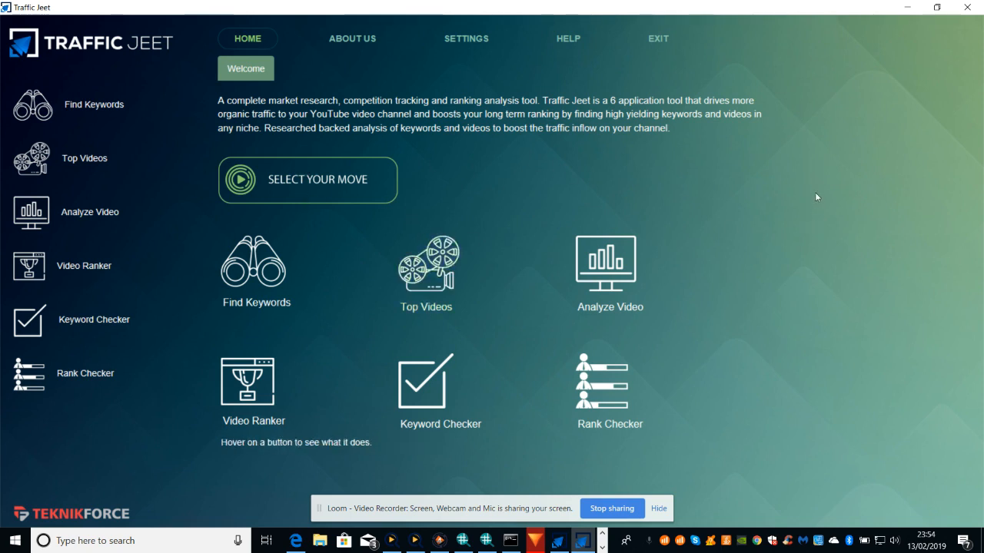
mouse_move(805, 279)
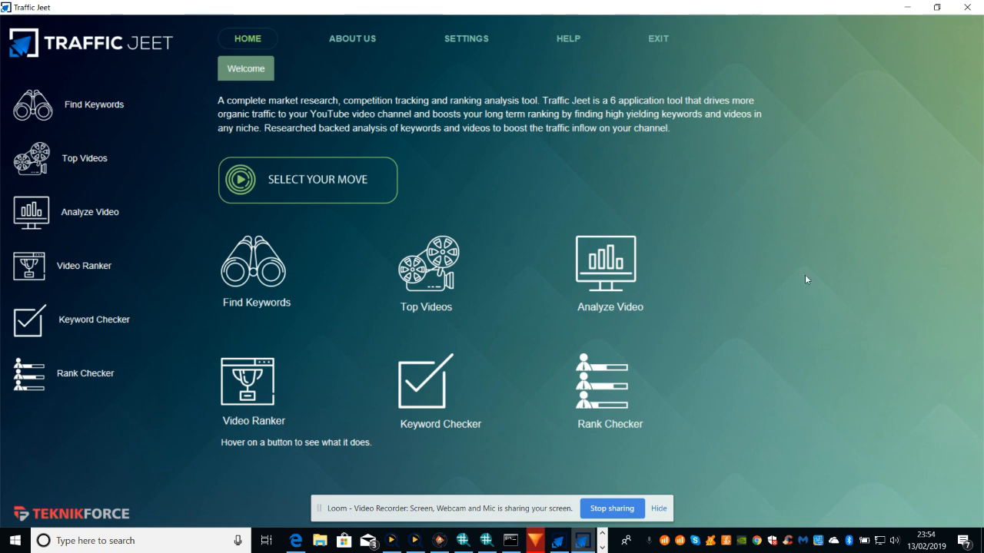
mouse_move(796, 262)
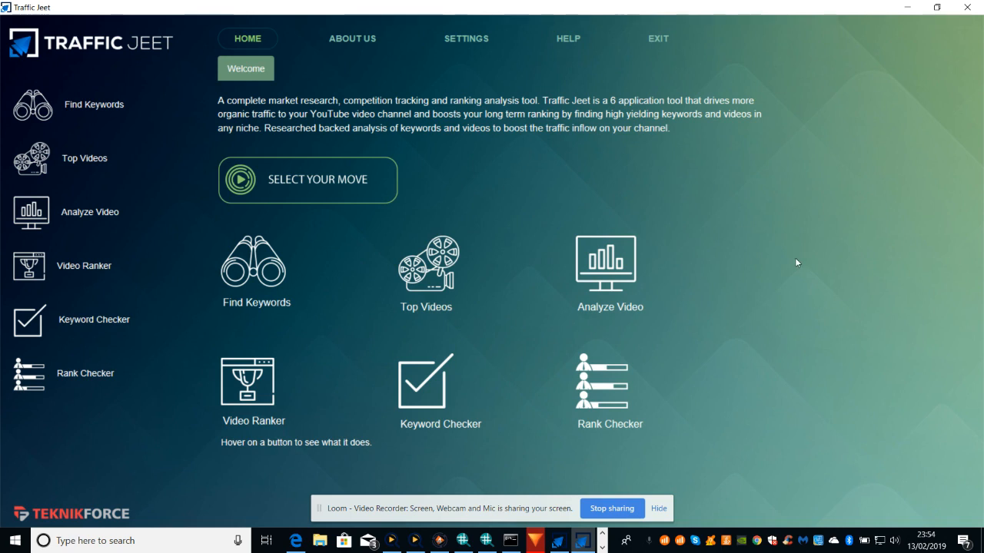
mouse_move(784, 223)
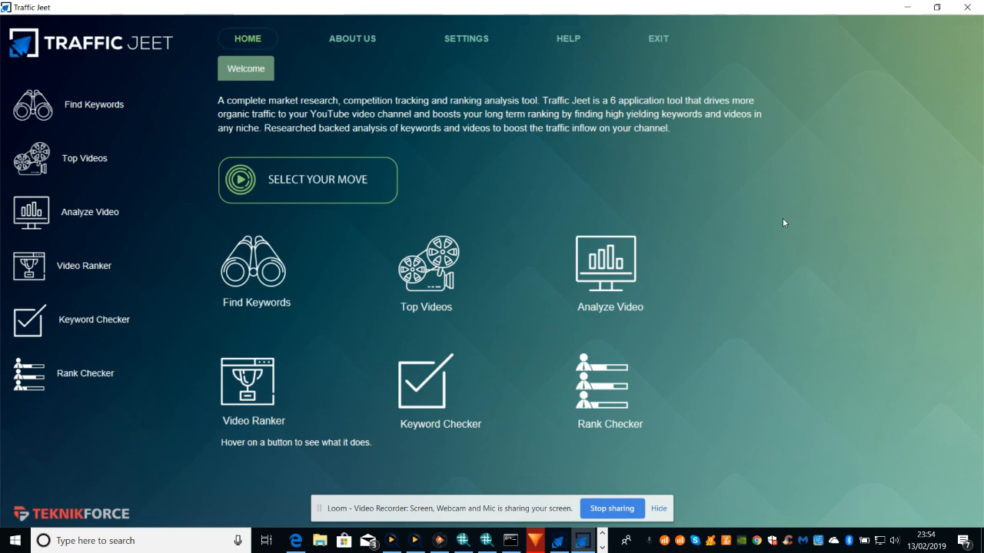
mouse_move(765, 182)
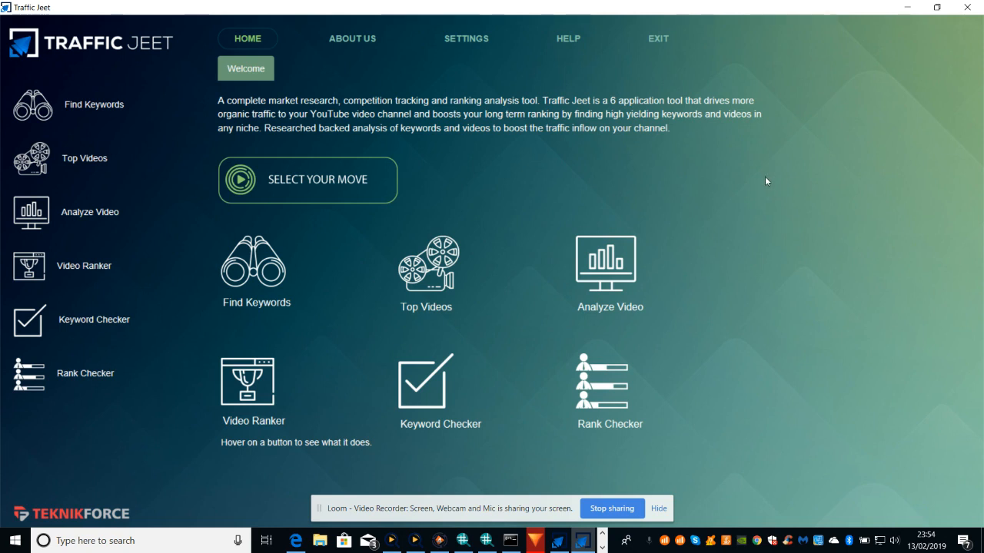
mouse_move(522, 80)
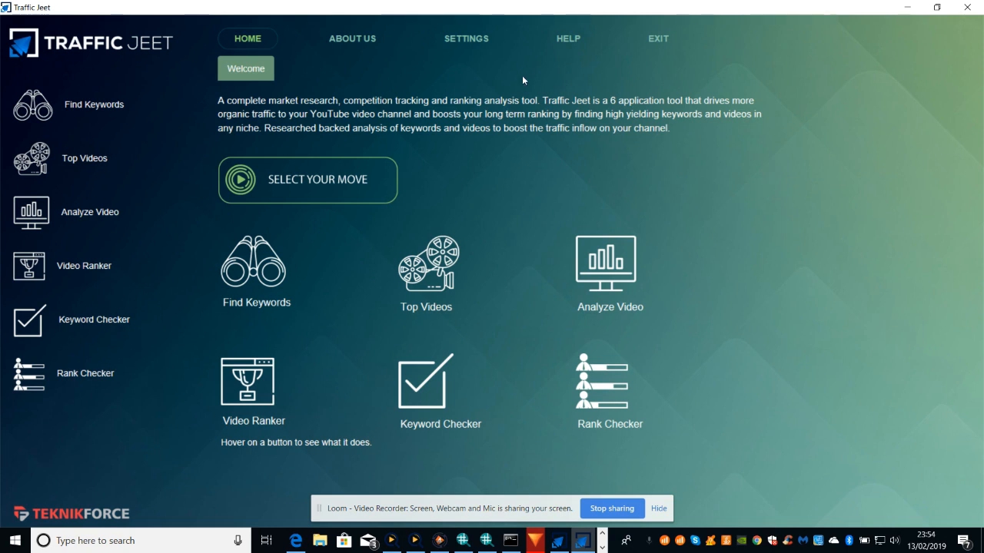
Bring up the Traffic Jeet 4 Training YouTube playlist listing the six tutorial videos
click(466, 39)
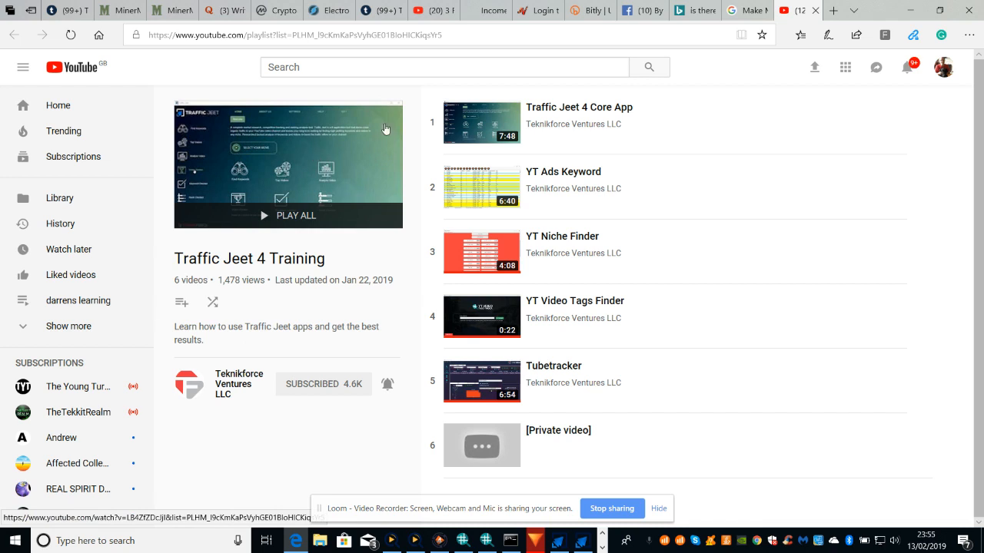
mouse_move(566, 172)
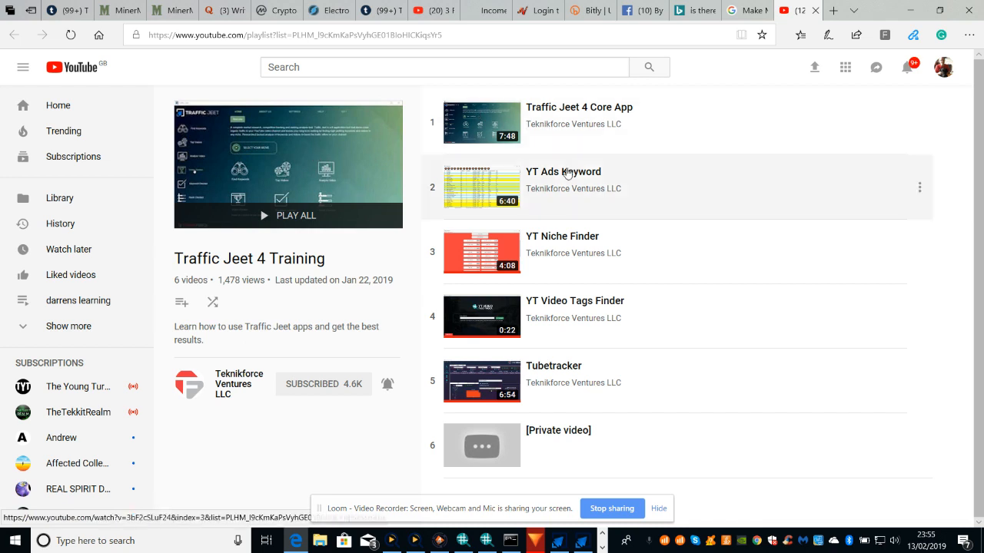
mouse_move(559, 381)
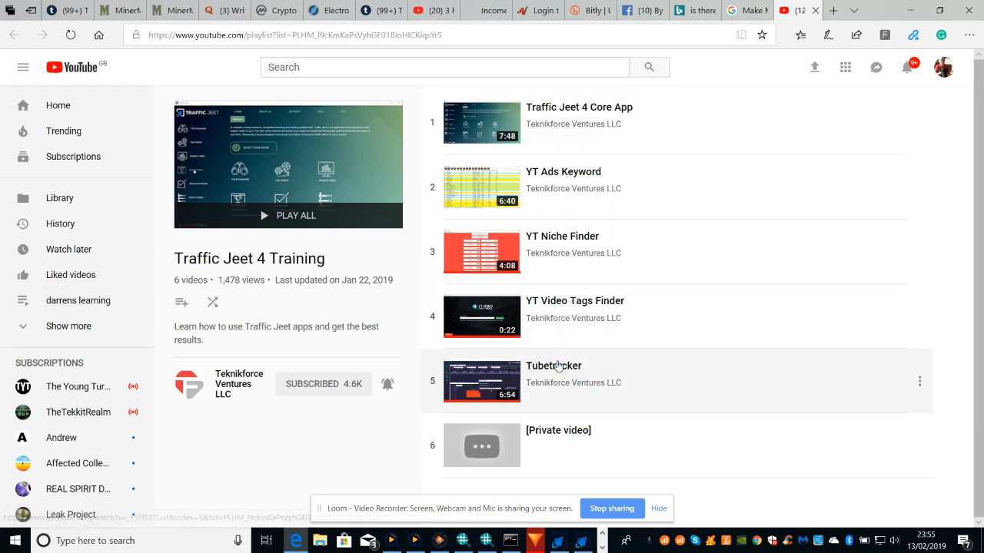
mouse_move(808, 166)
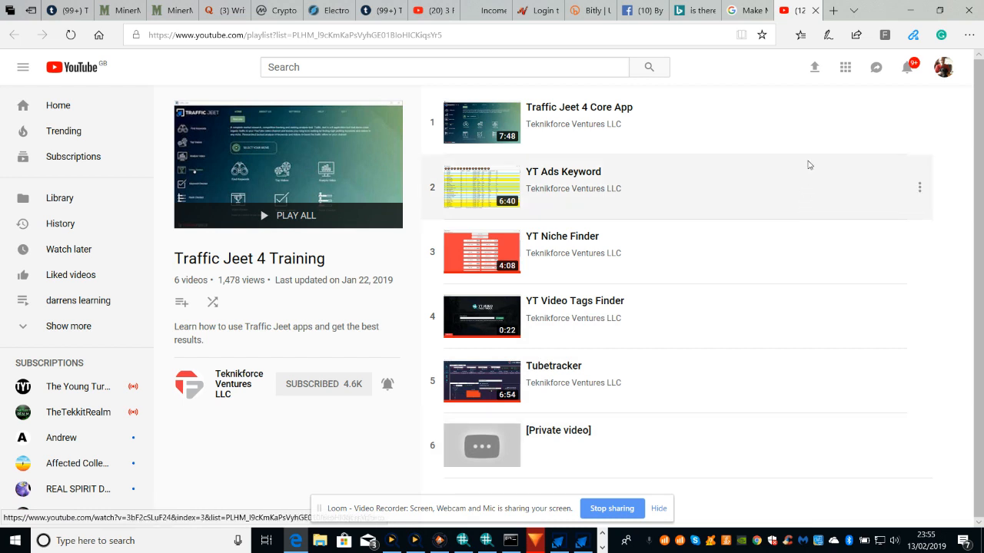
mouse_move(246, 86)
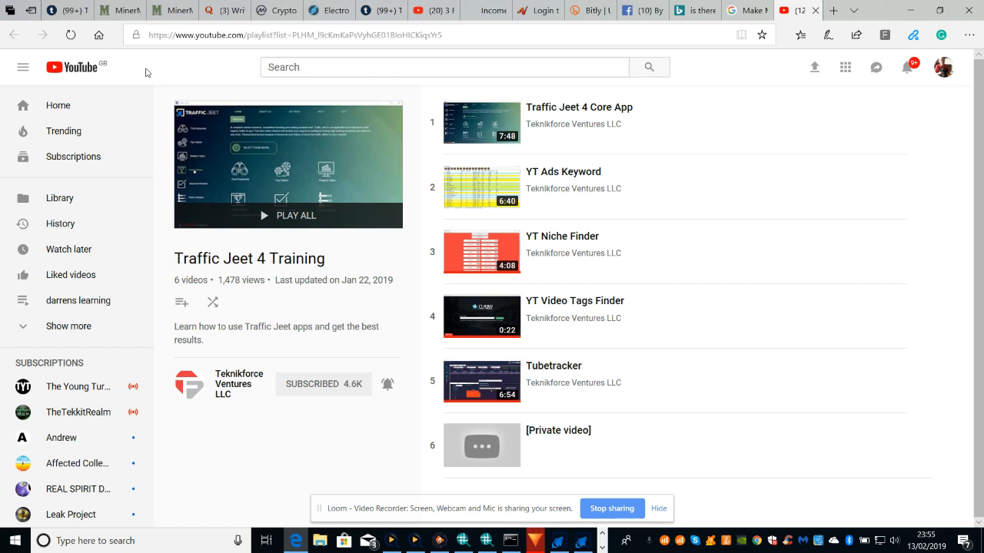
mouse_move(169, 76)
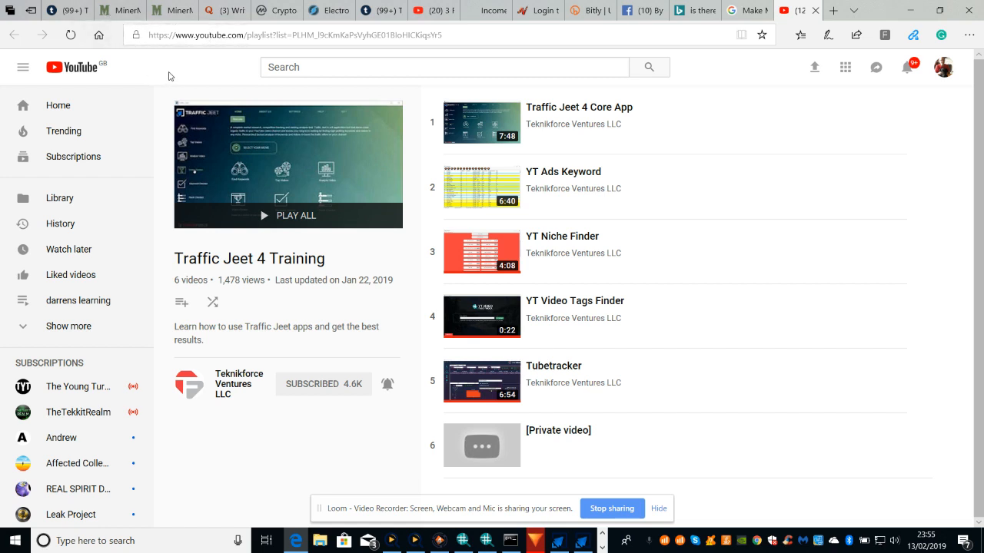
mouse_move(596, 129)
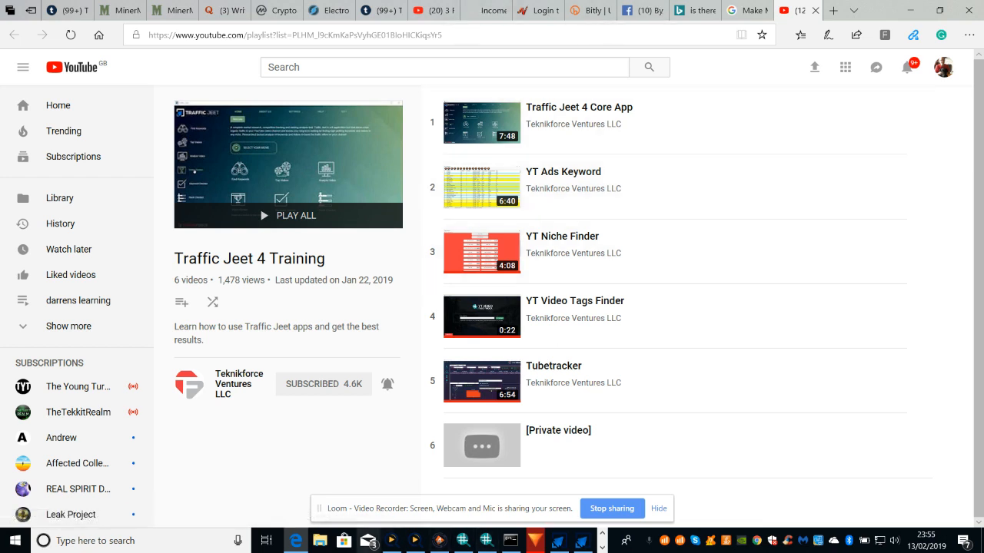
mouse_move(891, 157)
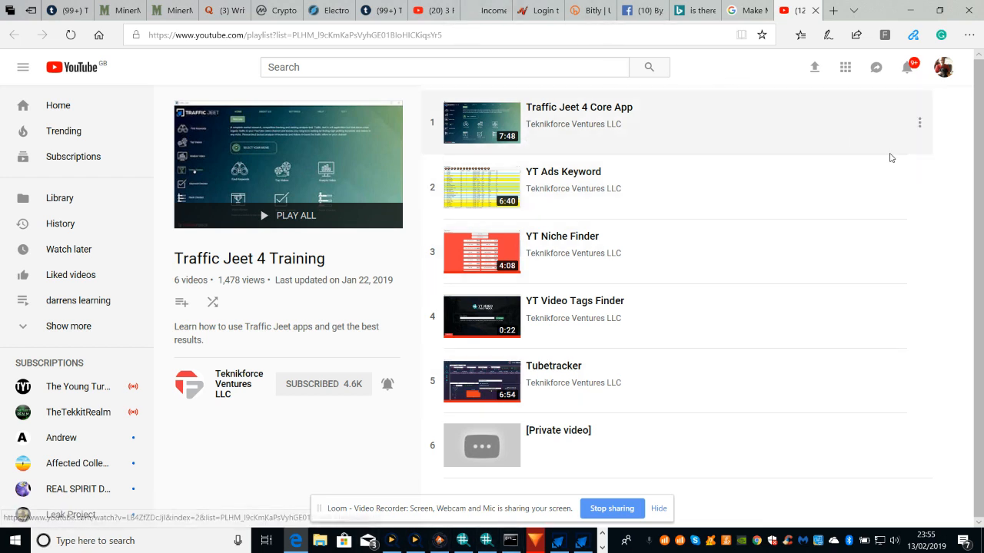
mouse_move(753, 31)
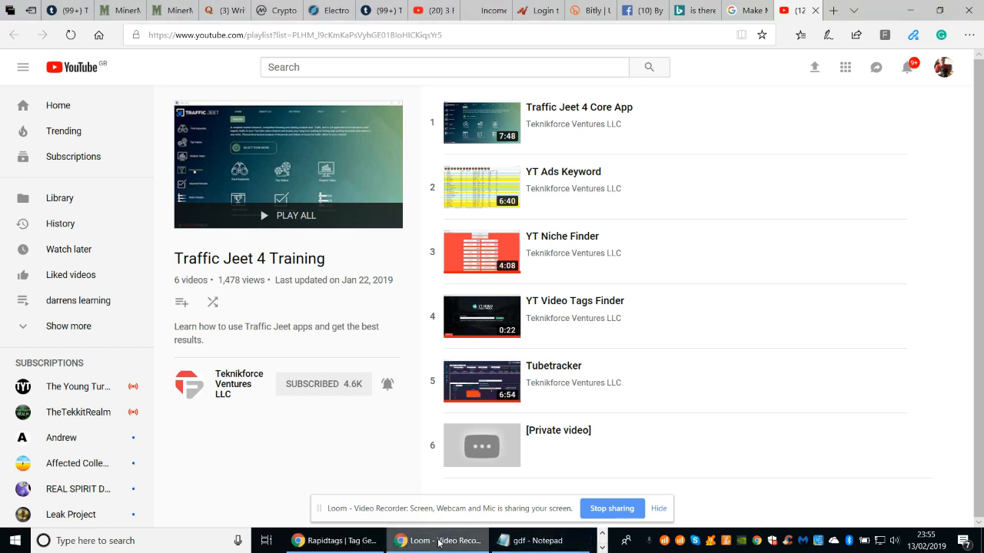
mouse_move(438, 541)
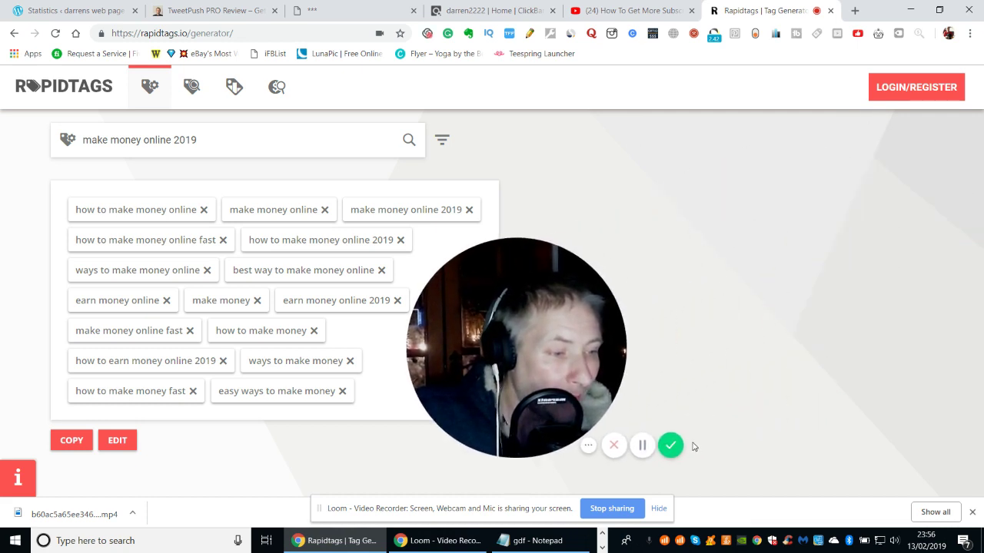
mouse_move(670, 446)
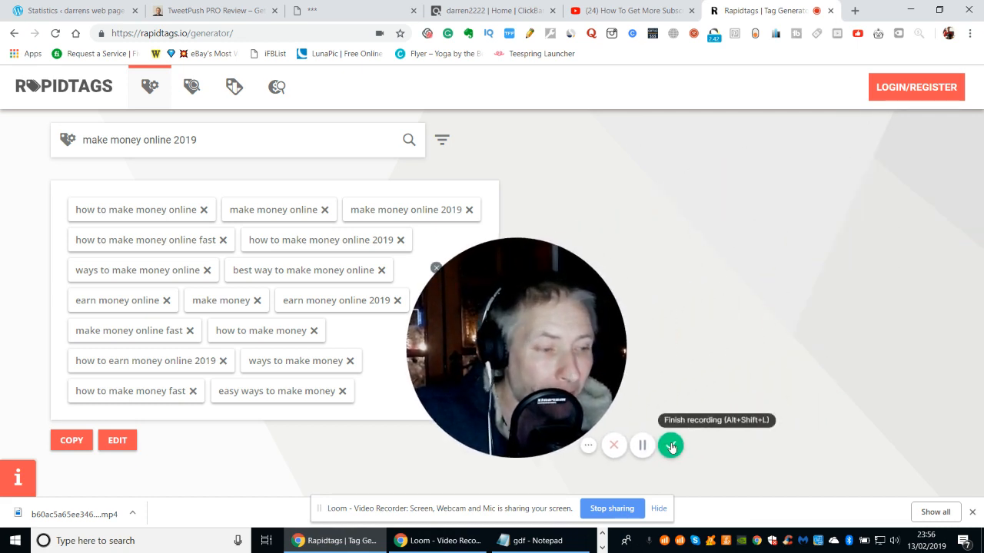